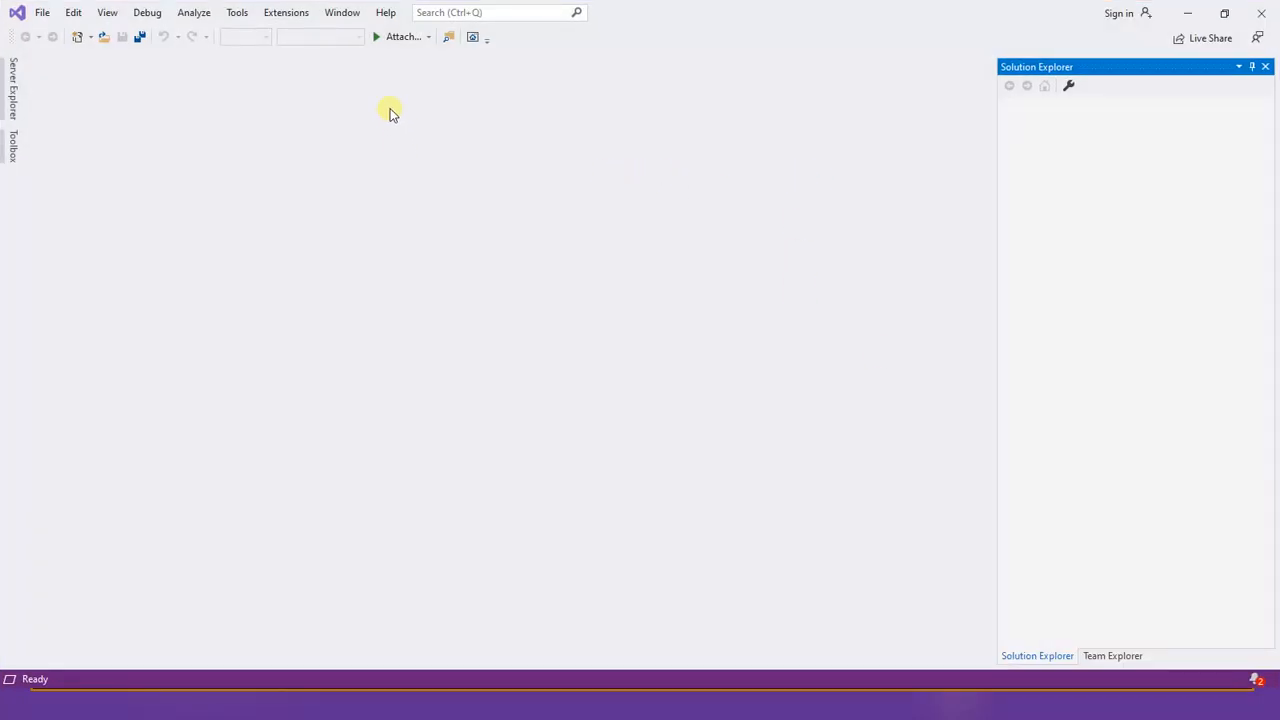
Step: Check the installed Visual Studio version in the About dialog and dismiss it
click(384, 12)
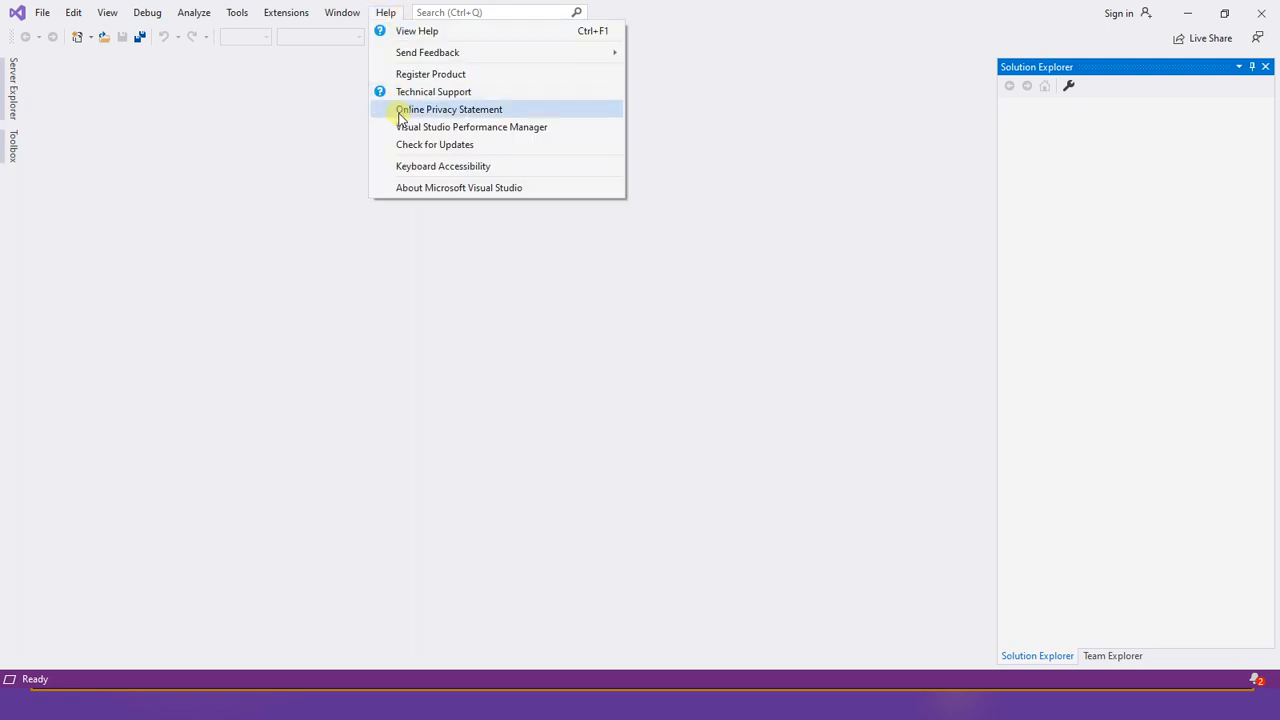
click(460, 188)
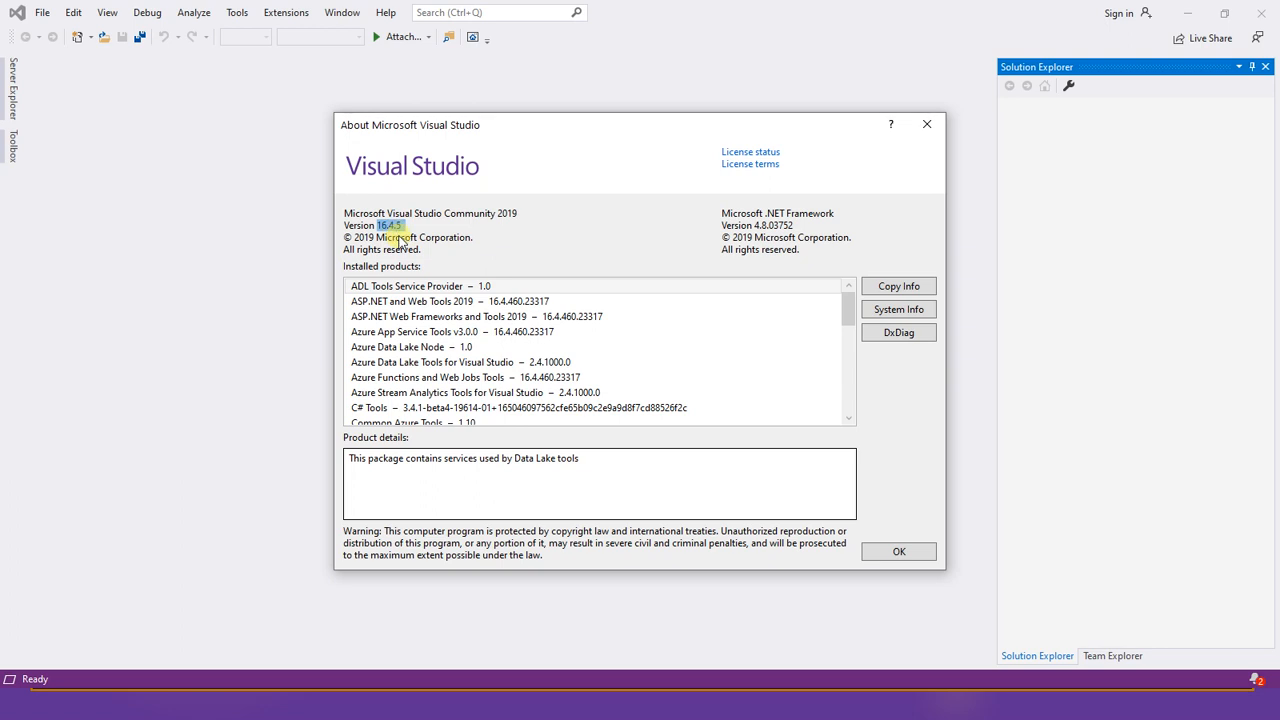
mouse_move(888, 124)
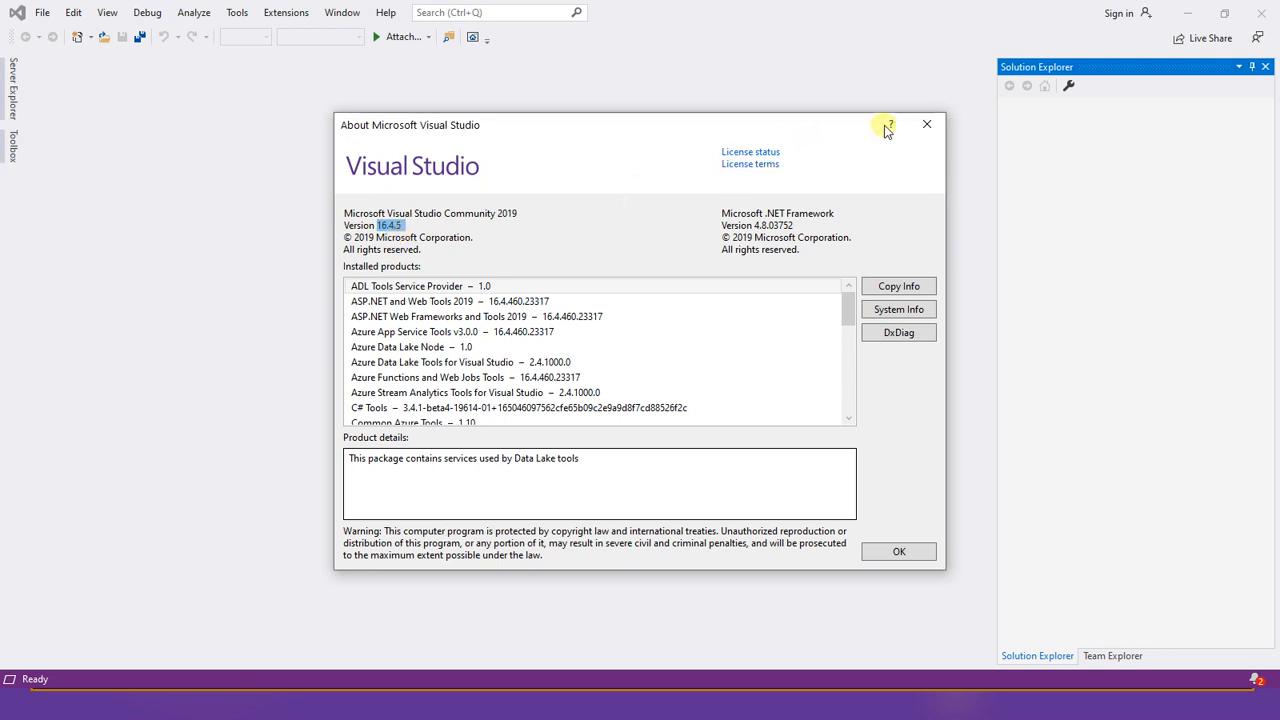
mouse_move(926, 124)
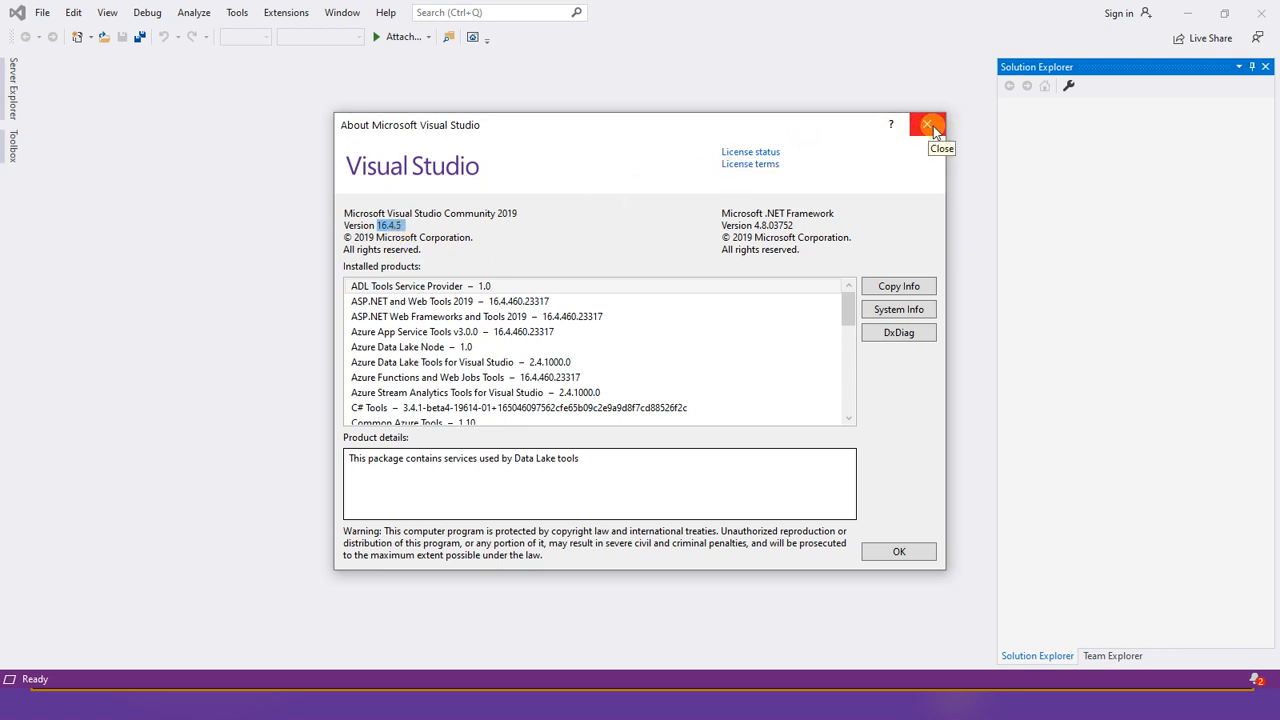
click(926, 124)
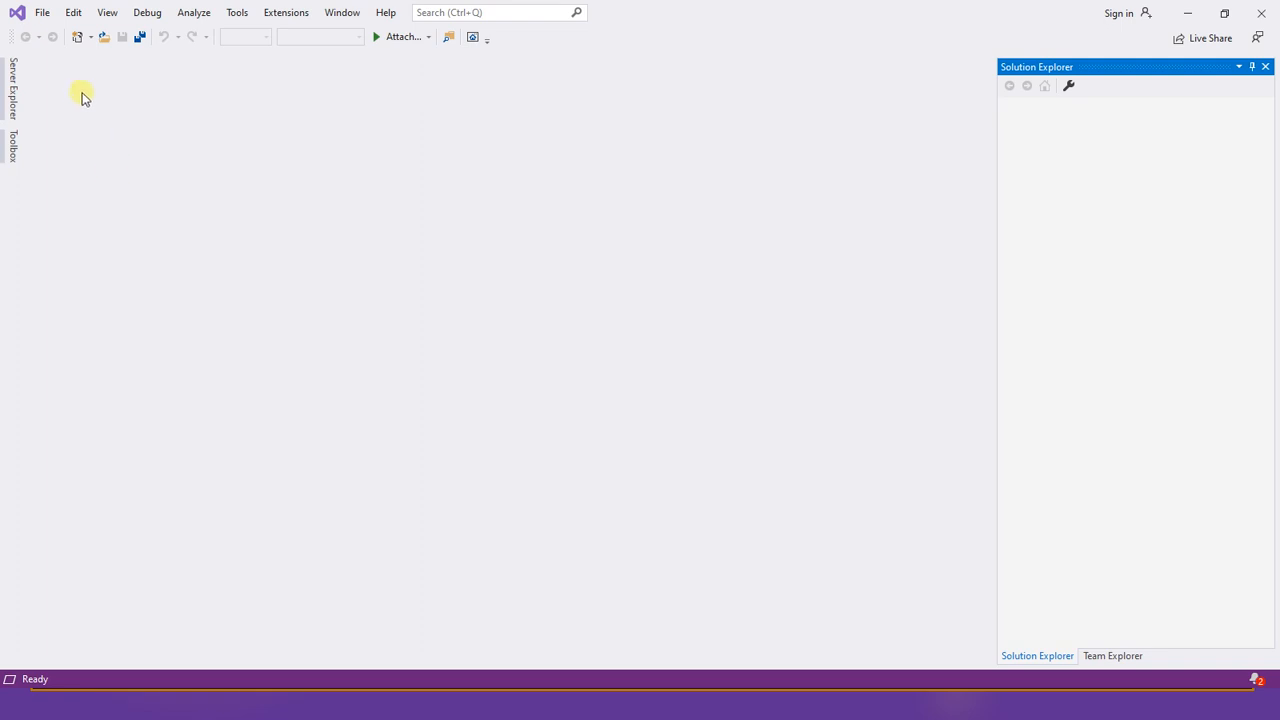
Step: Start a new project with the Blazor App template and continue to its configuration
click(44, 12)
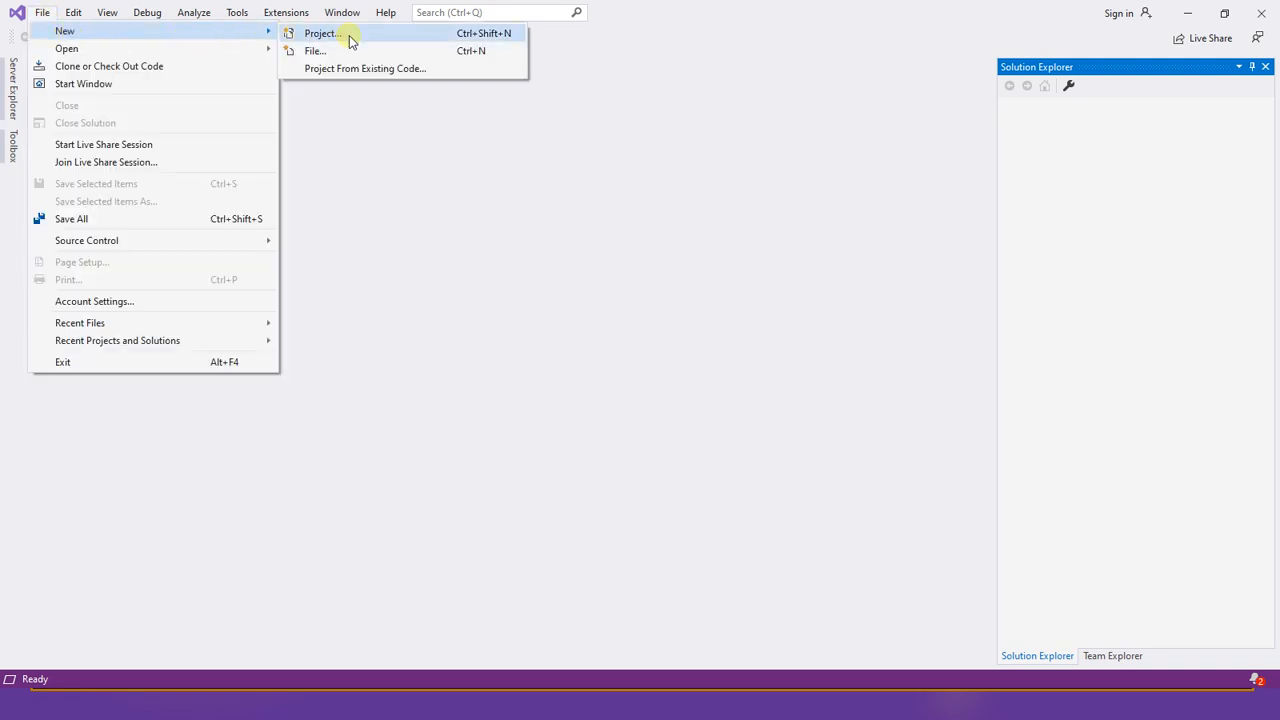
click(322, 32)
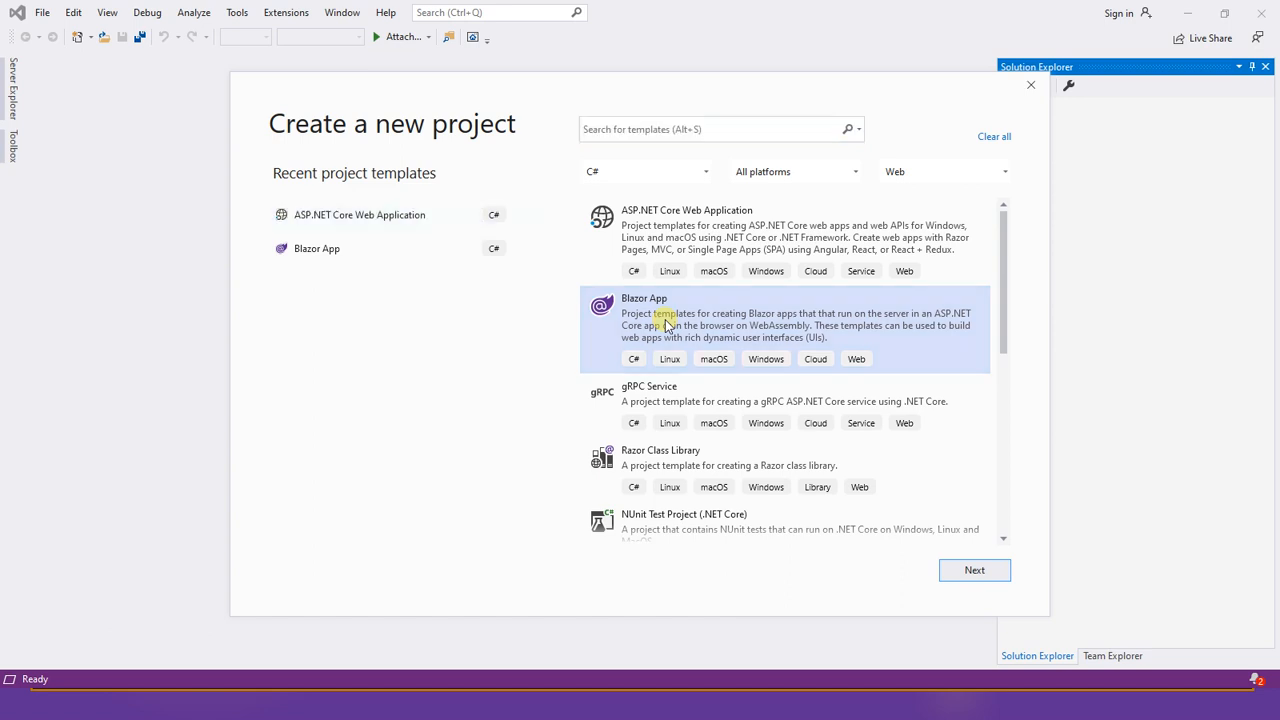
click(704, 172)
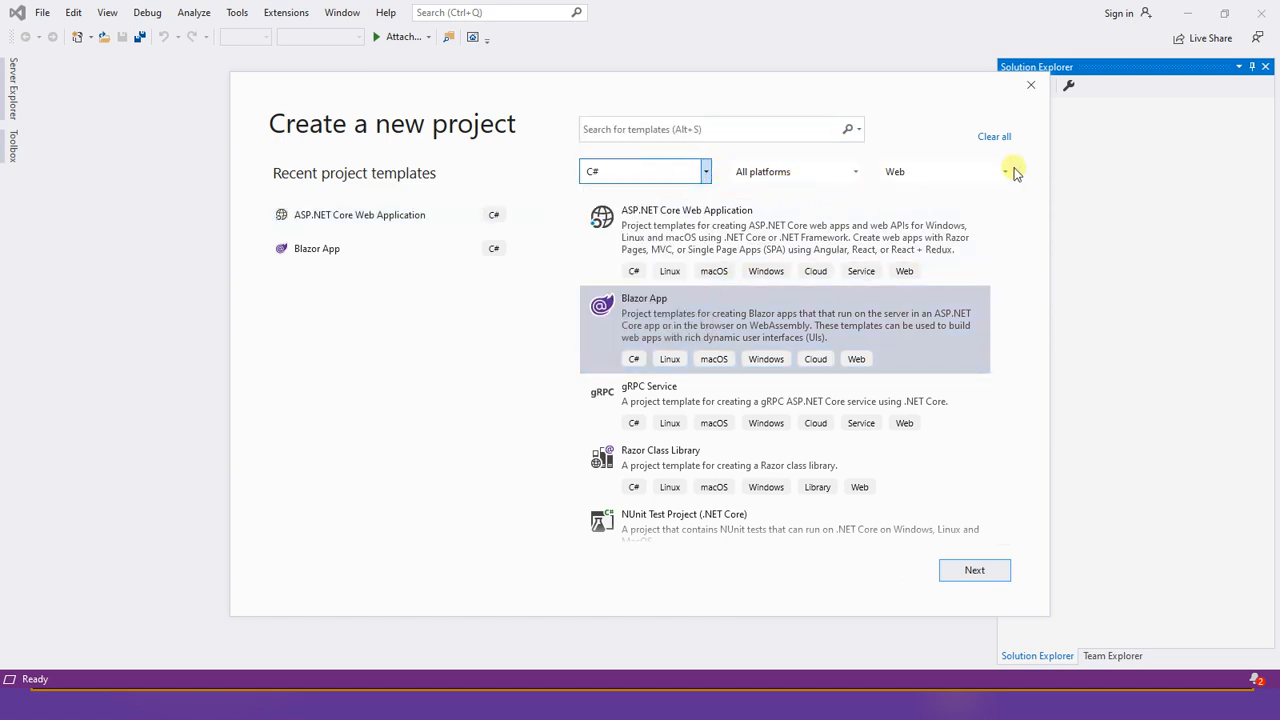
click(1004, 172)
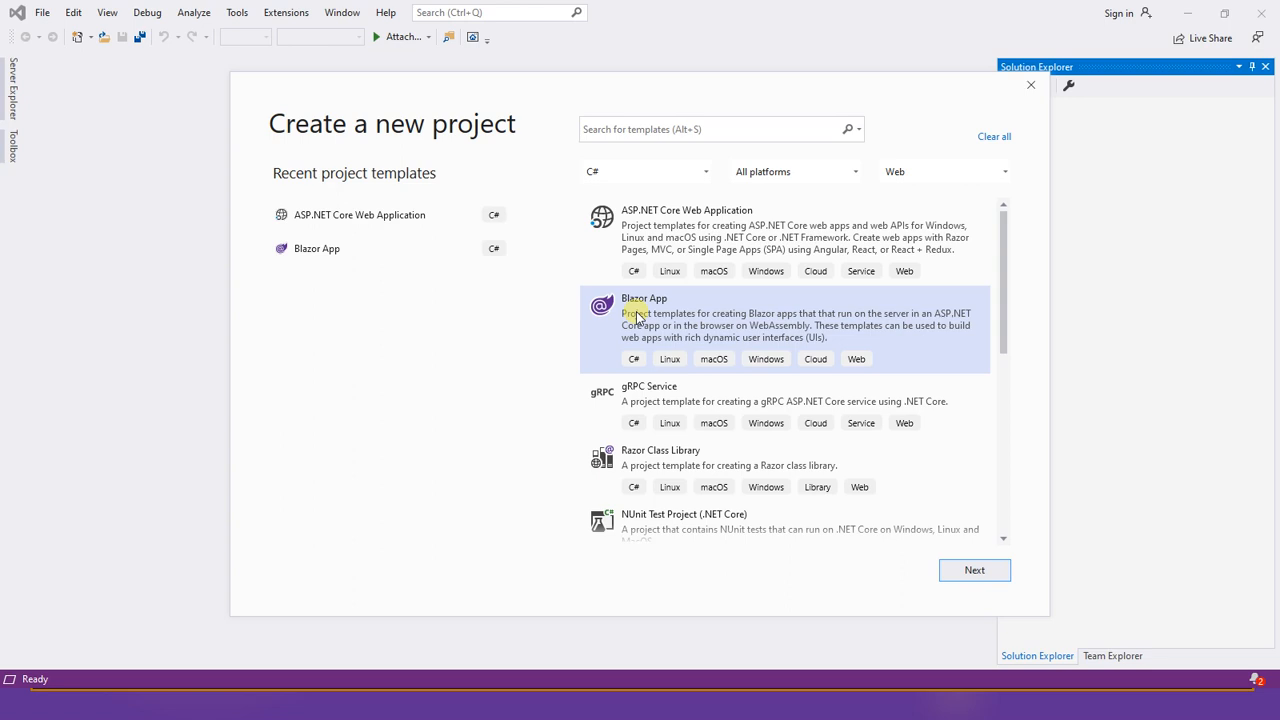
click(974, 568)
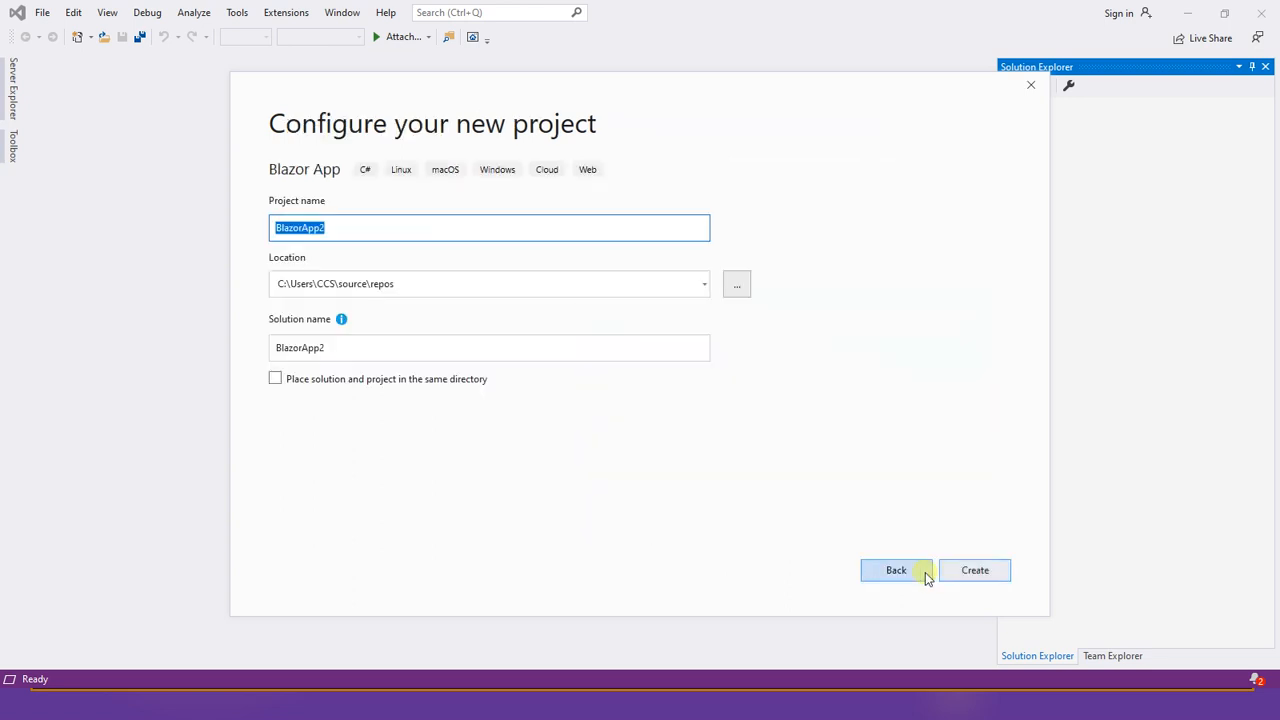
mouse_move(648, 520)
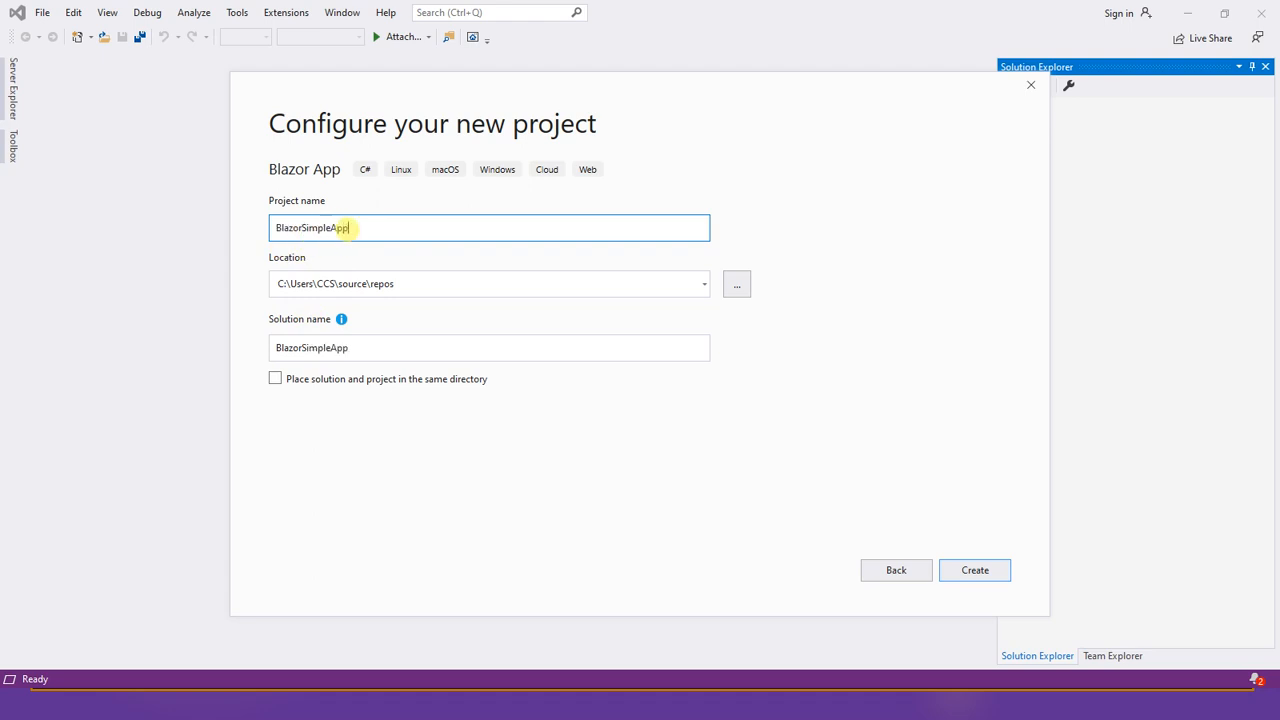
mouse_move(738, 482)
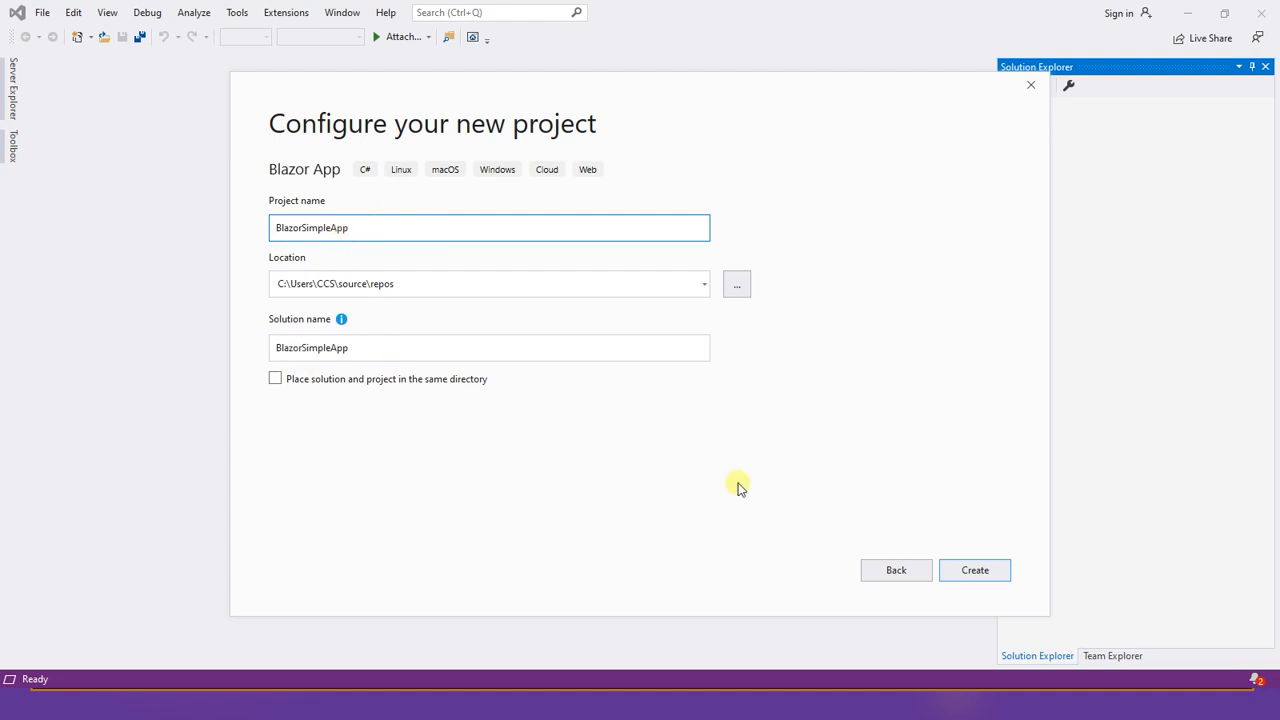
mouse_move(974, 570)
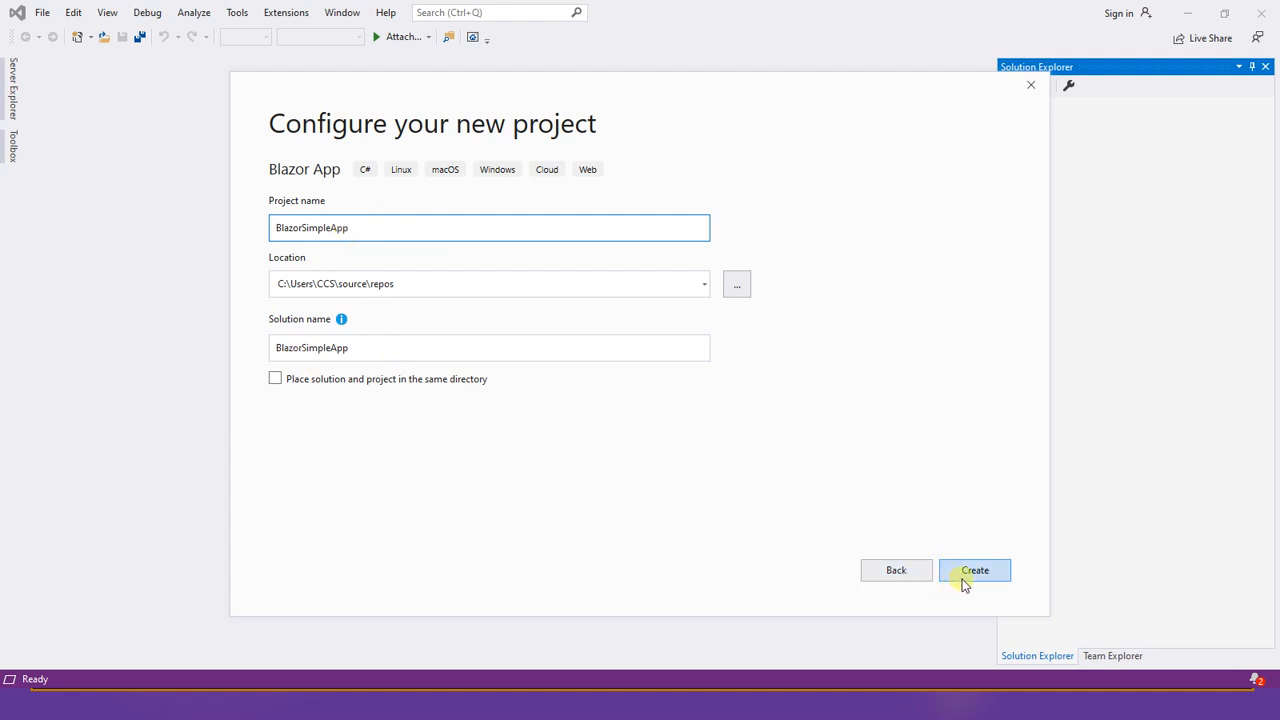
Step: Create the project as BlazorSimpleApp in the default location
click(974, 570)
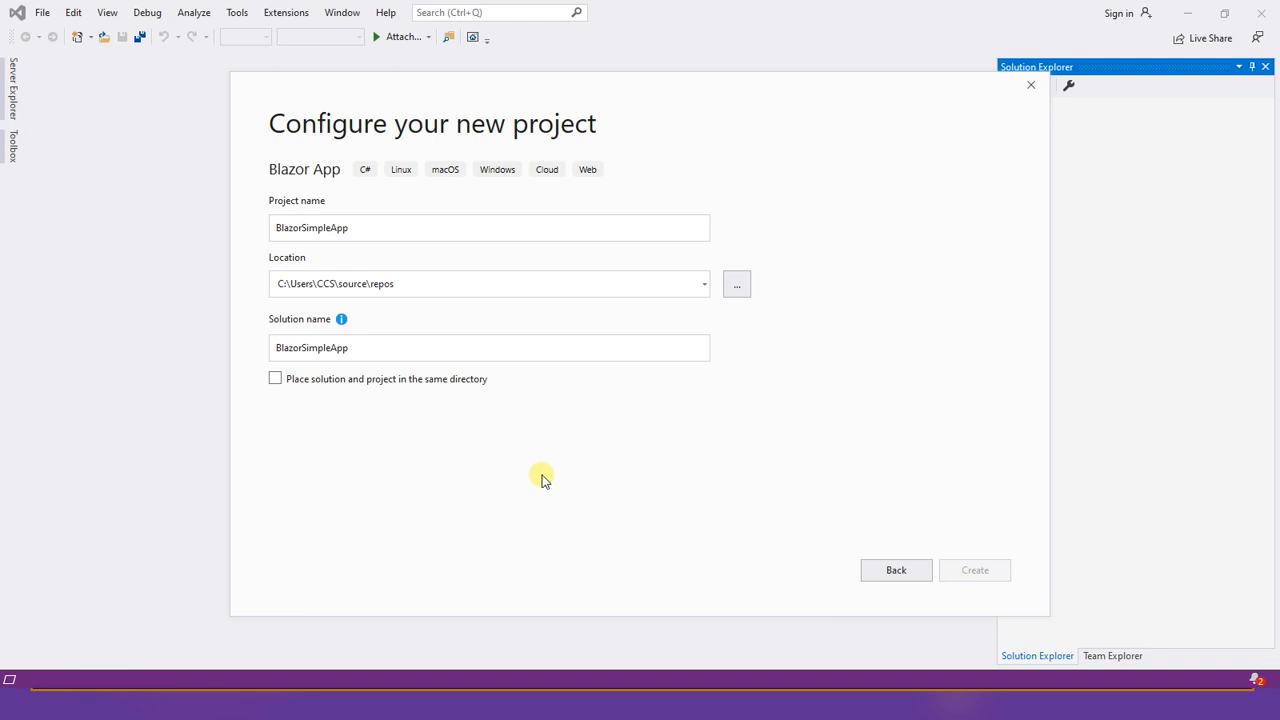
mouse_move(536, 488)
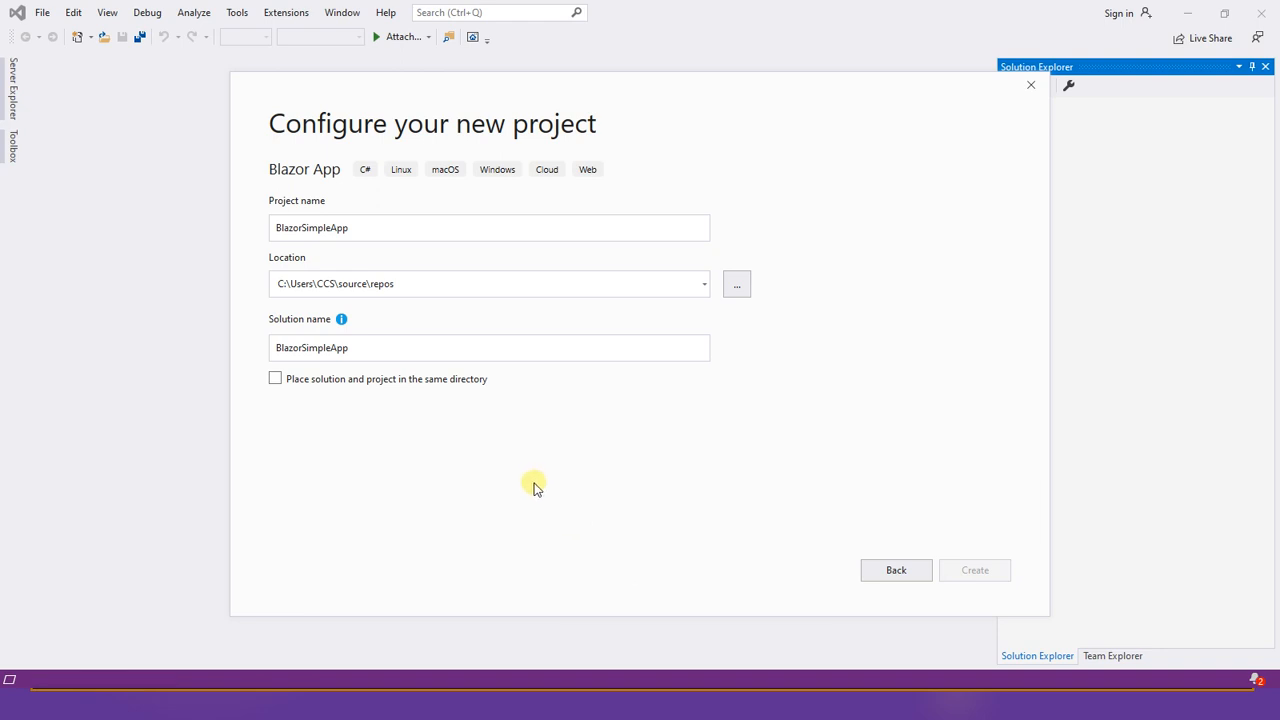
click(974, 570)
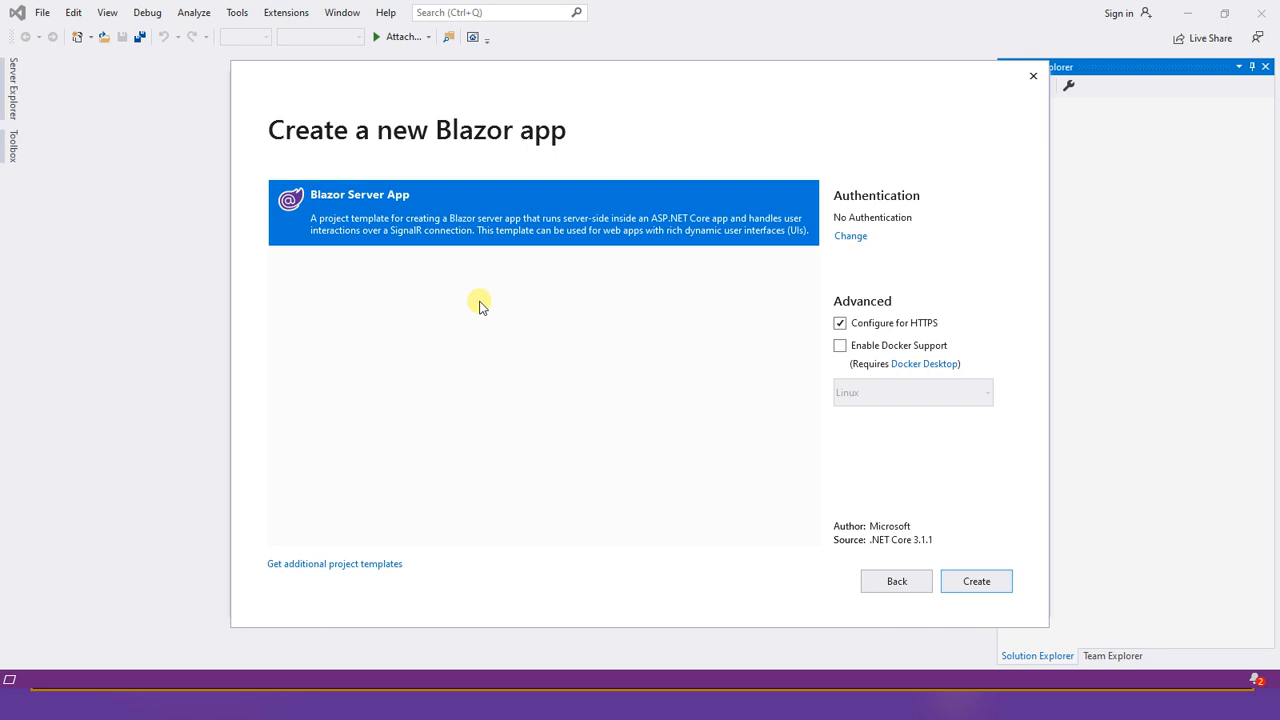
mouse_move(376, 224)
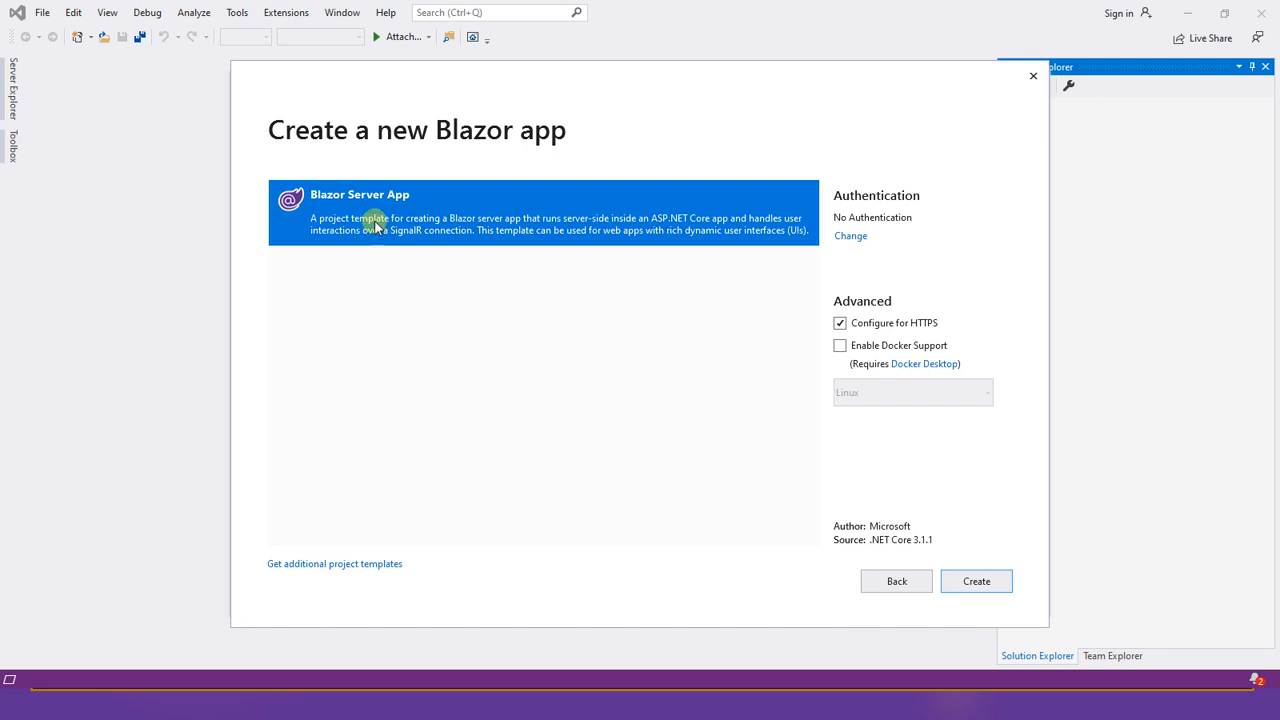
mouse_move(408, 304)
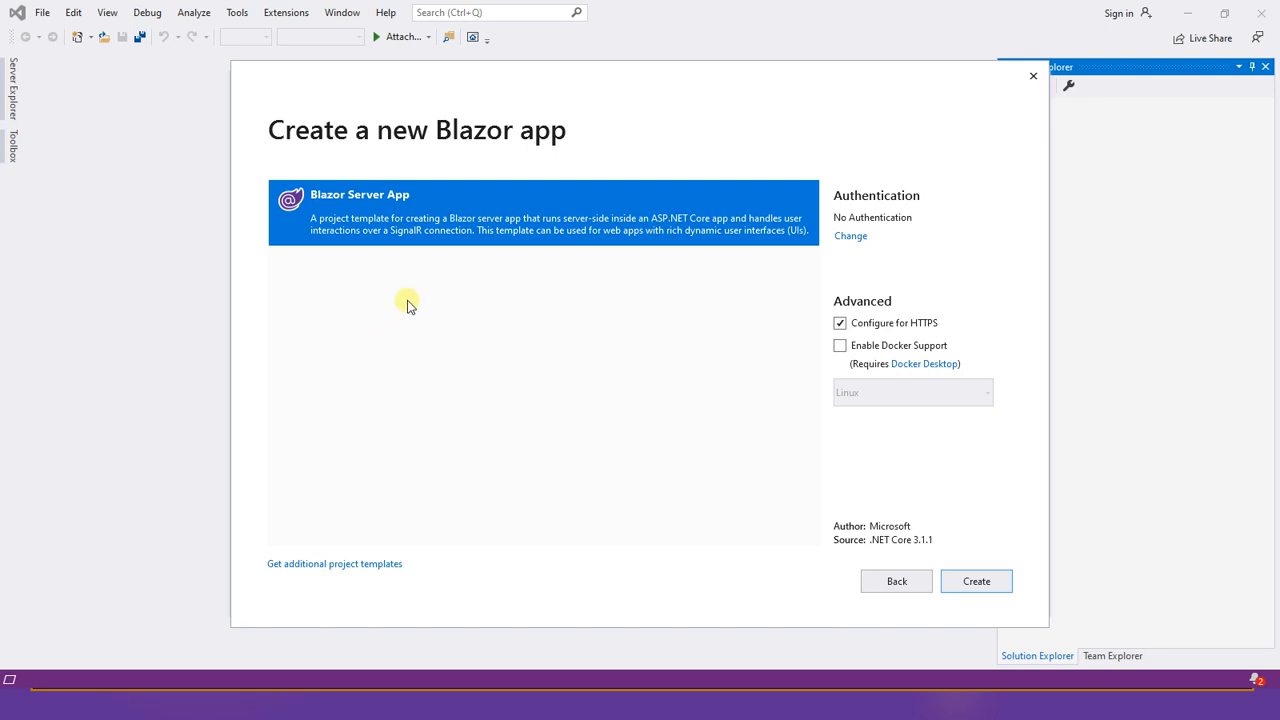
mouse_move(414, 292)
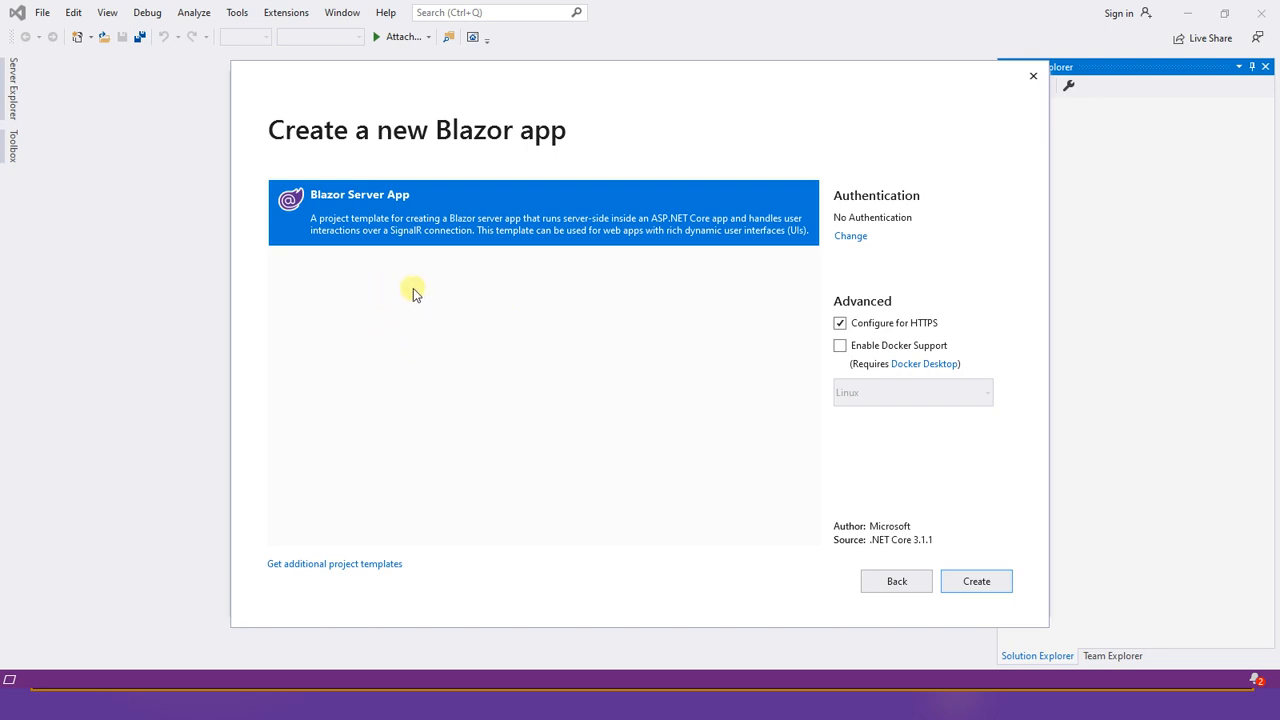
mouse_move(292, 564)
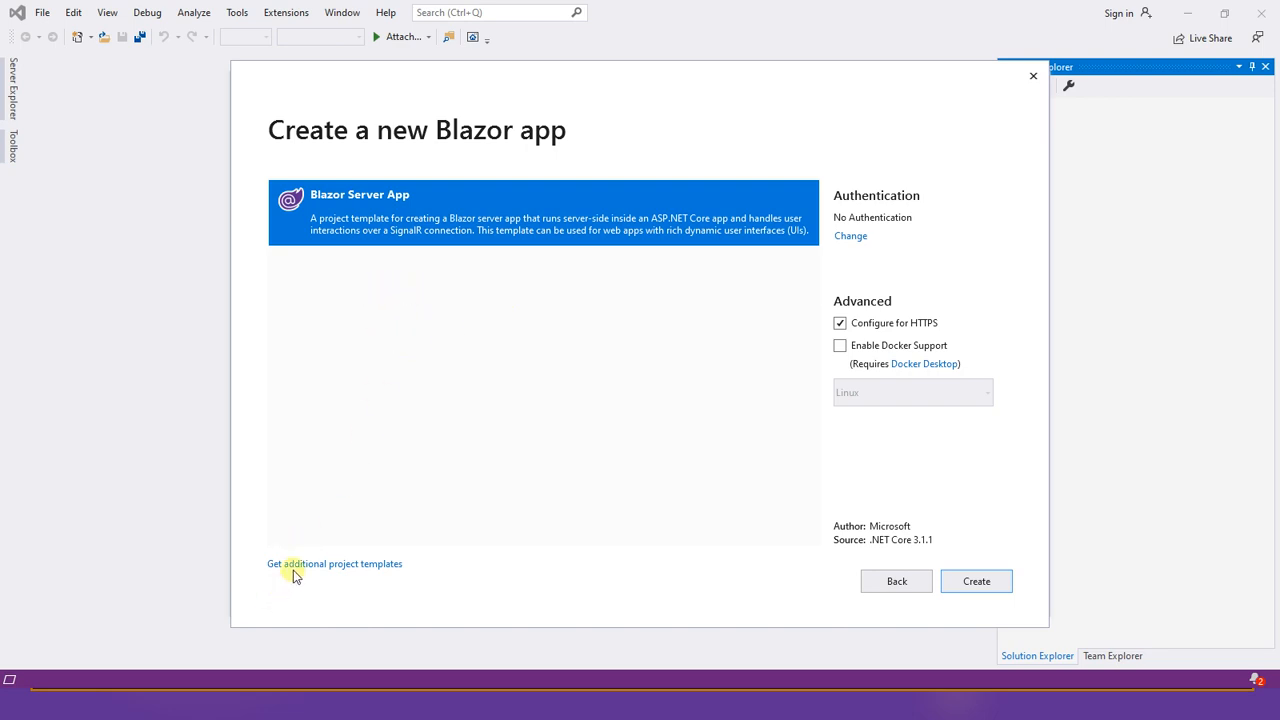
mouse_move(334, 364)
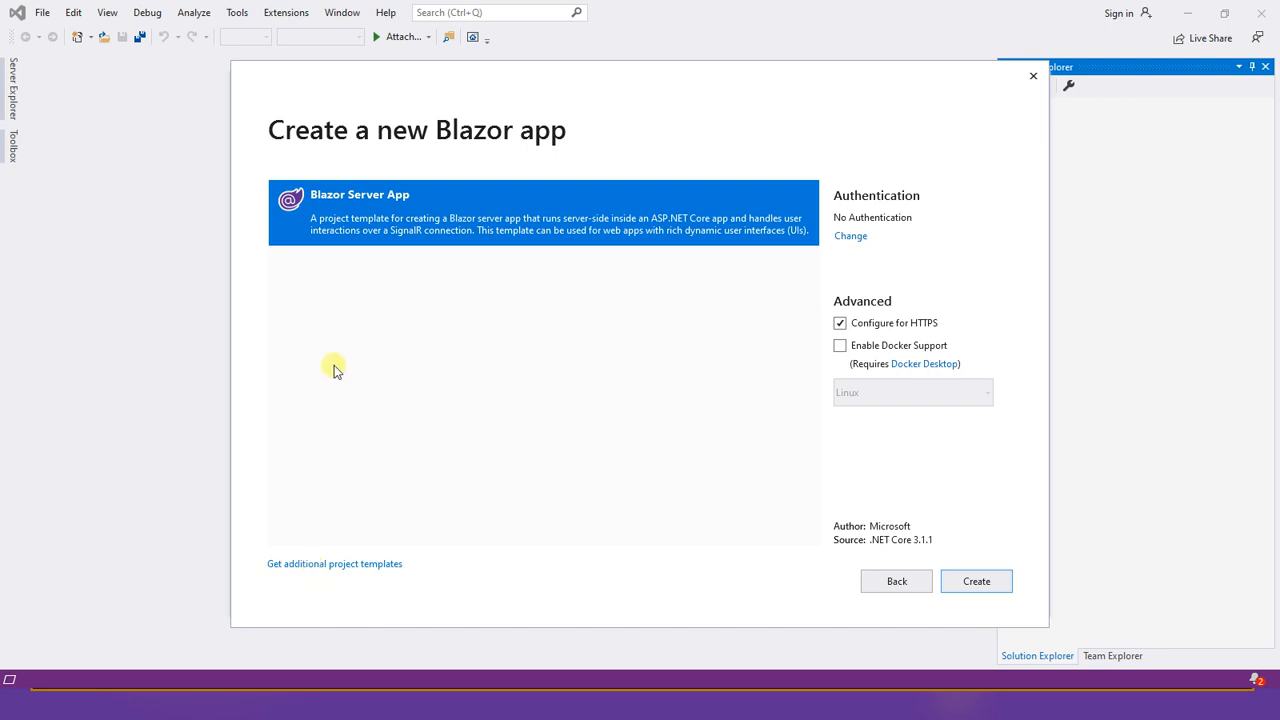
mouse_move(388, 238)
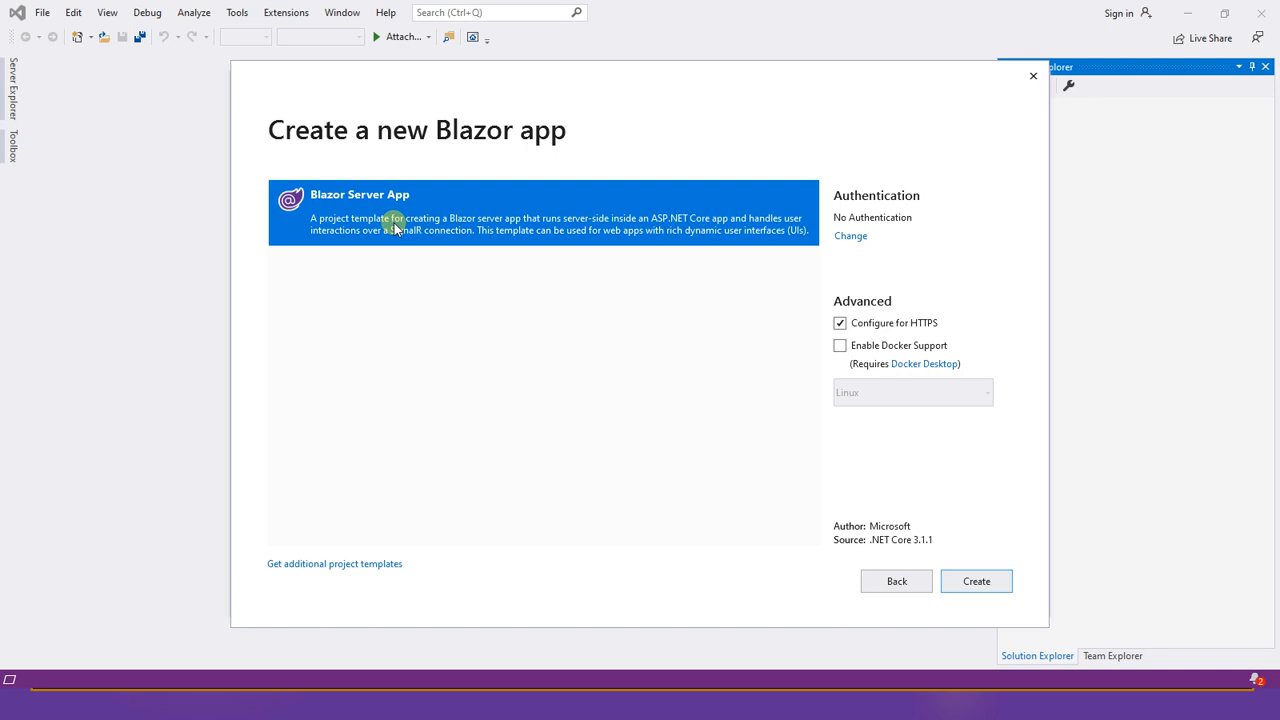
mouse_move(776, 340)
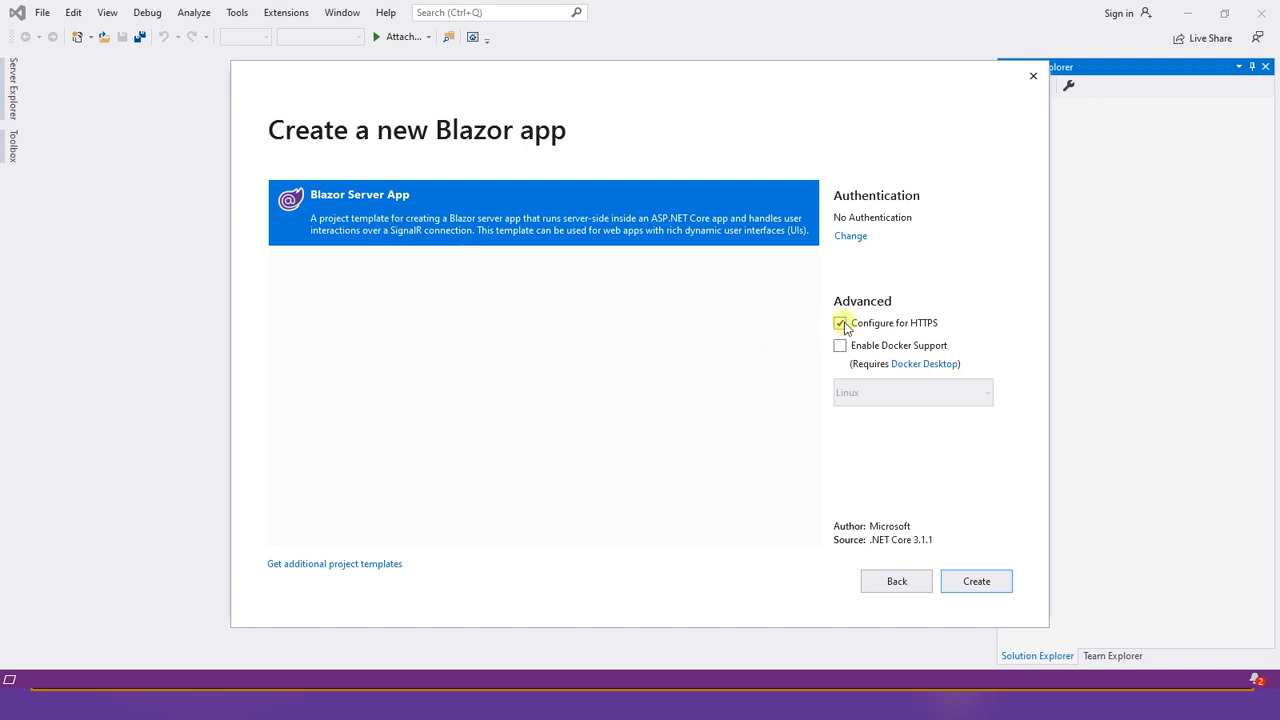
Step: Create a Blazor Server App with No Authentication and HTTPS turned off
click(840, 322)
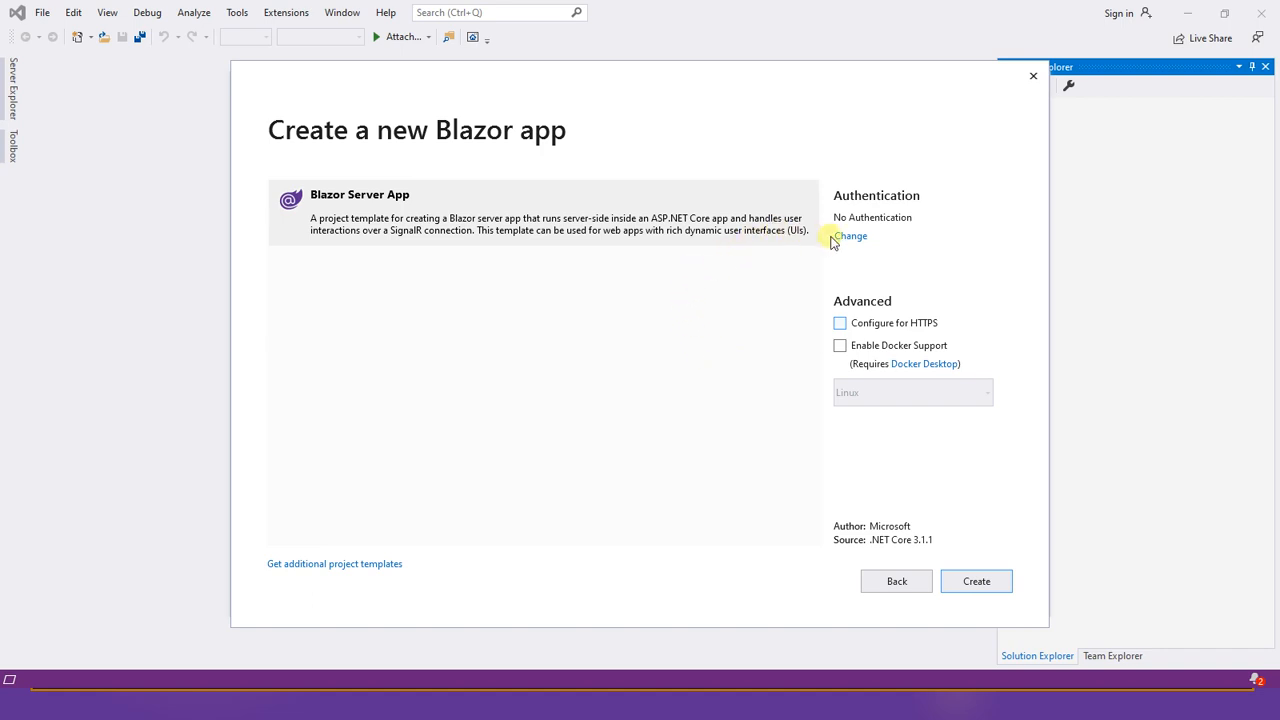
mouse_move(844, 540)
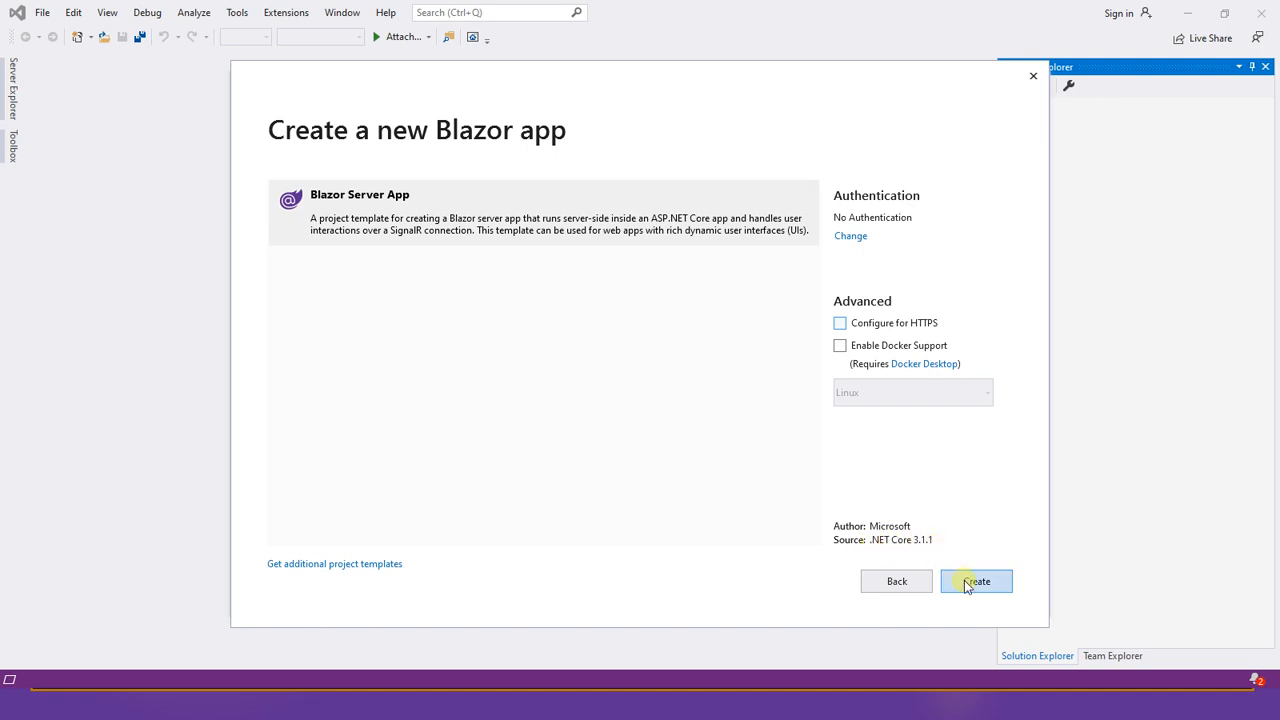
click(976, 580)
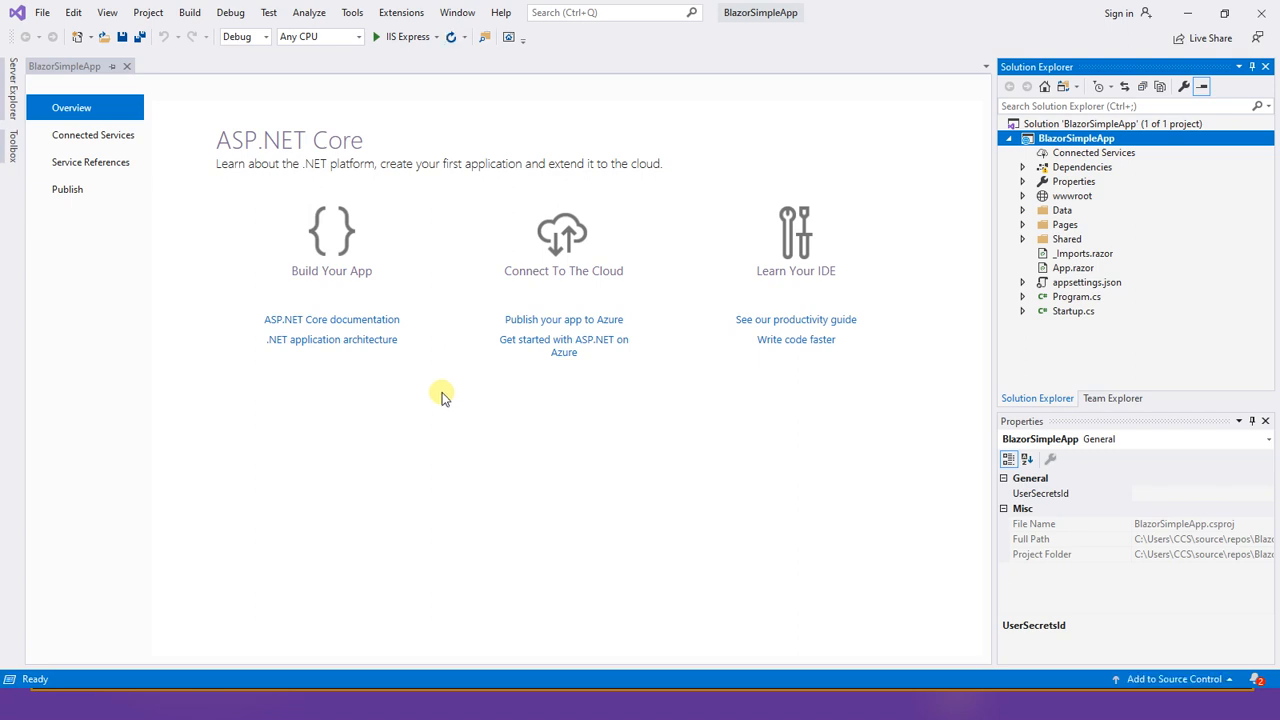
mouse_move(472, 390)
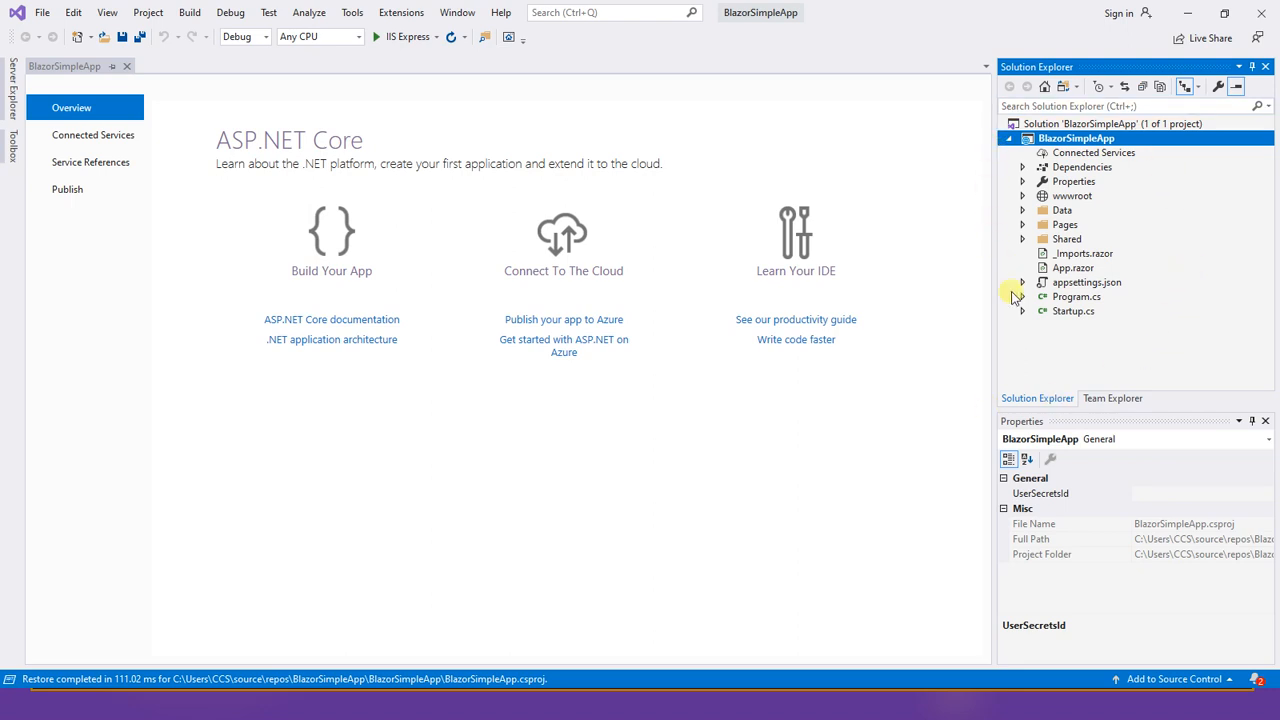
mouse_move(230, 84)
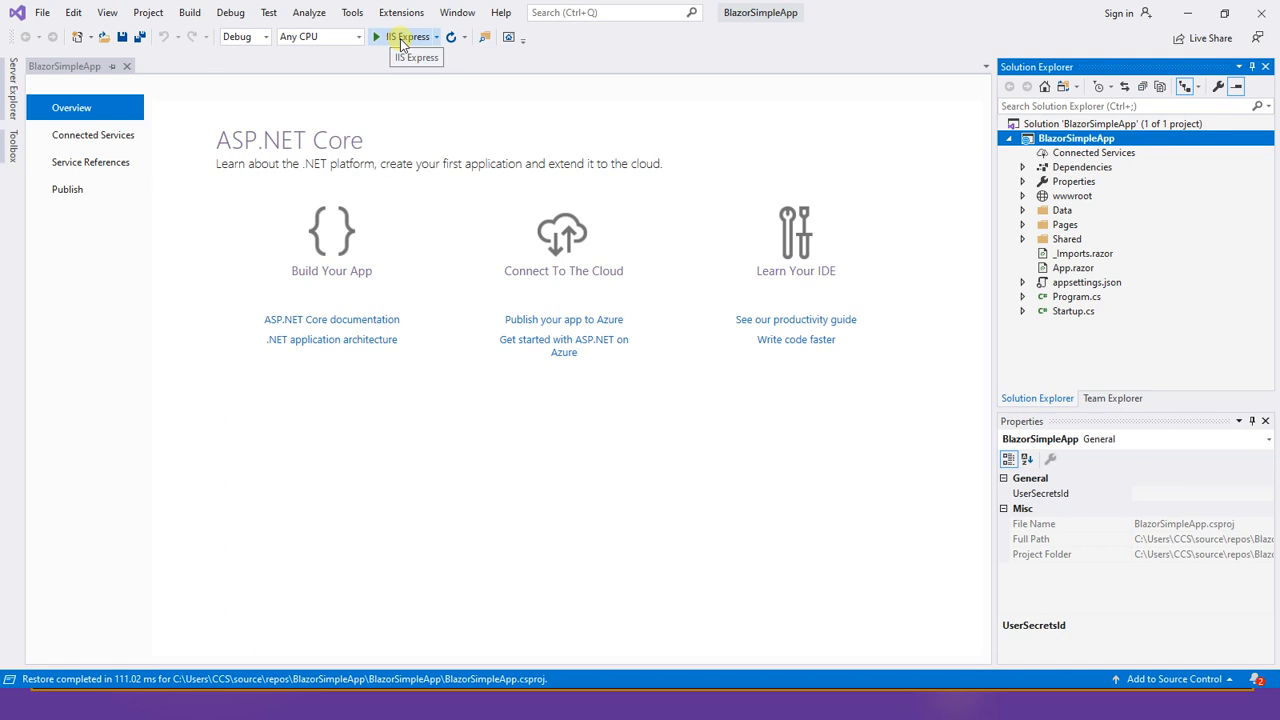
Step: Build and run BlazorSimpleApp through IIS Express
click(376, 36)
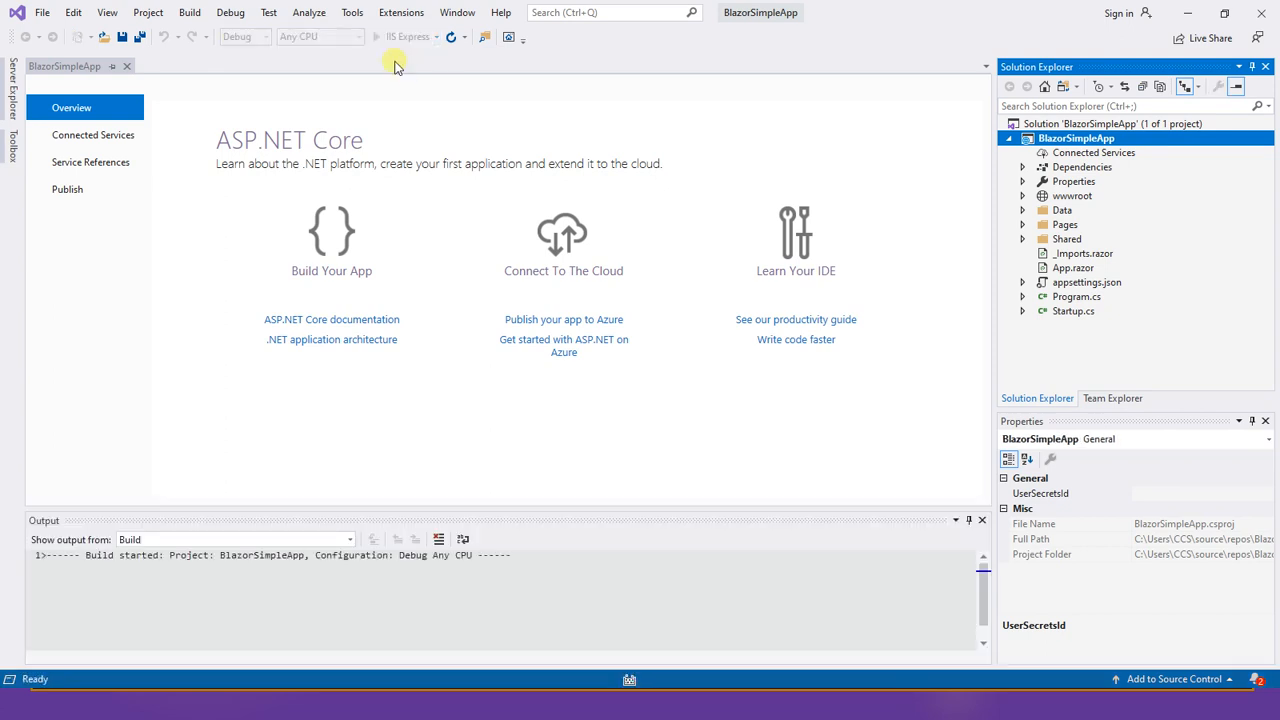
mouse_move(638, 662)
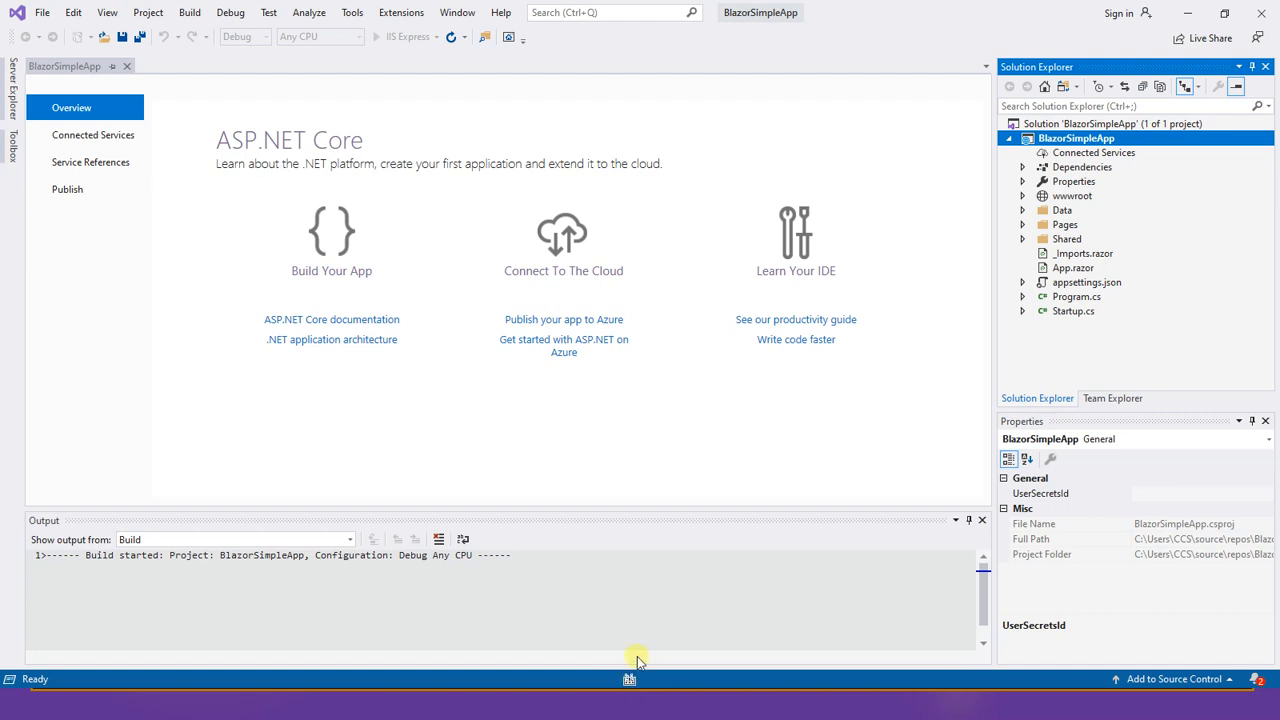
mouse_move(632, 676)
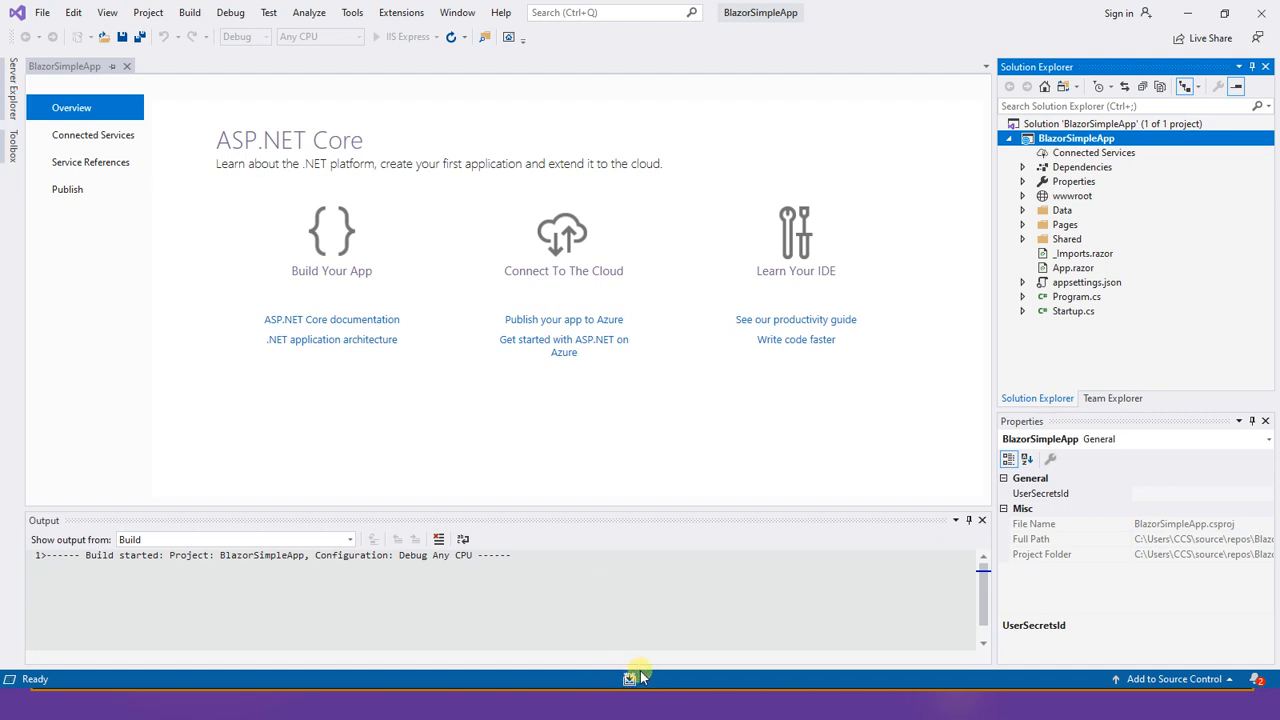
mouse_move(372, 572)
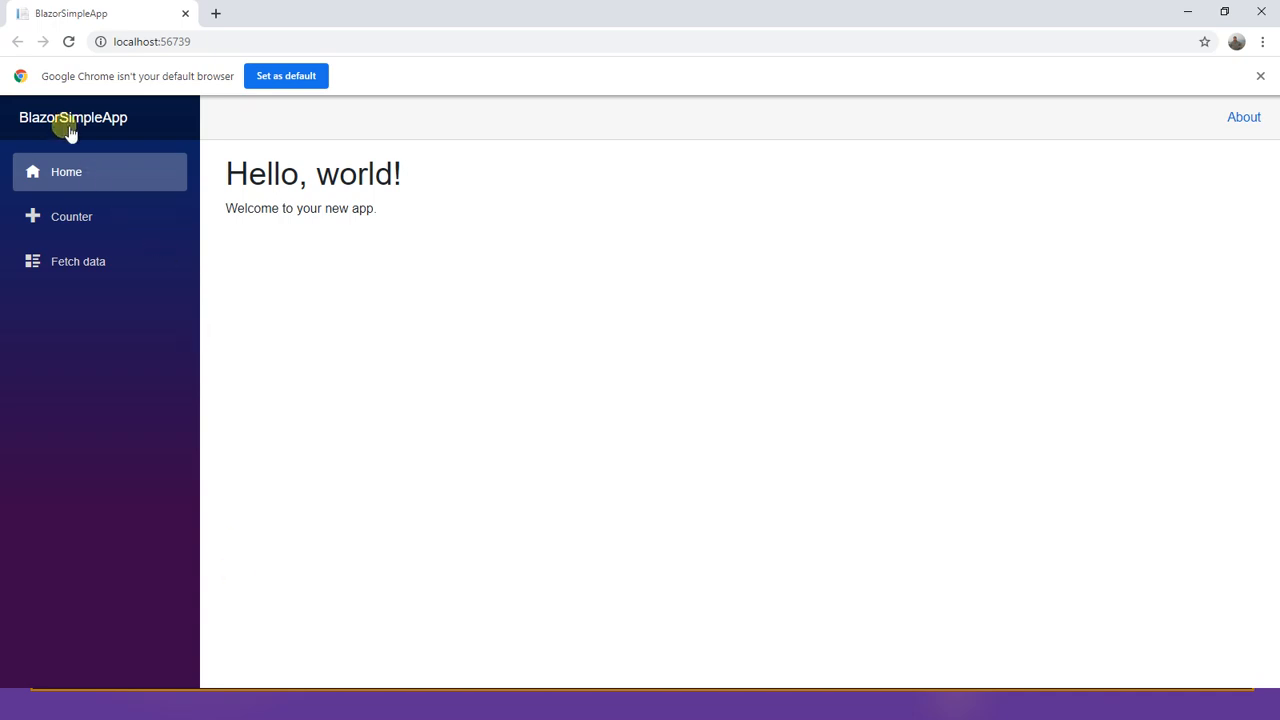
mouse_move(72, 116)
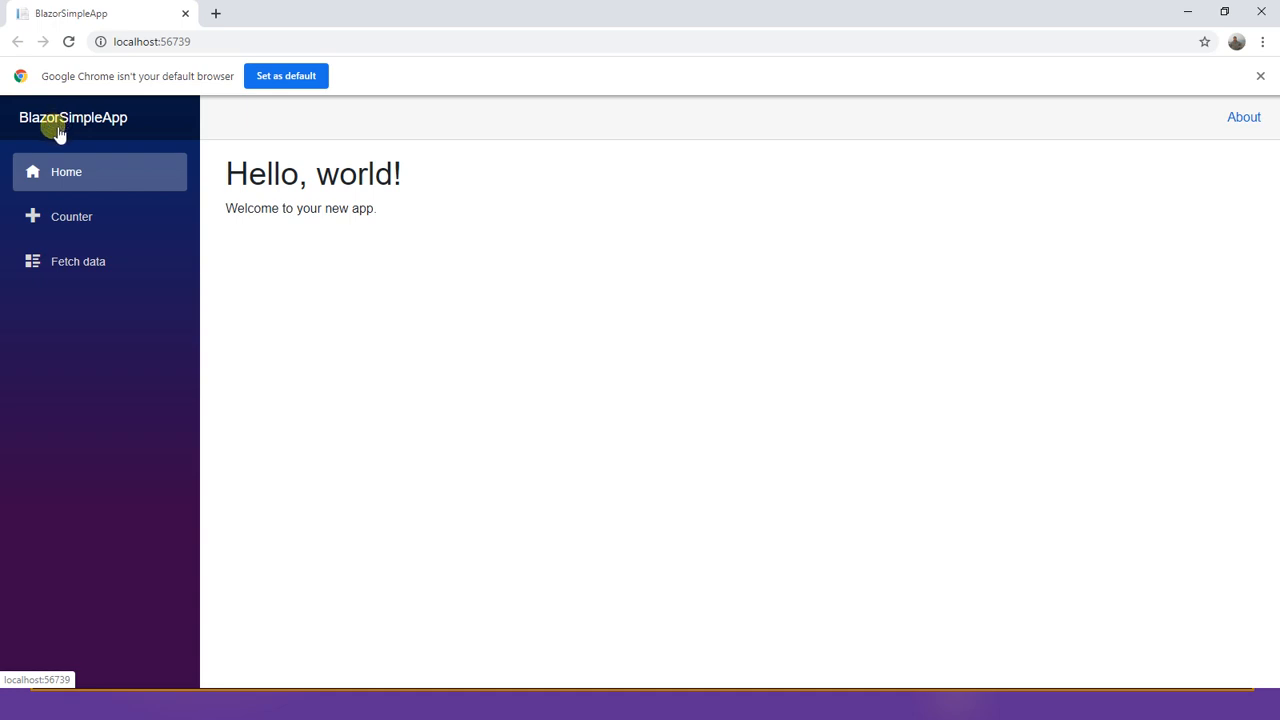
mouse_move(236, 184)
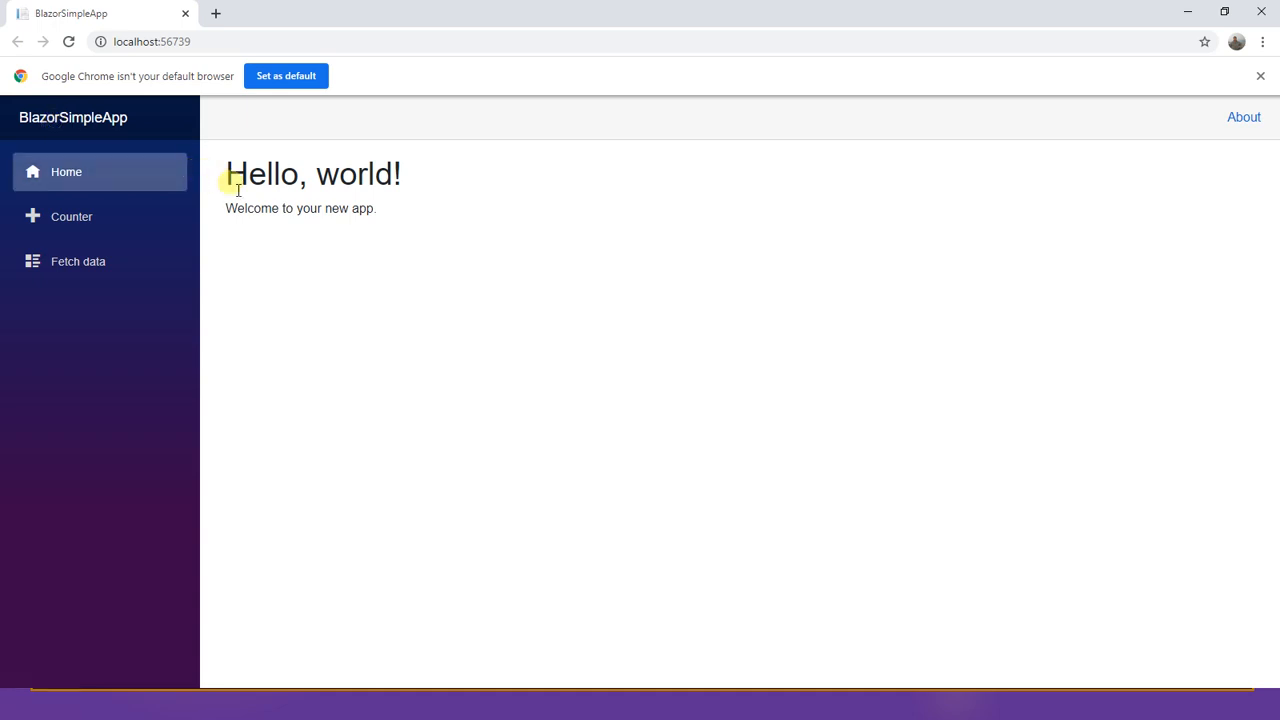
mouse_move(1232, 72)
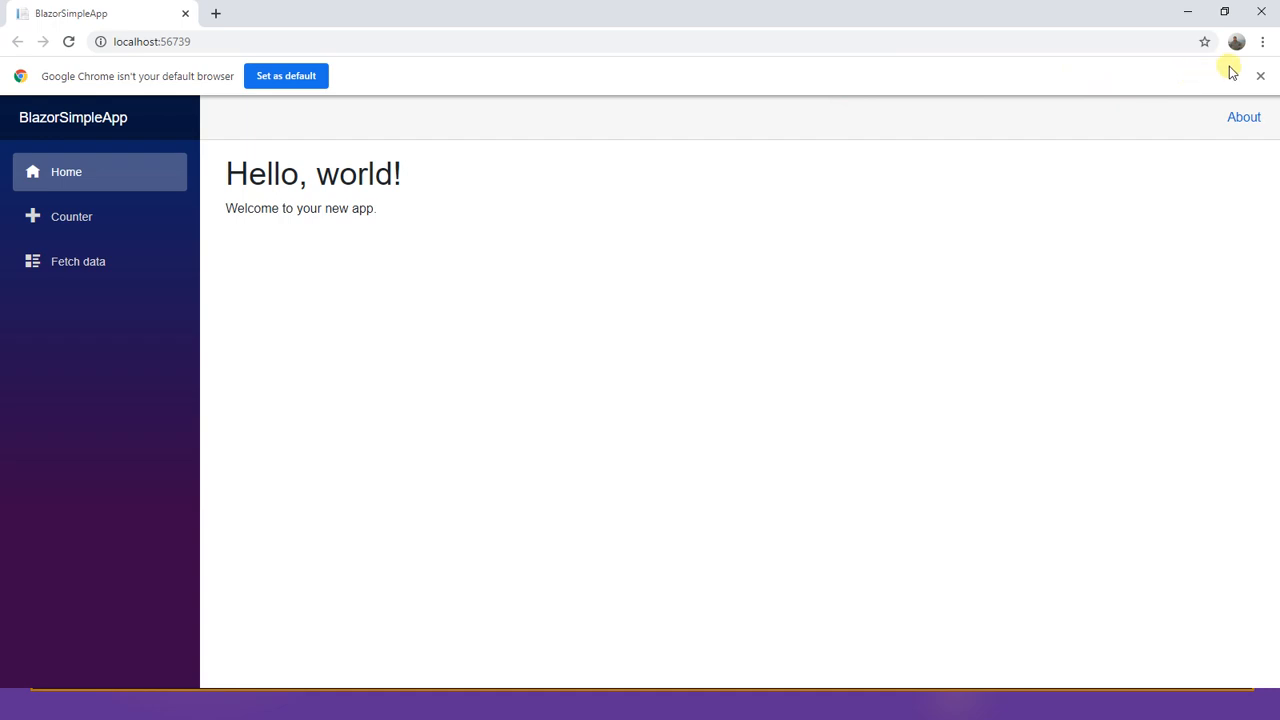
Step: Dismiss the default-browser notice and browse Home, Counter and Fetch data, ending on the weather forecast
click(1260, 76)
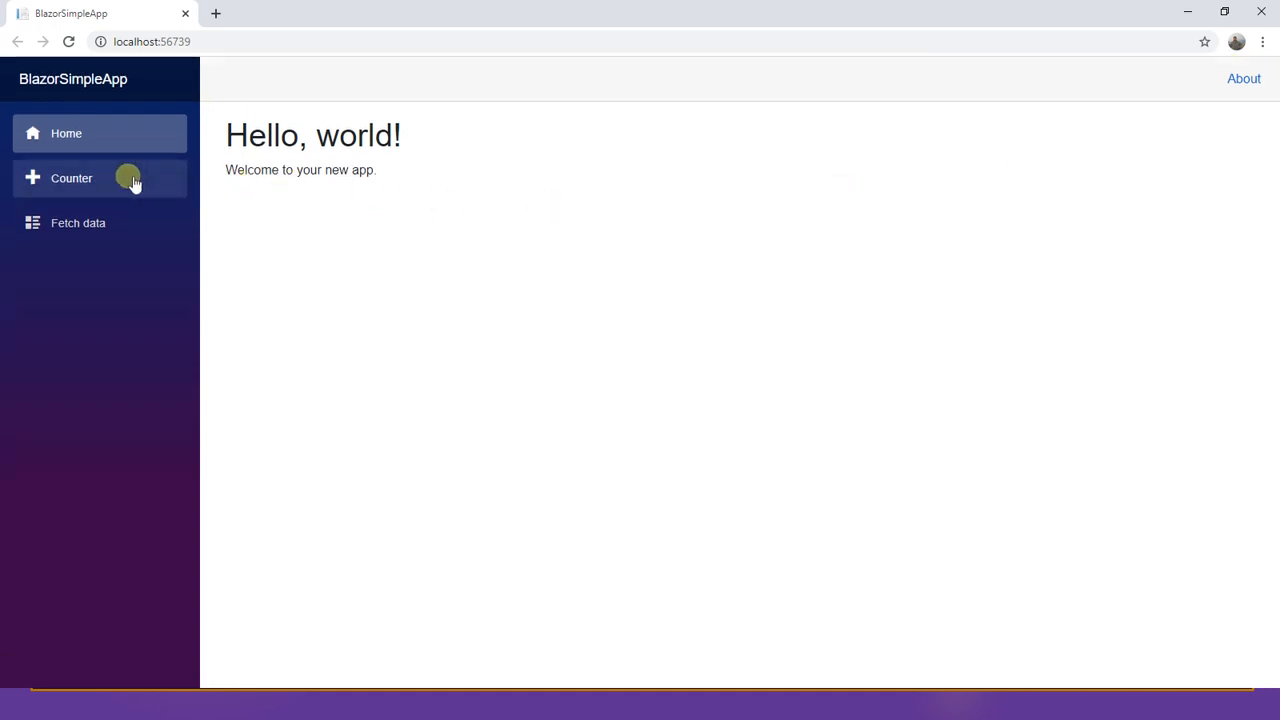
click(72, 178)
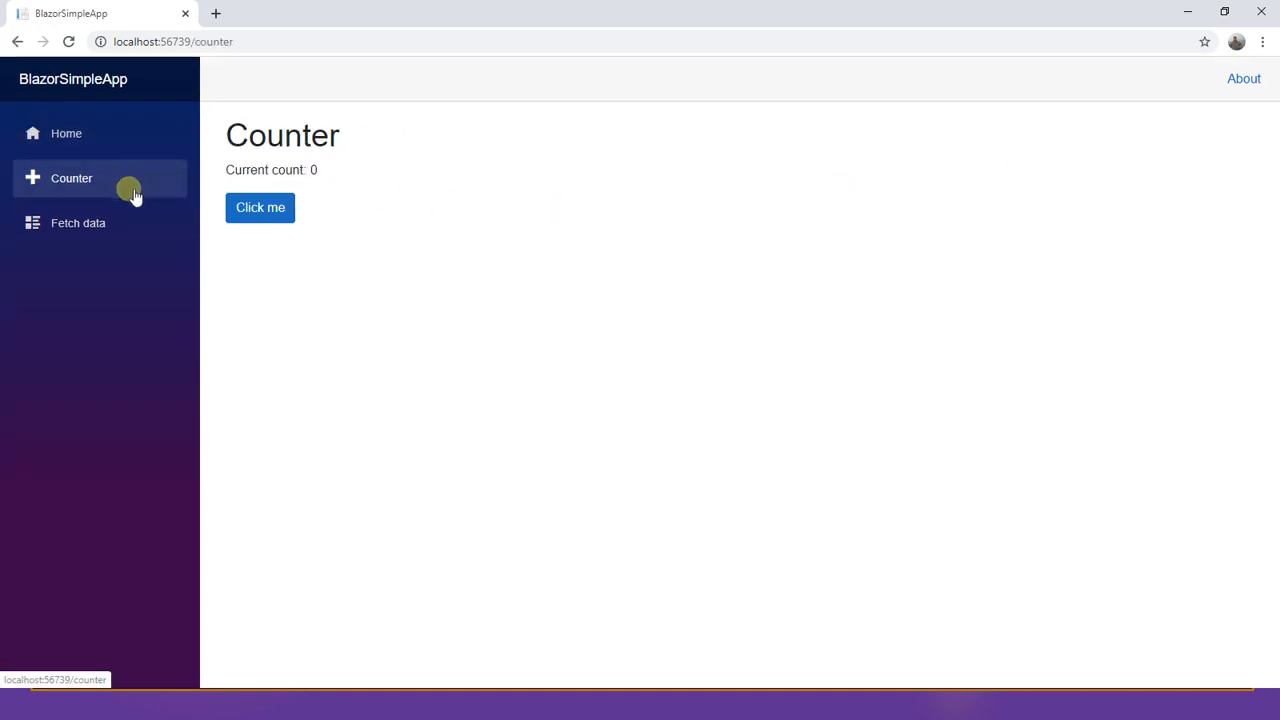
click(78, 222)
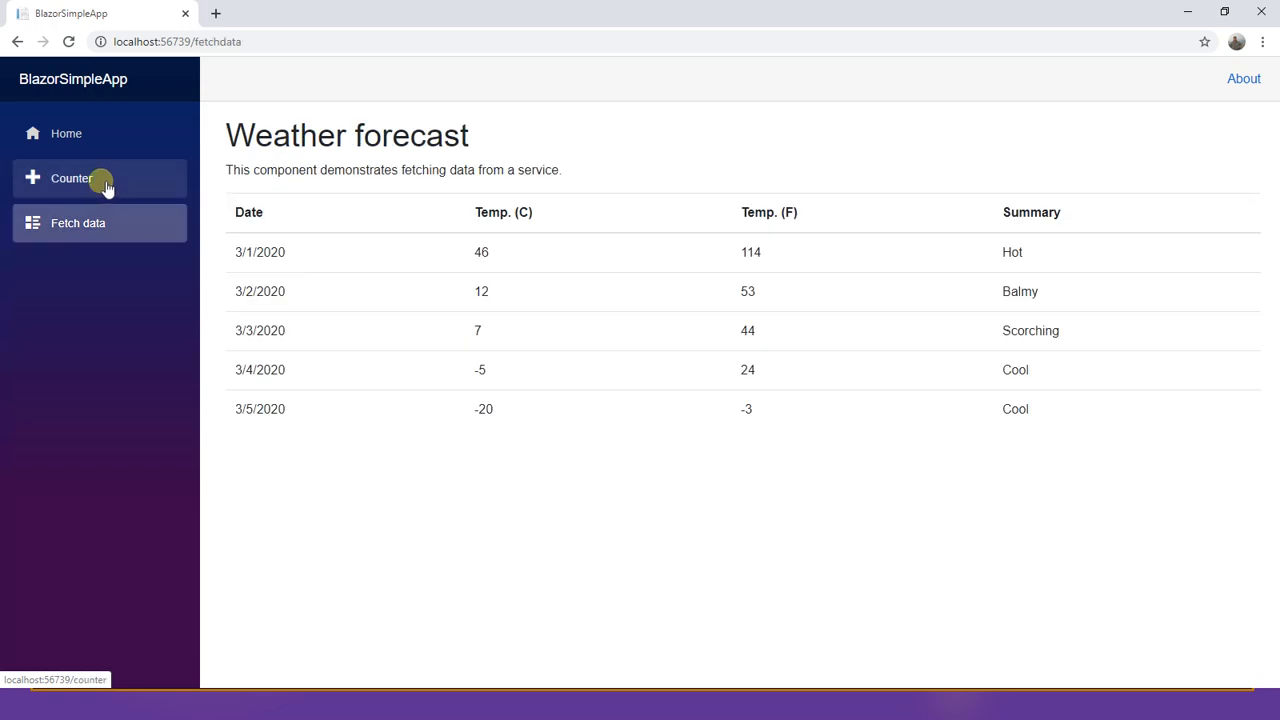
click(72, 178)
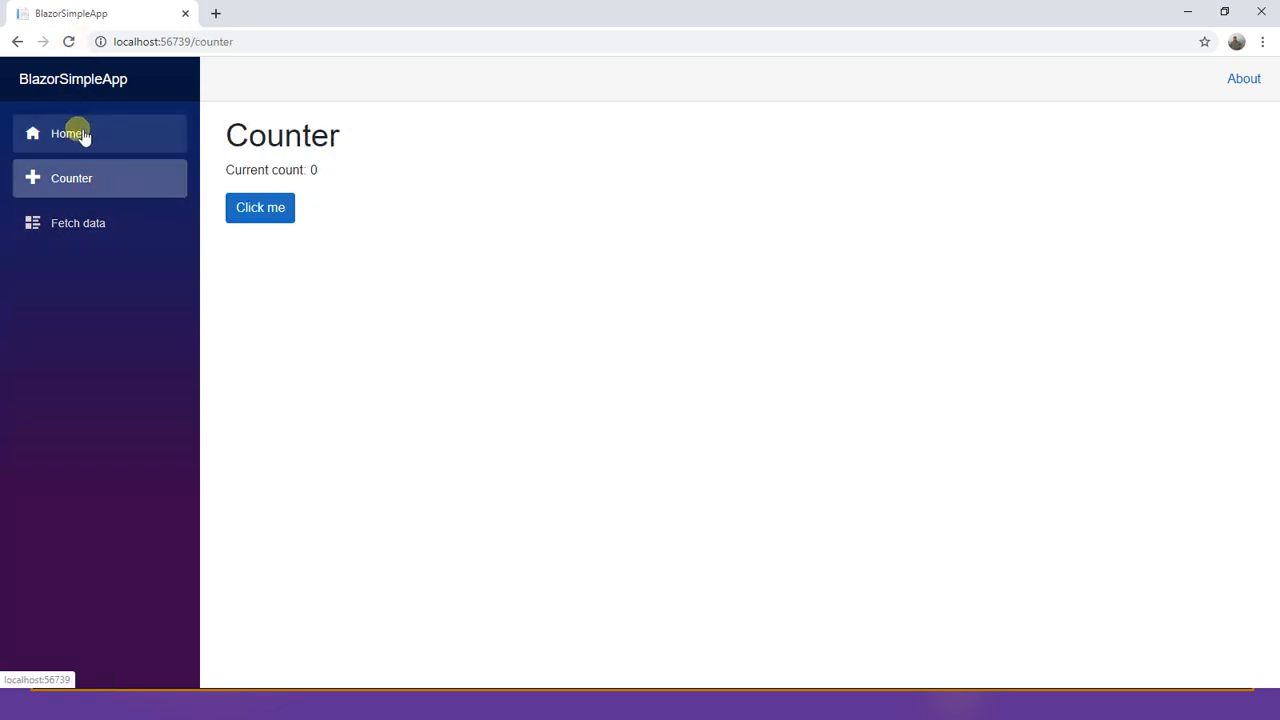
click(66, 132)
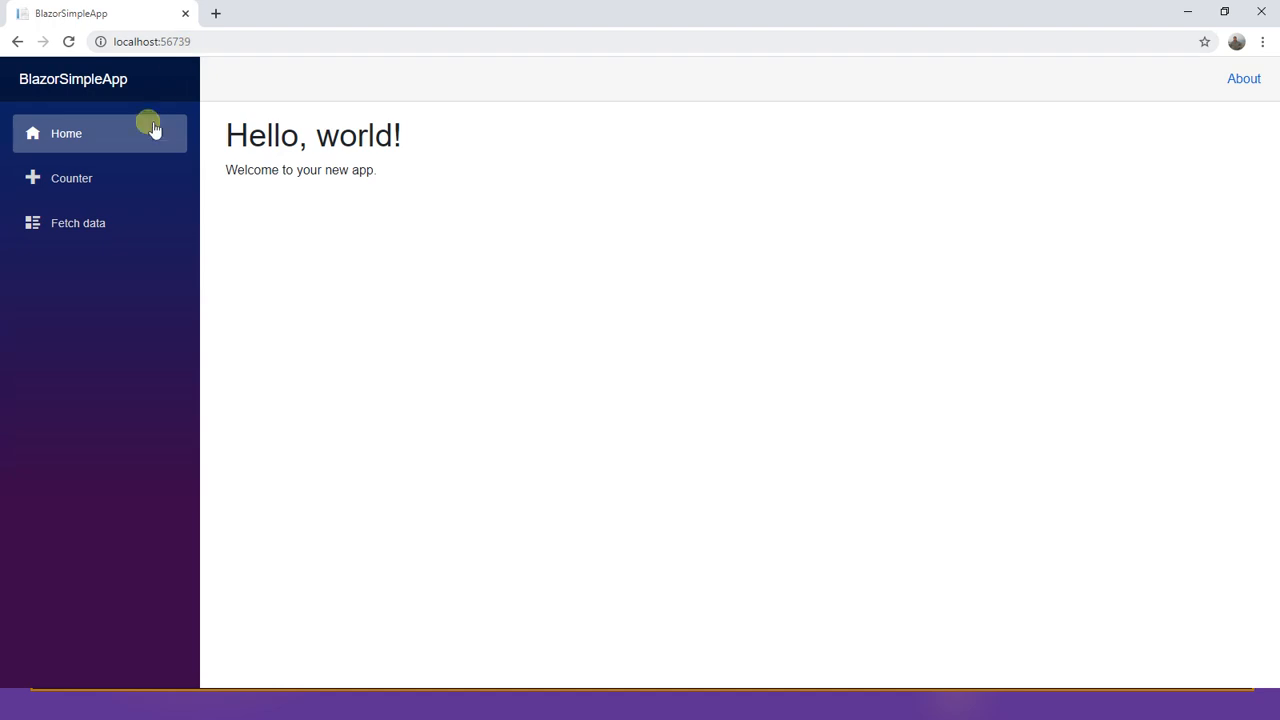
mouse_move(132, 178)
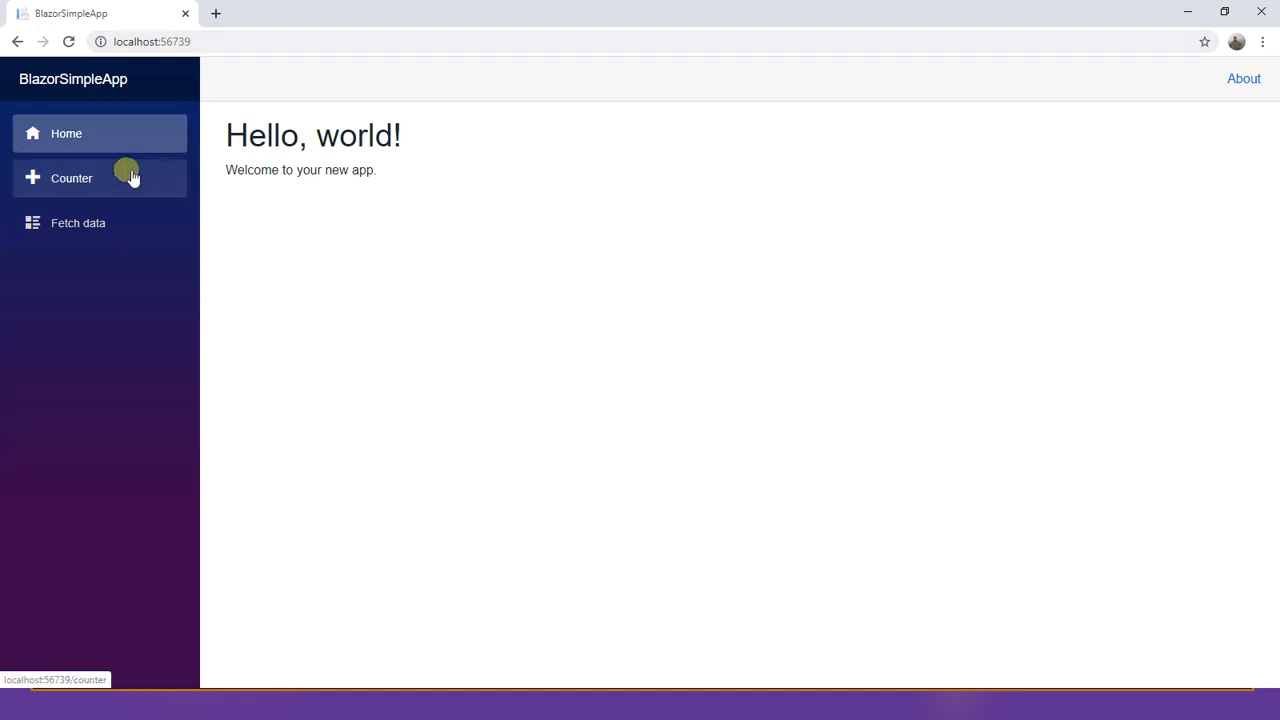
mouse_move(106, 680)
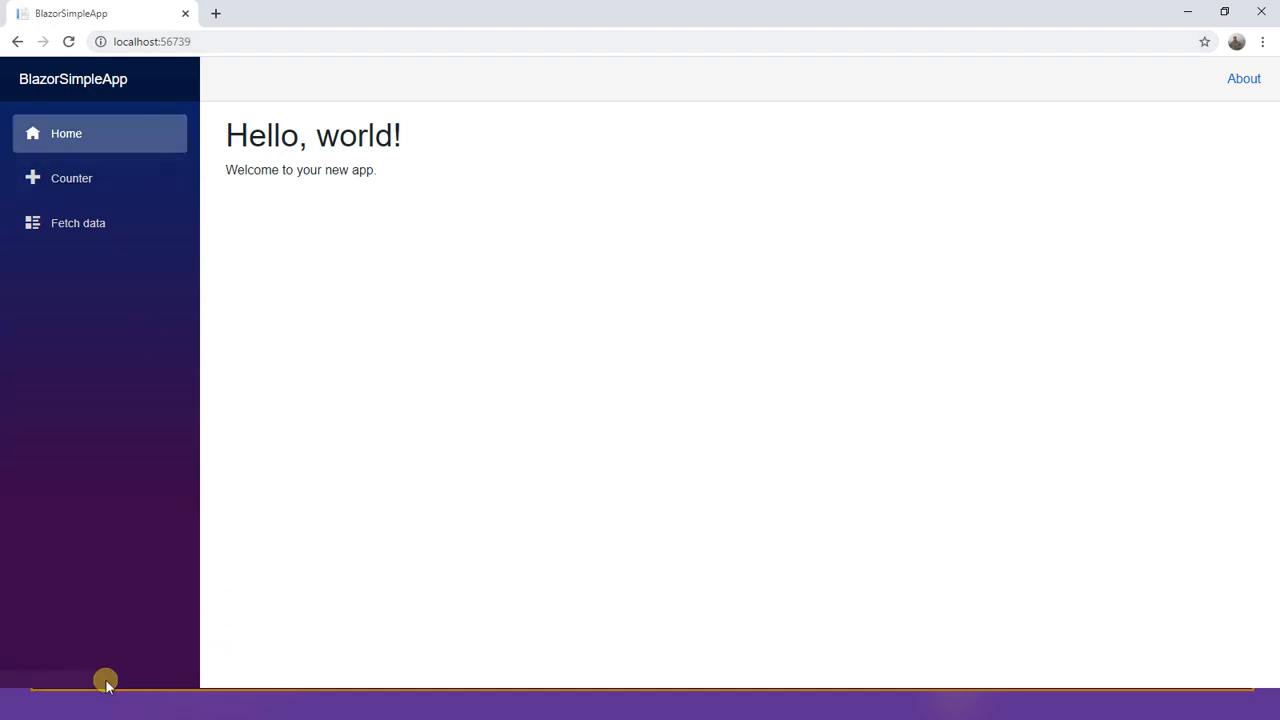
mouse_move(110, 176)
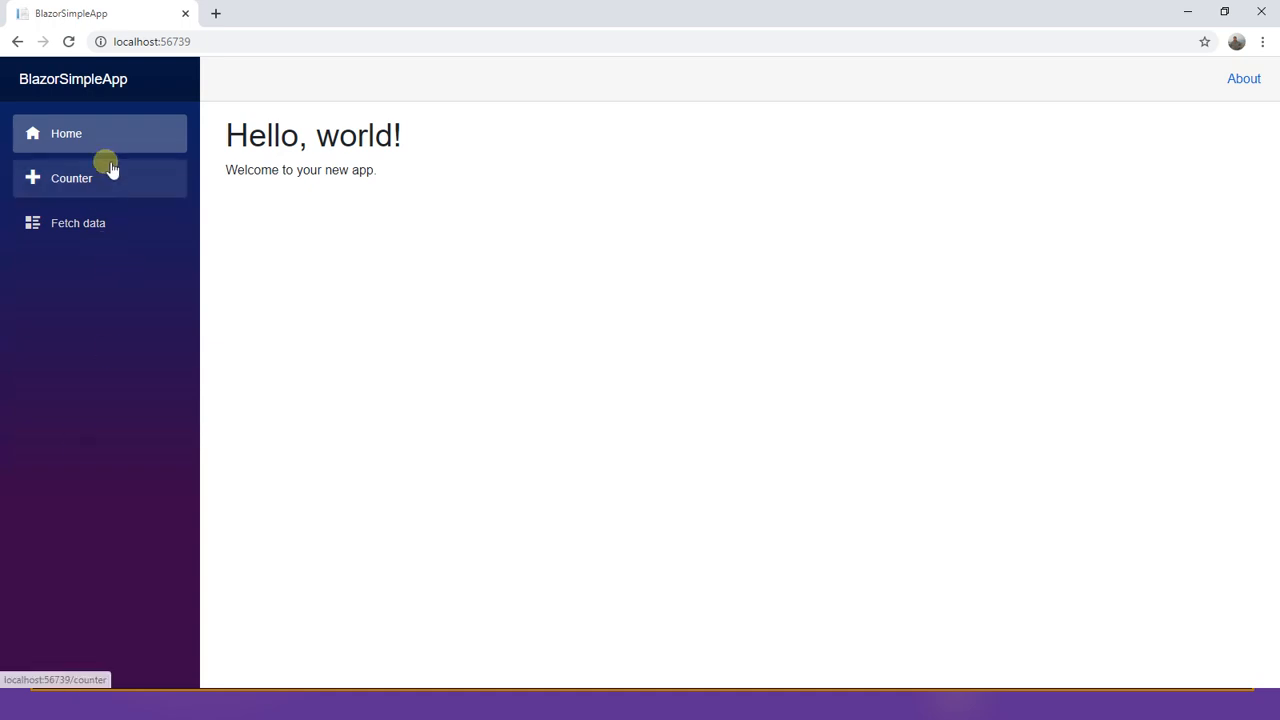
click(72, 178)
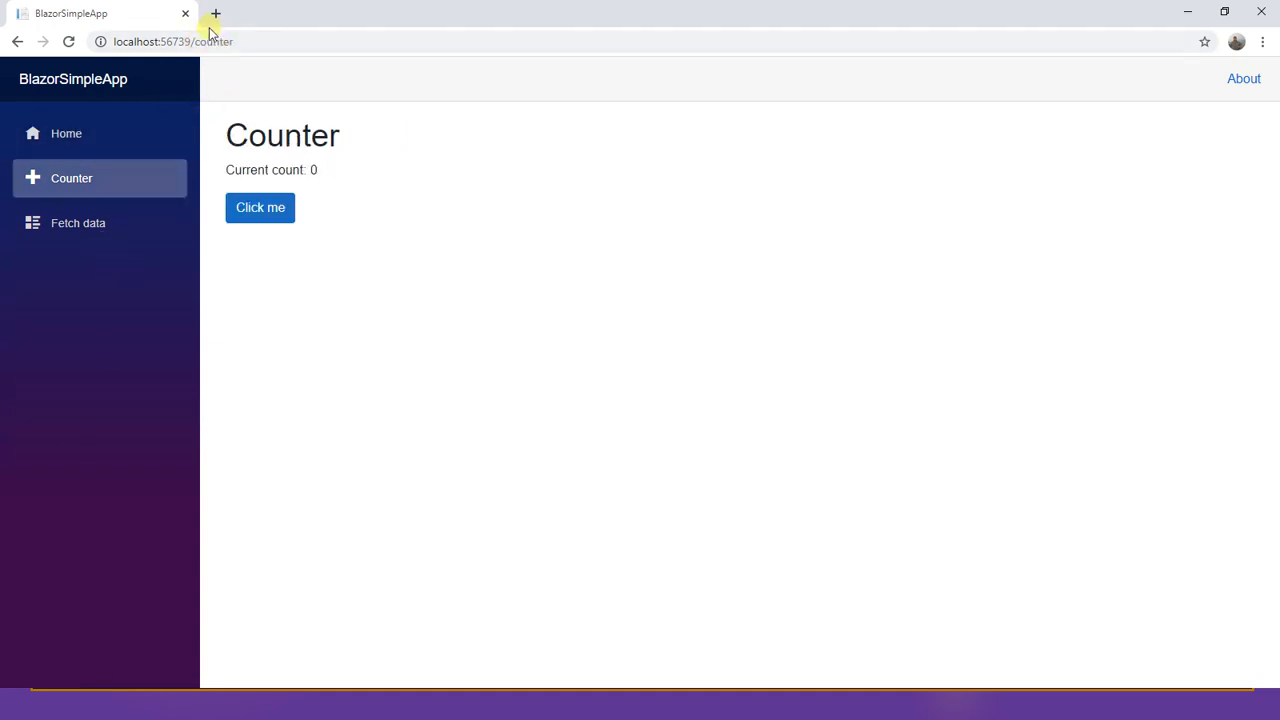
mouse_move(120, 240)
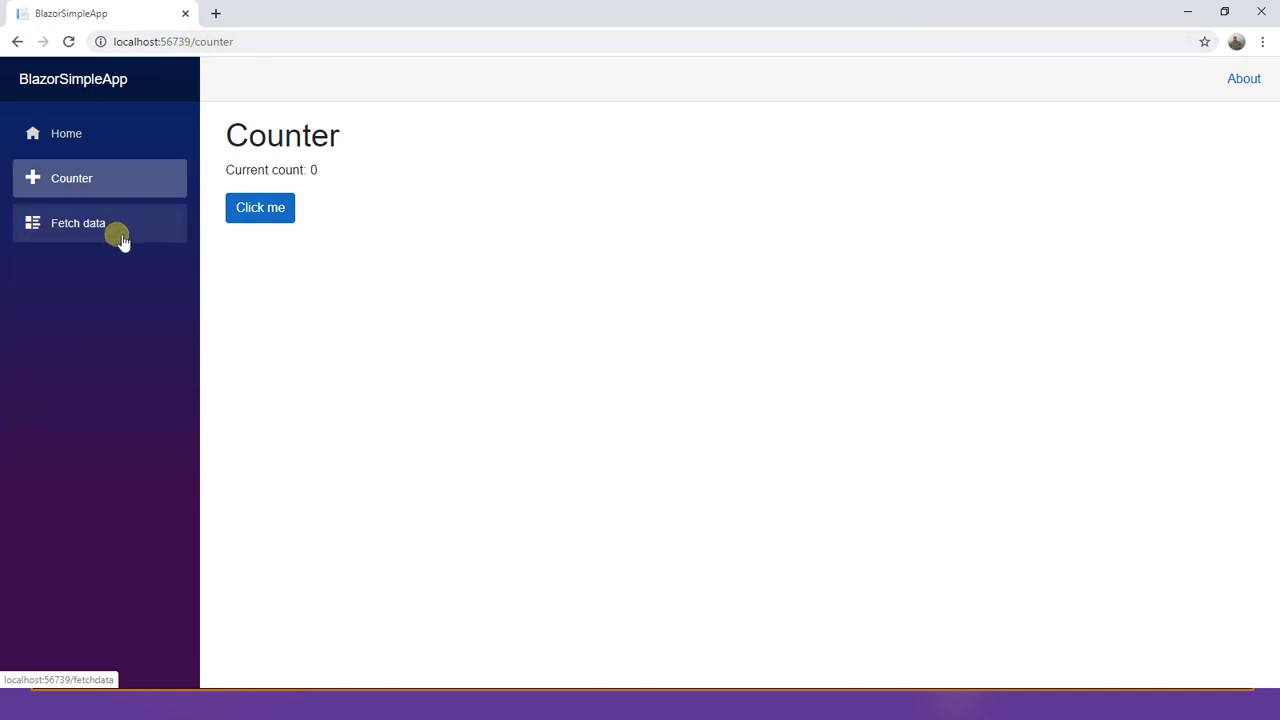
click(78, 222)
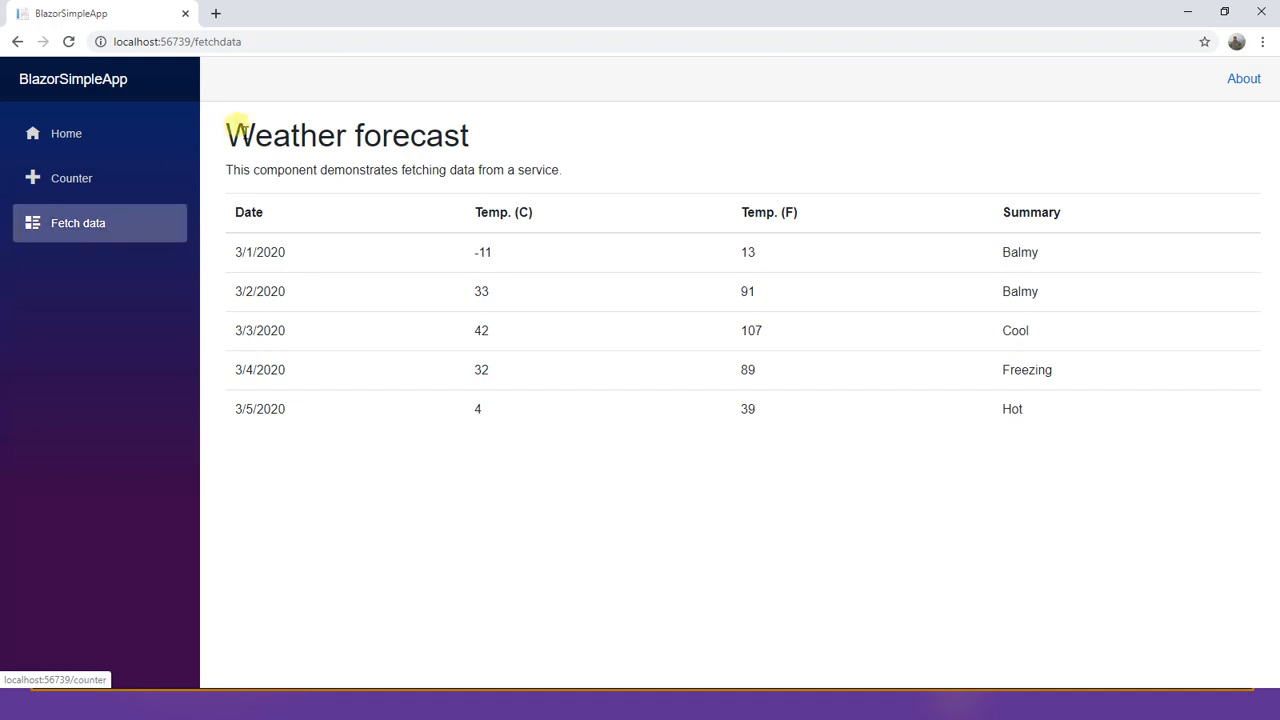
mouse_move(144, 396)
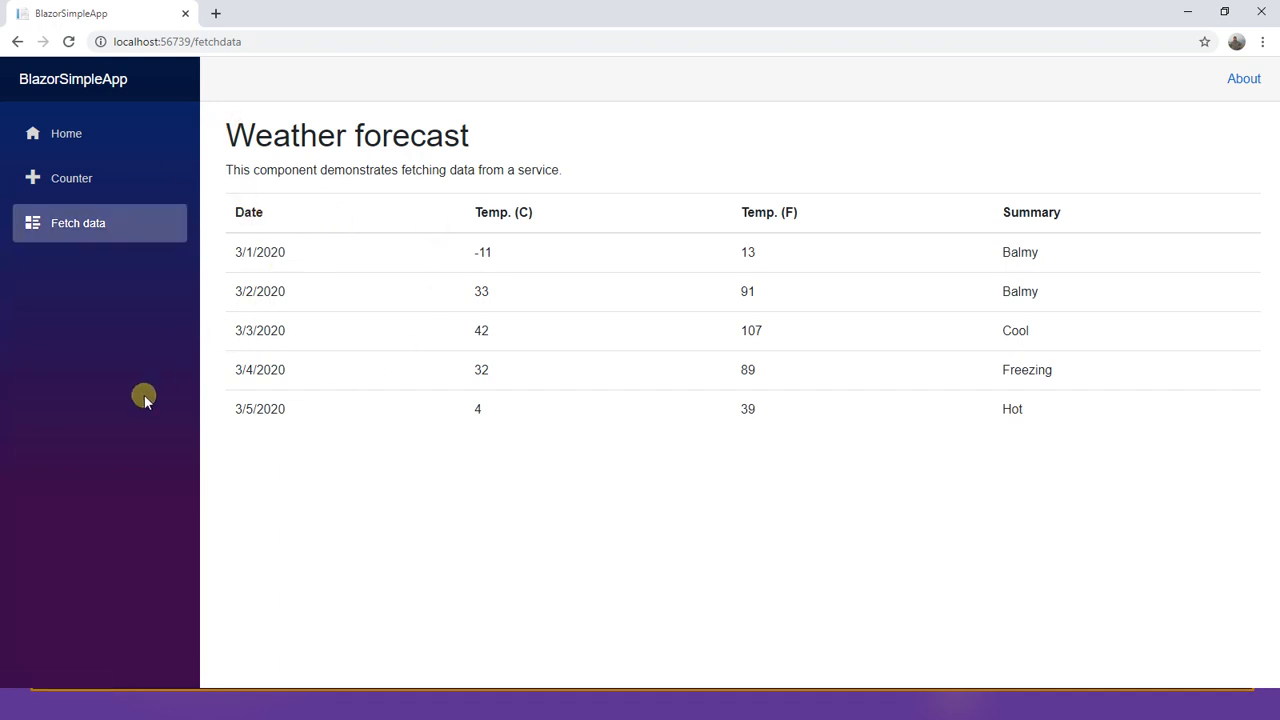
mouse_move(290, 408)
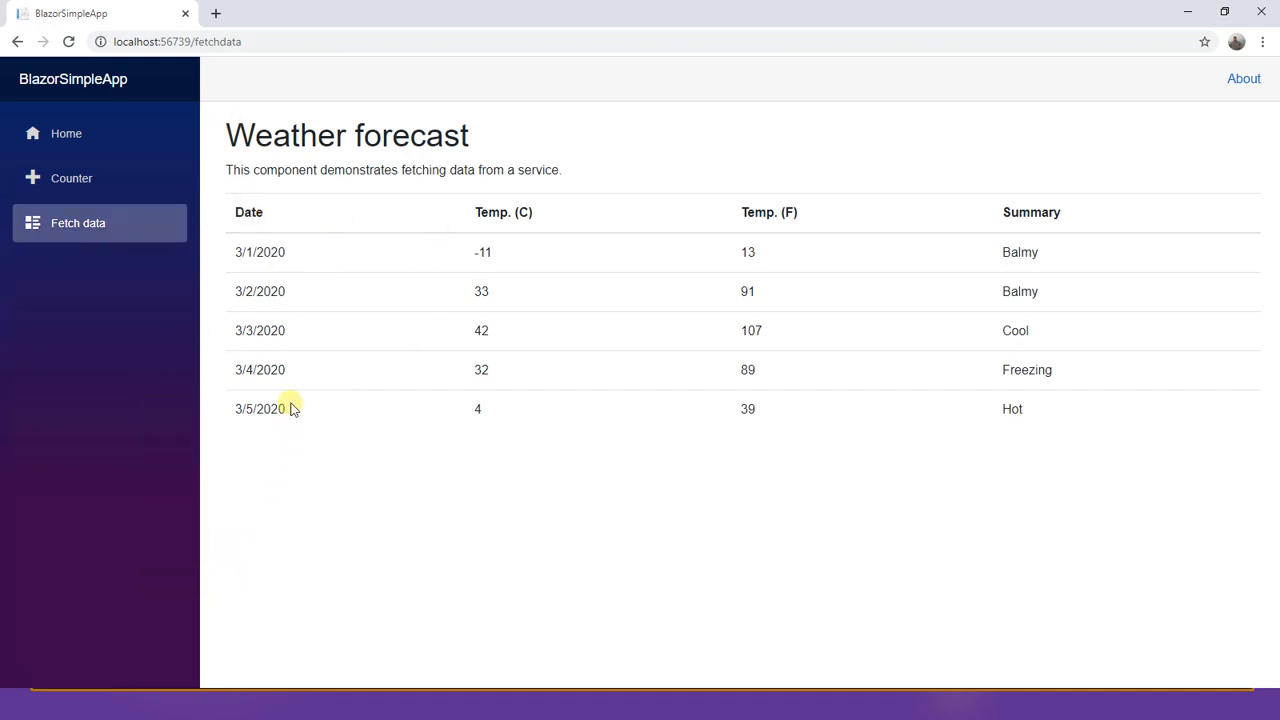
Step: With developer tools open on Network, switch between Counter and Home, returning to Counter at 0
key(F12)
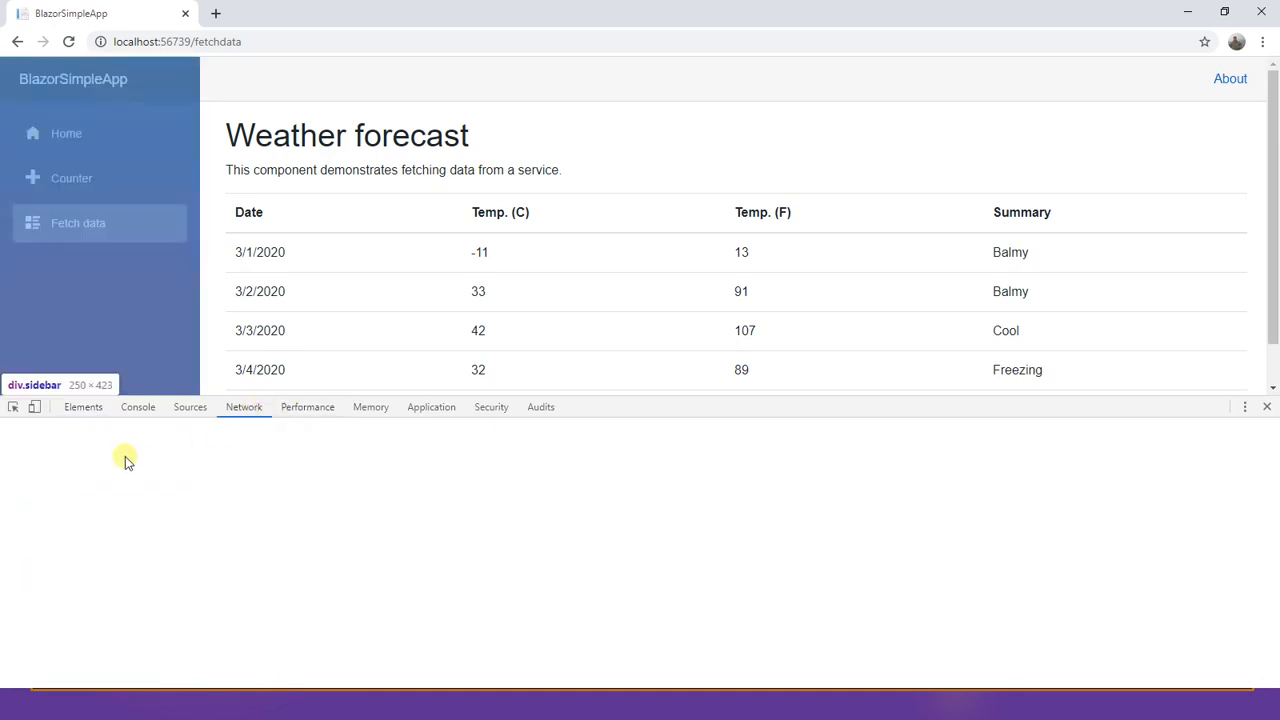
click(72, 178)
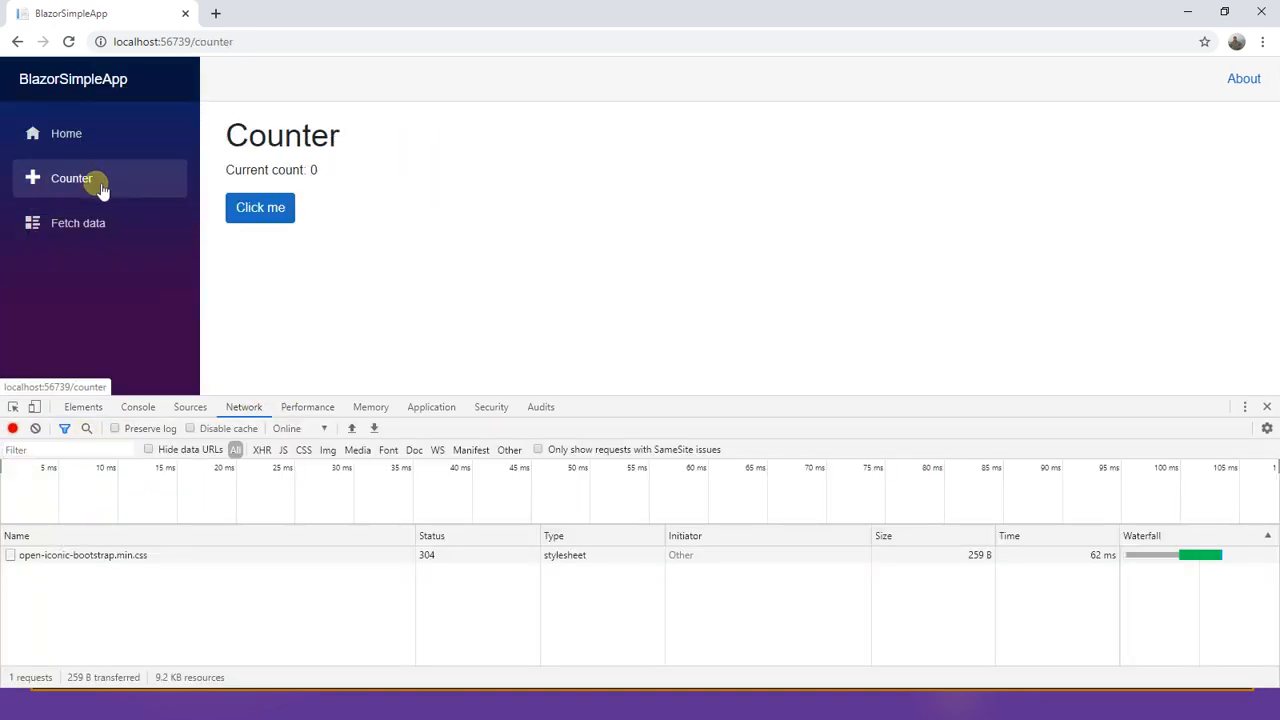
click(66, 132)
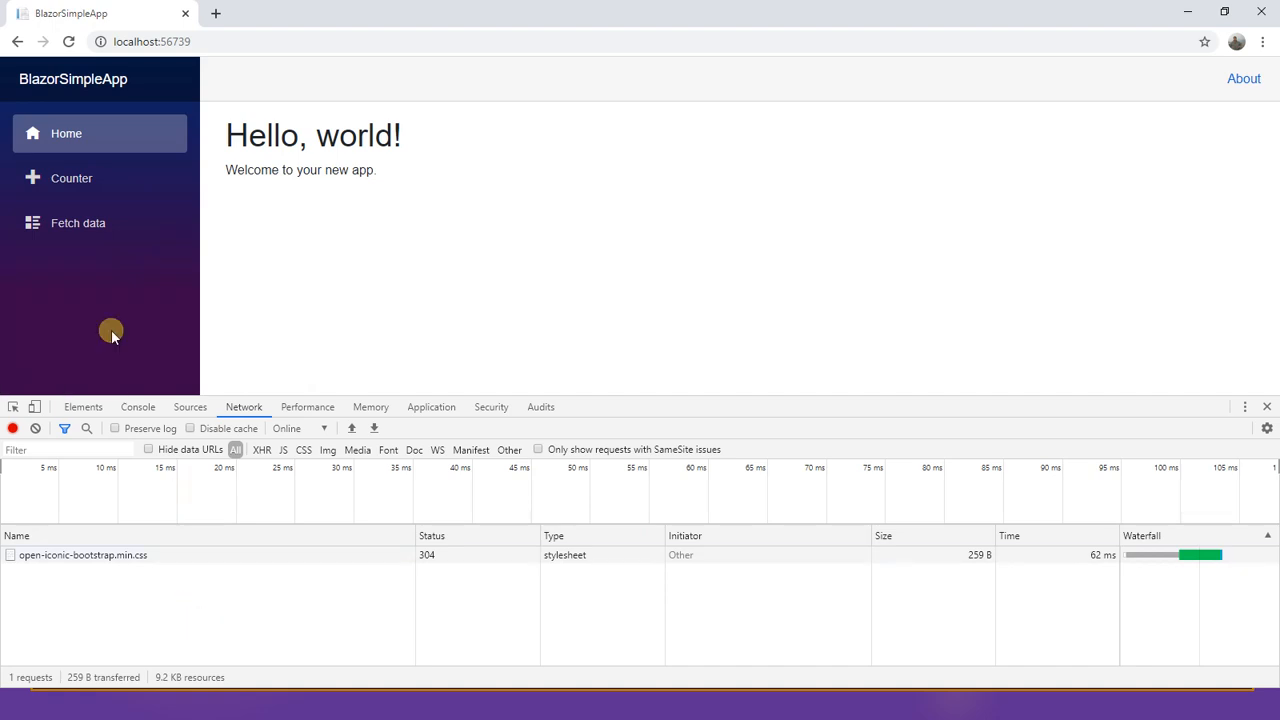
click(72, 178)
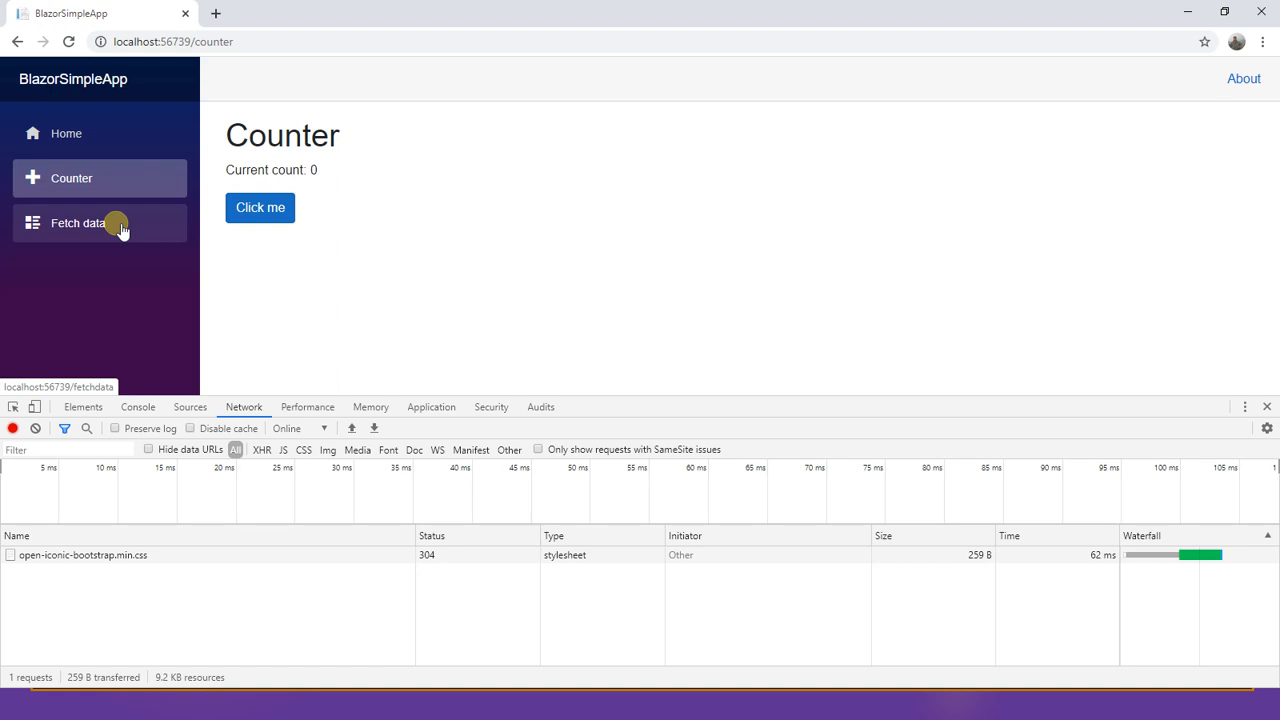
mouse_move(112, 206)
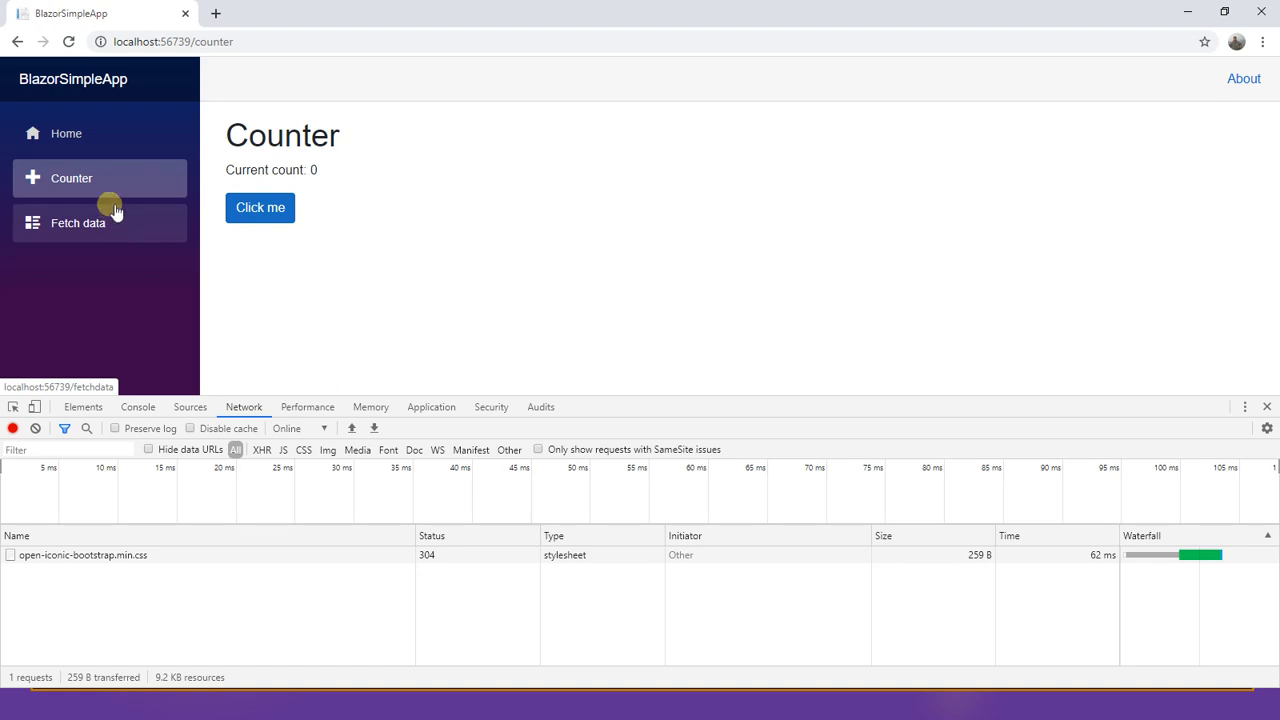
mouse_move(108, 148)
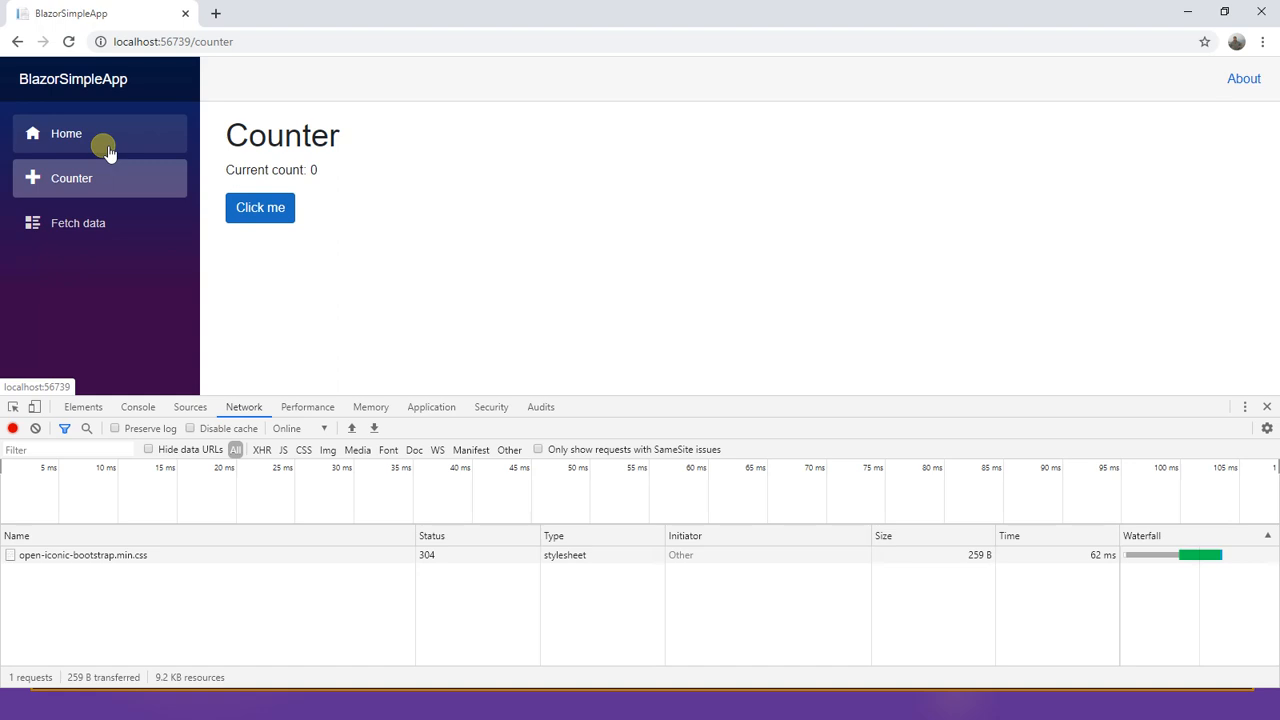
mouse_move(116, 188)
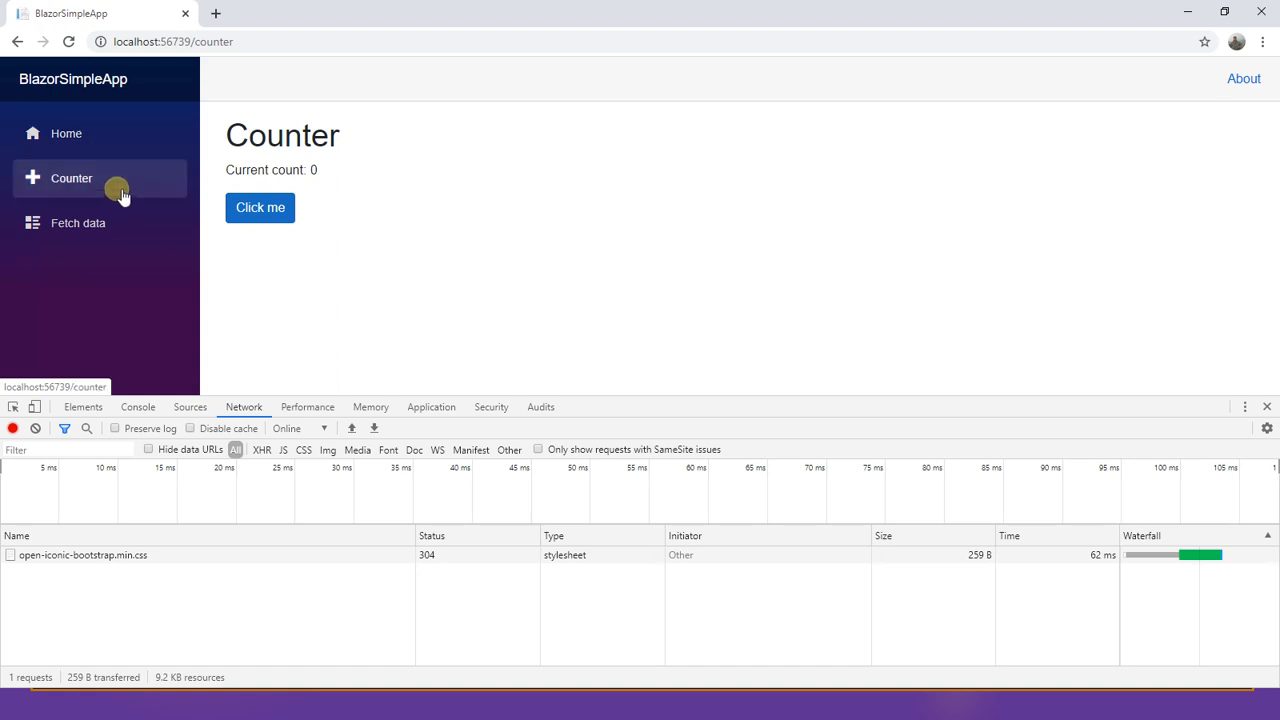
mouse_move(276, 242)
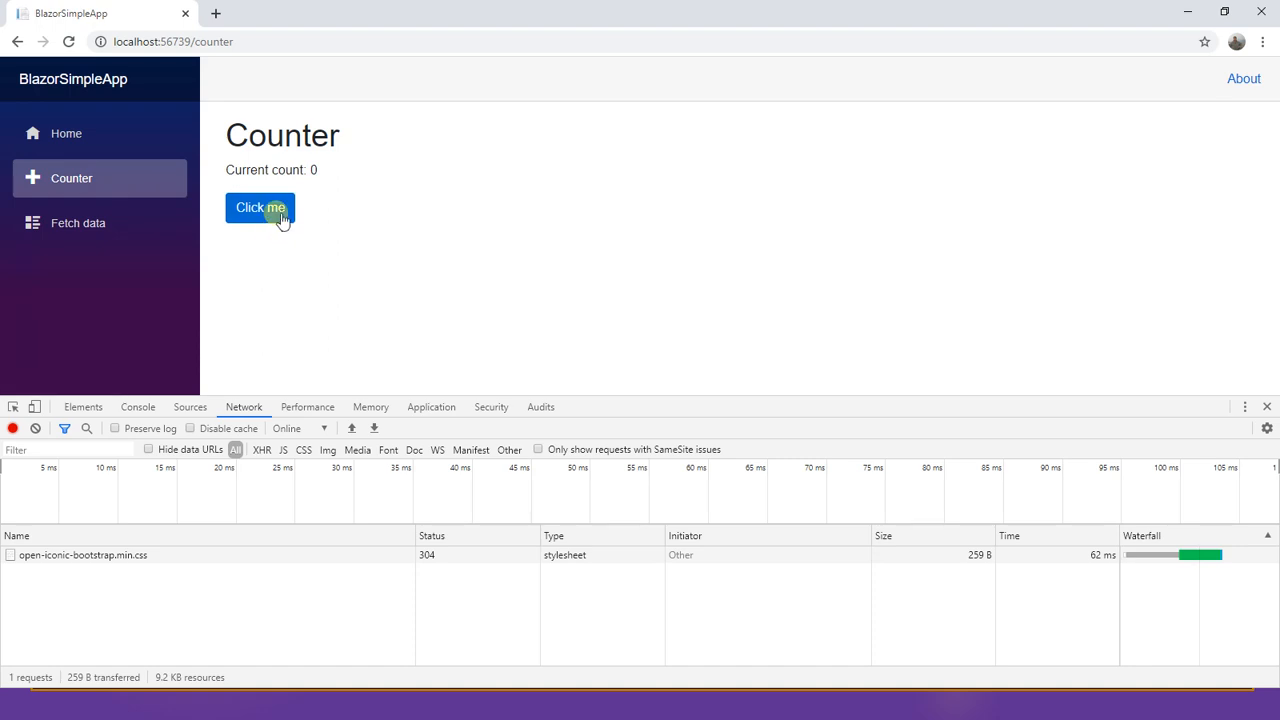
Step: Raise the Current count to 6 with the Click me button, watching for network requests
click(260, 206)
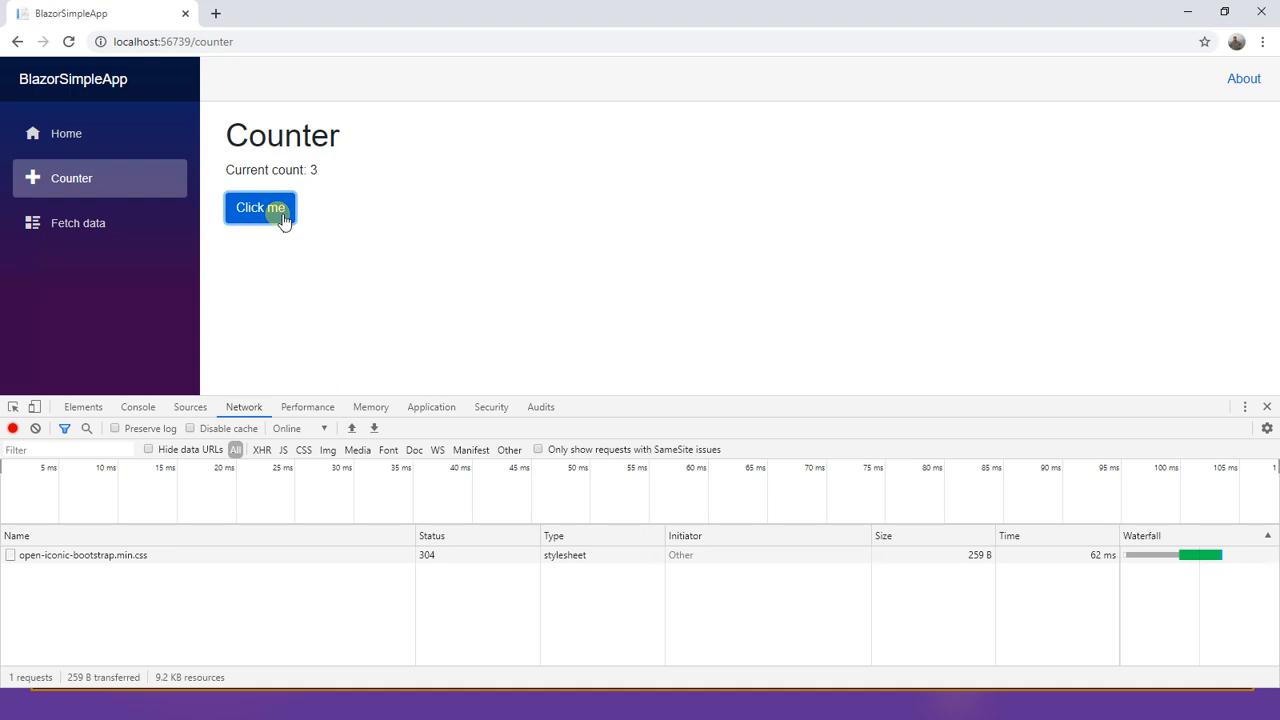
click(260, 206)
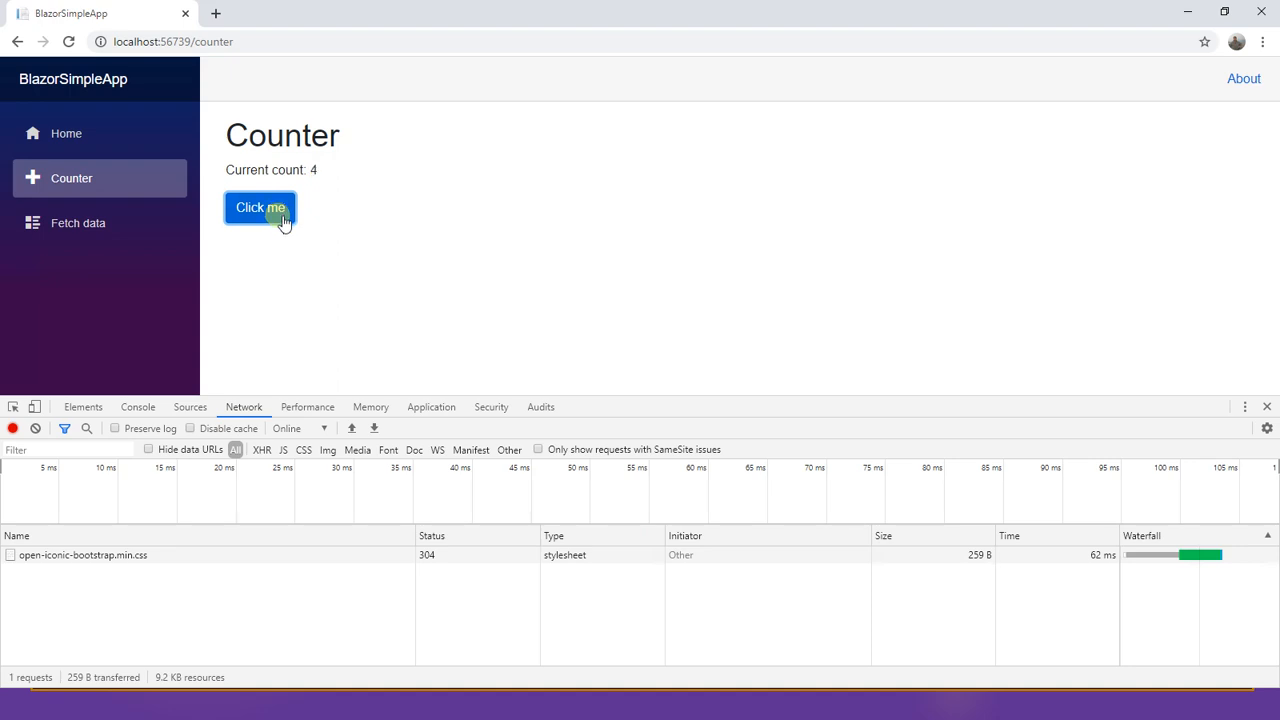
click(260, 206)
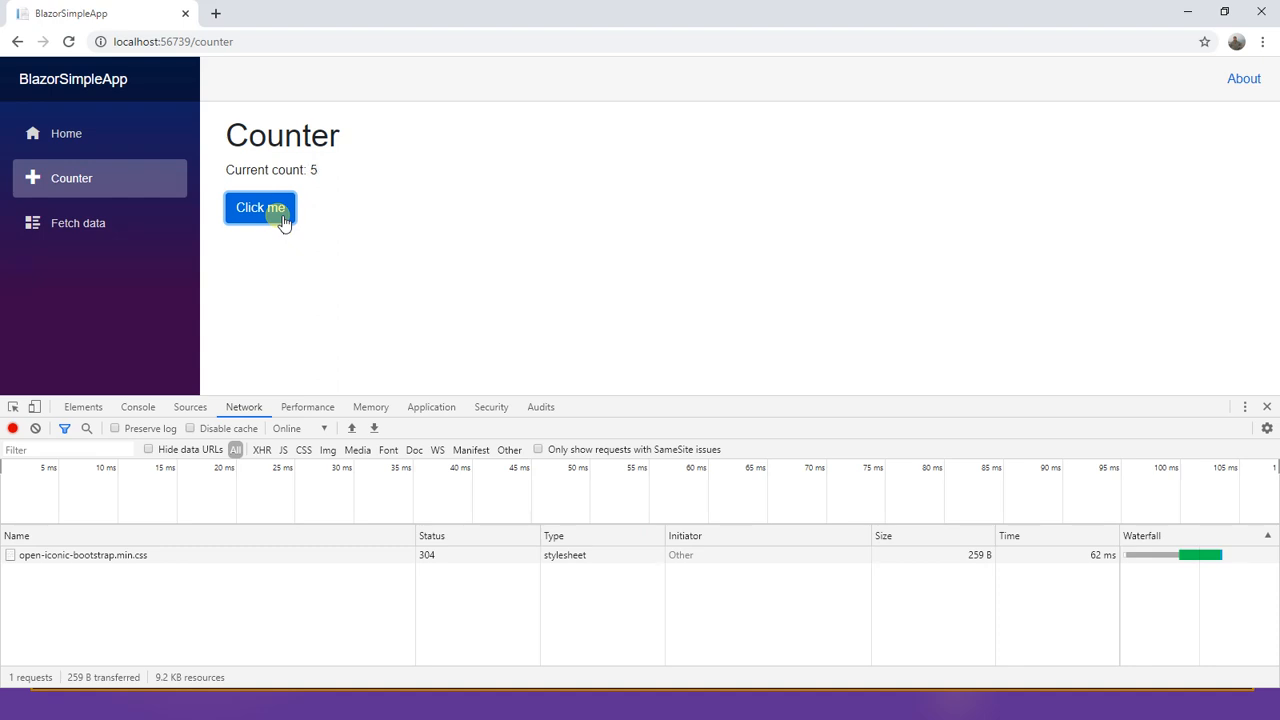
click(260, 206)
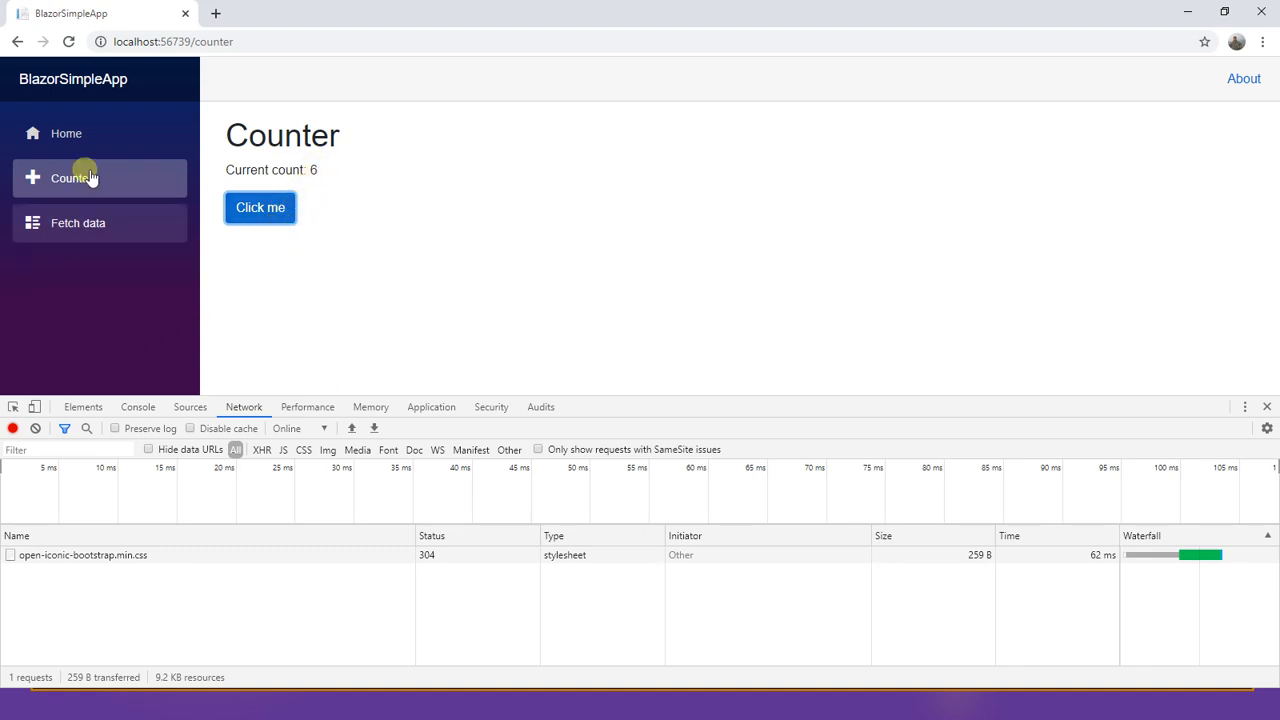
mouse_move(222, 628)
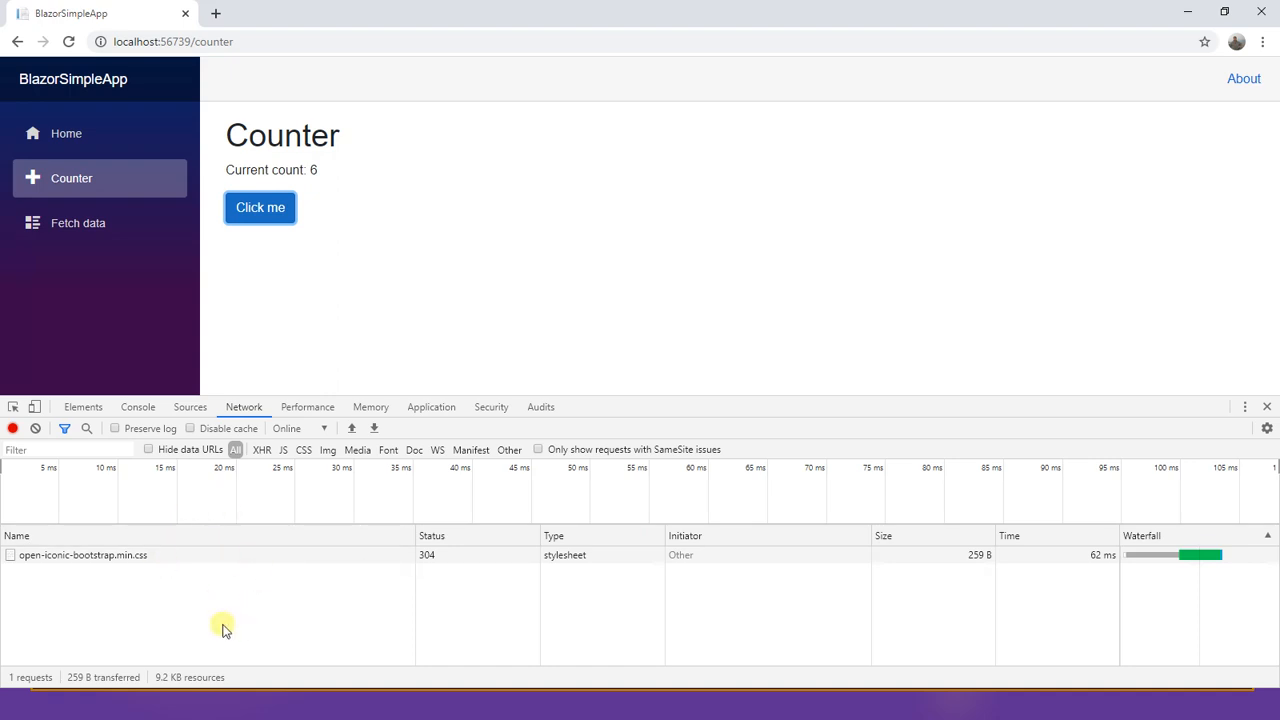
click(260, 206)
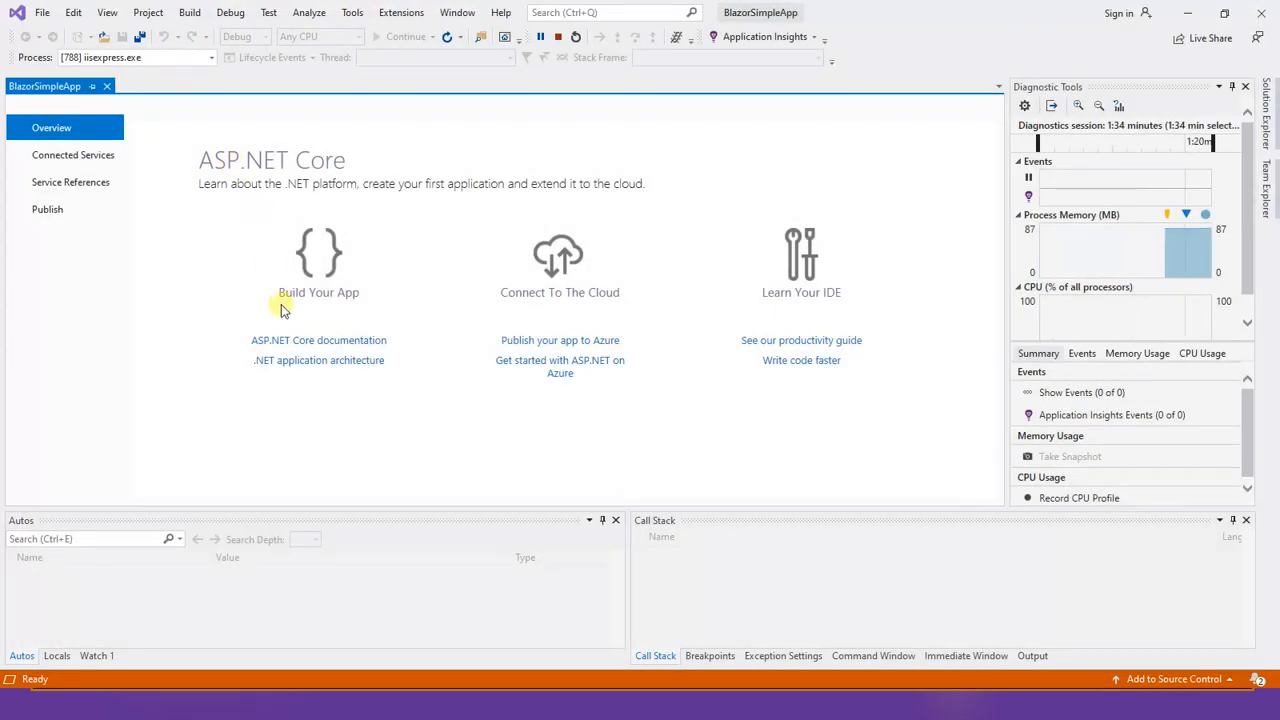
Step: Stop debugging, close Output, and open Pages/Counter.razor to review the IncrementCount handler
click(556, 36)
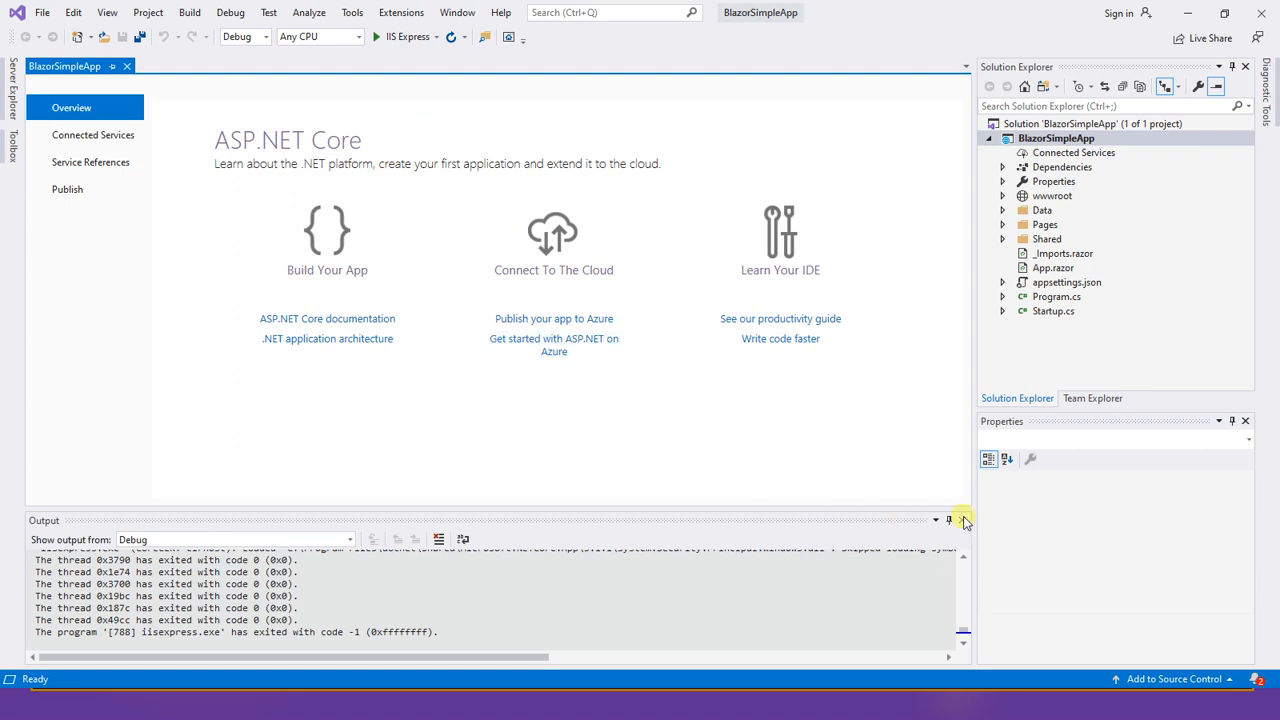
click(964, 520)
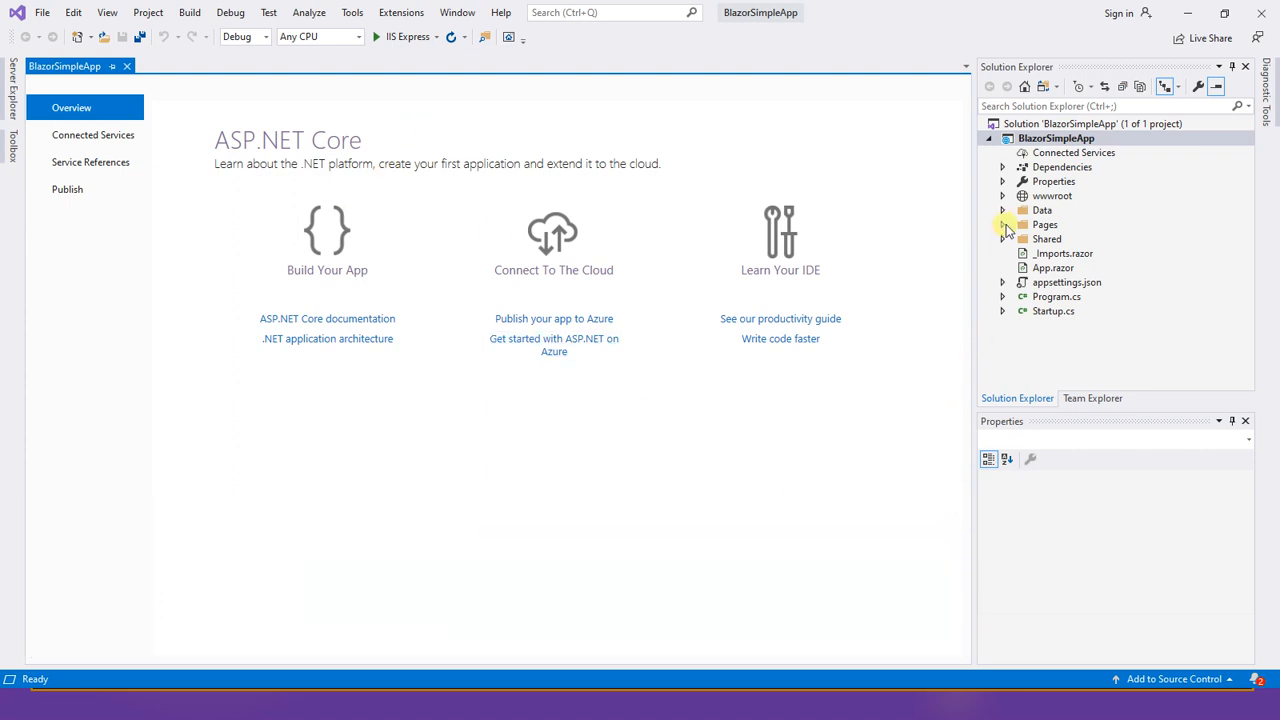
click(1004, 224)
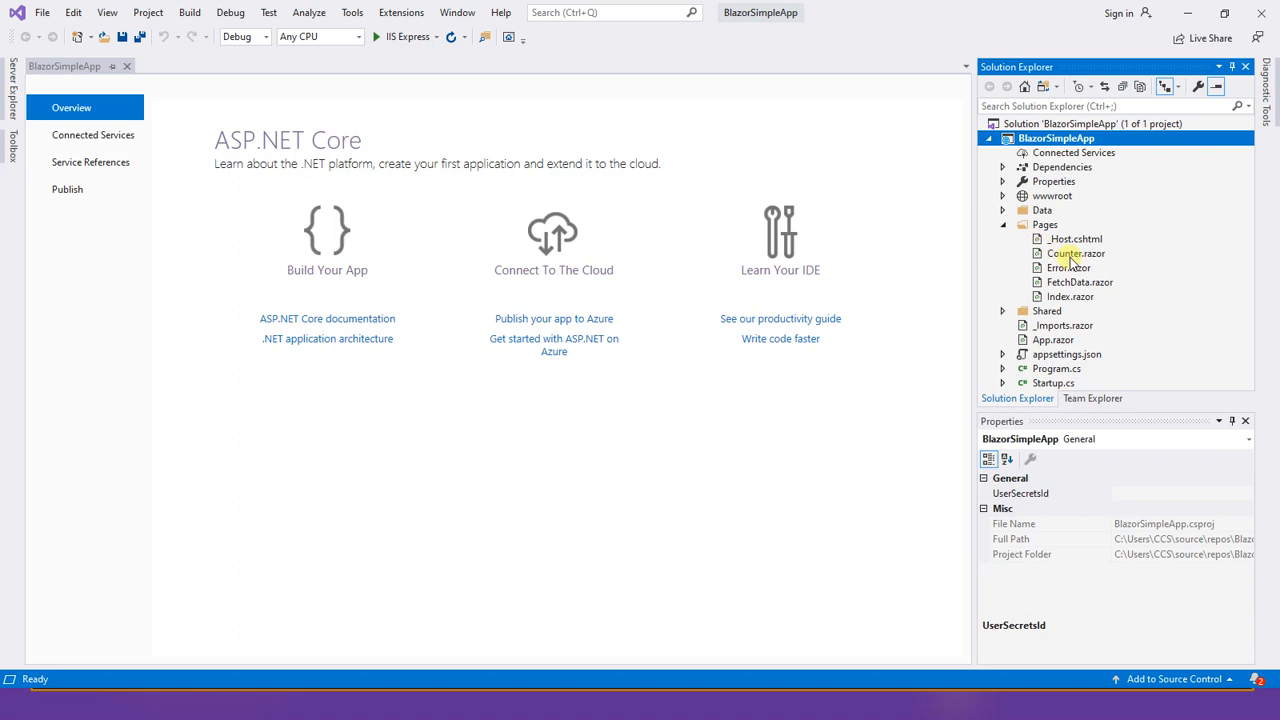
double_click(1074, 252)
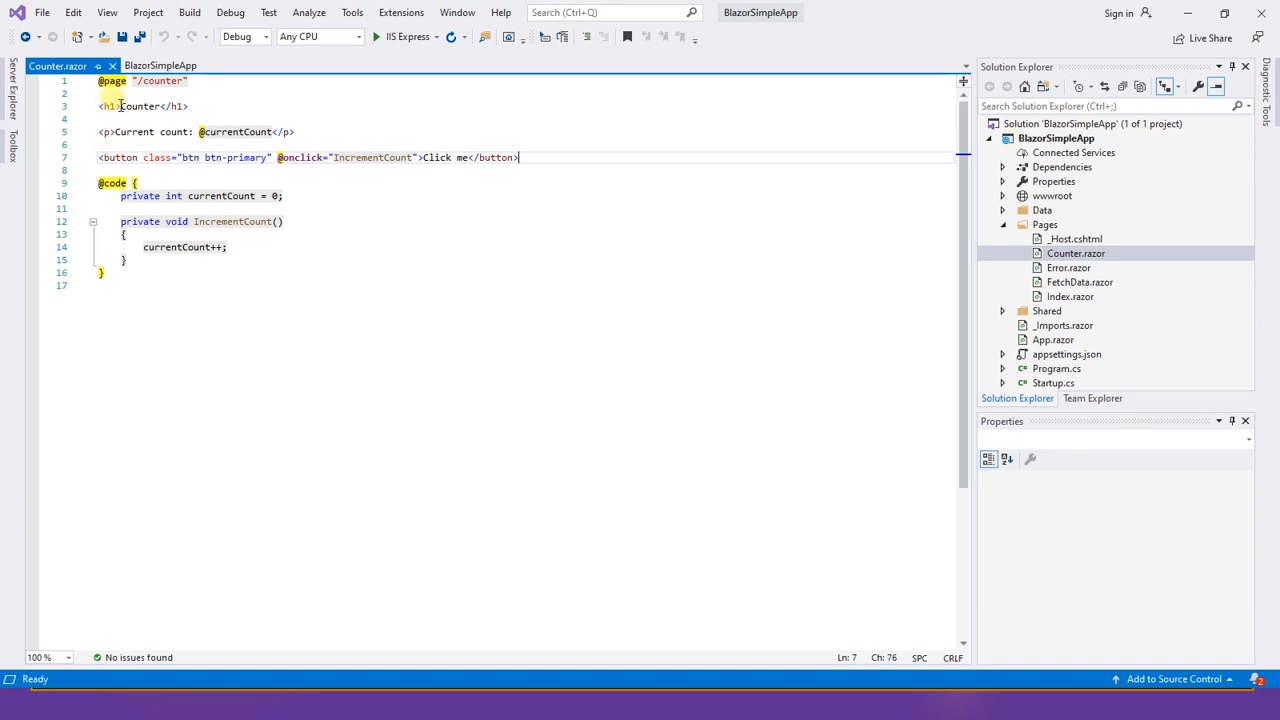
mouse_move(204, 124)
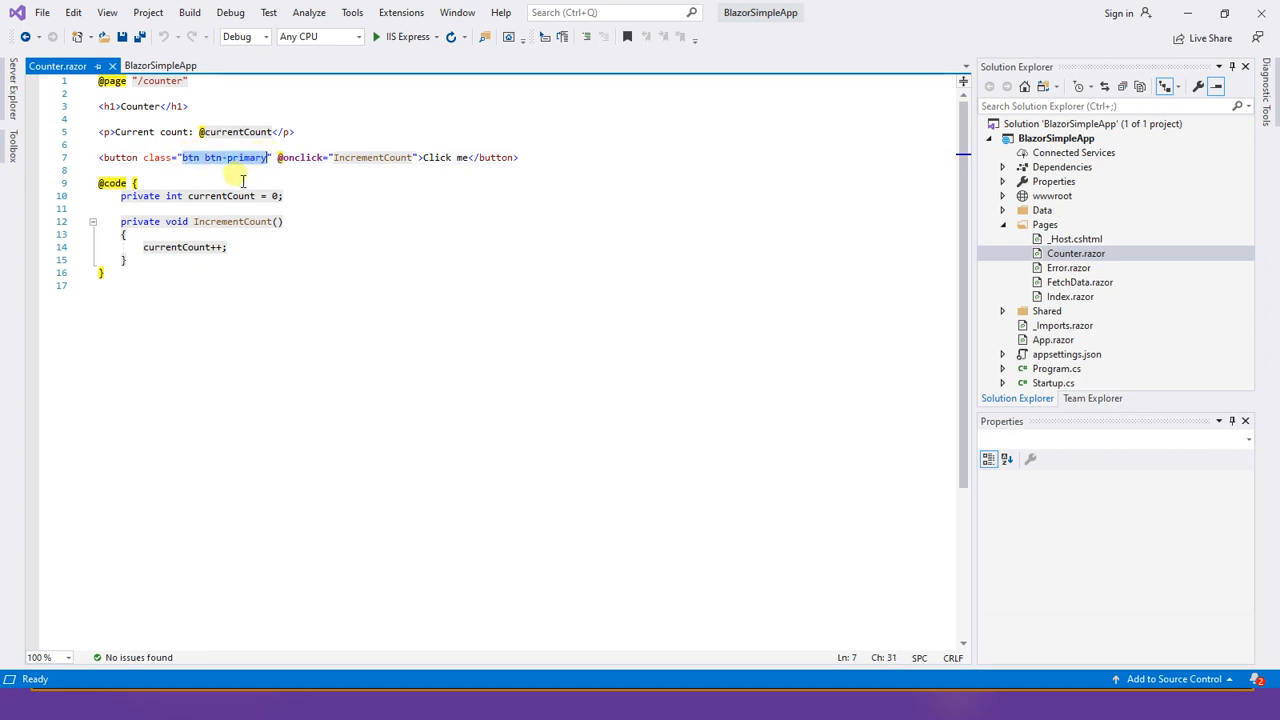
mouse_move(230, 184)
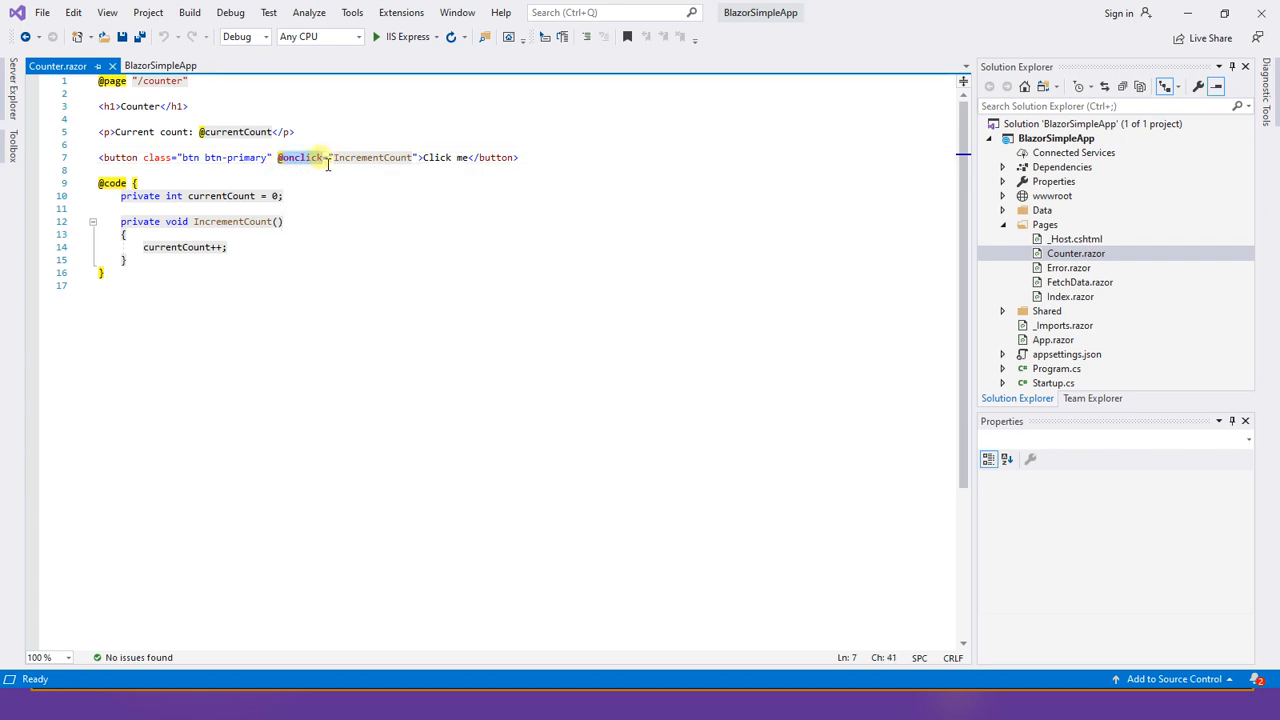
mouse_move(300, 156)
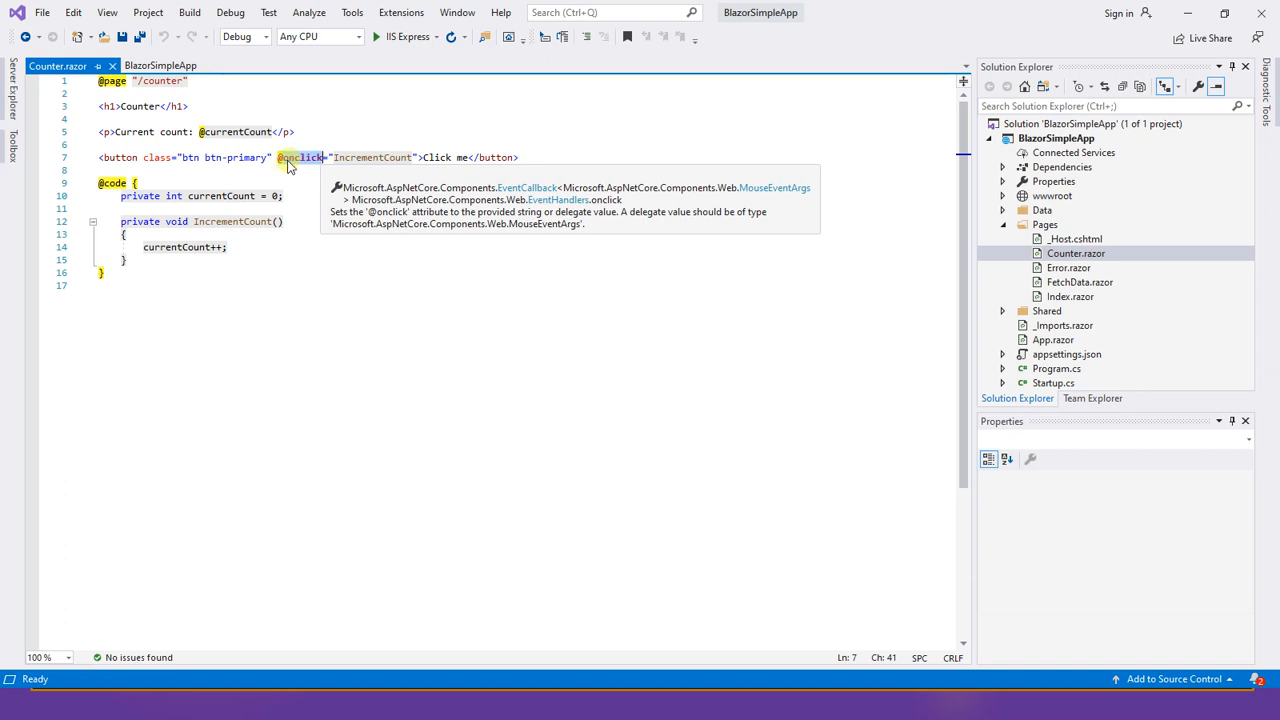
mouse_move(488, 212)
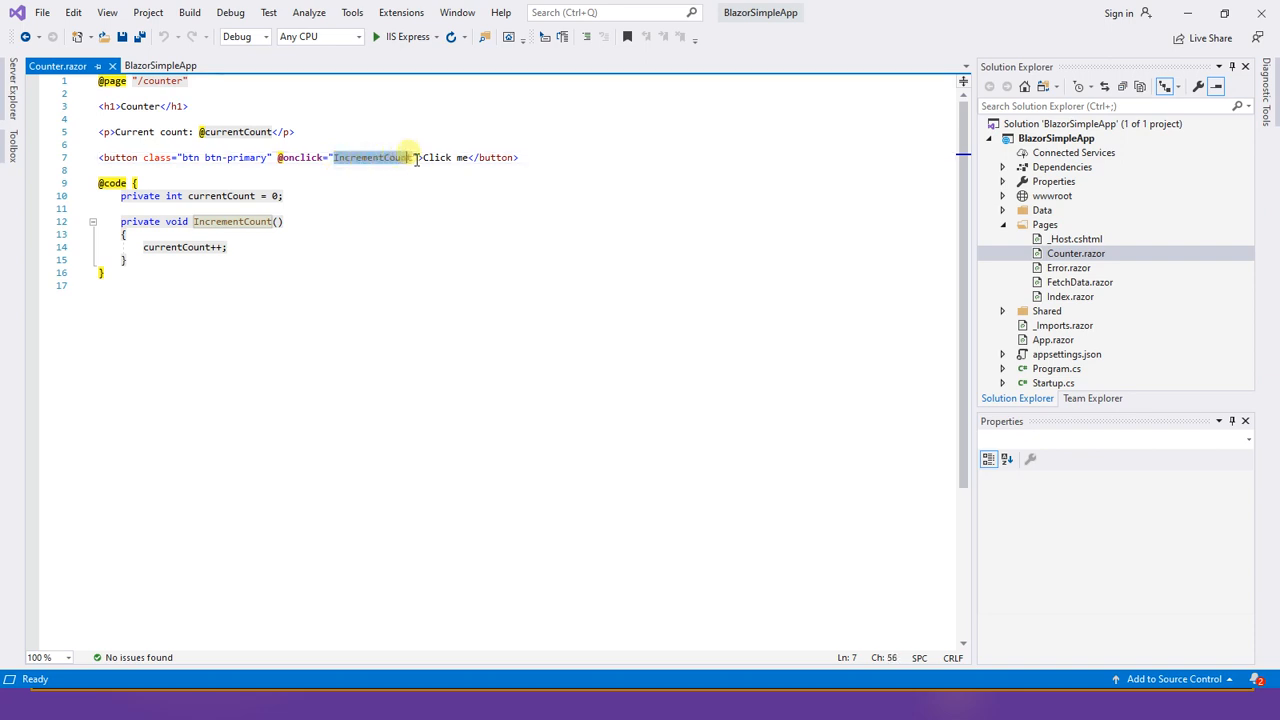
click(336, 178)
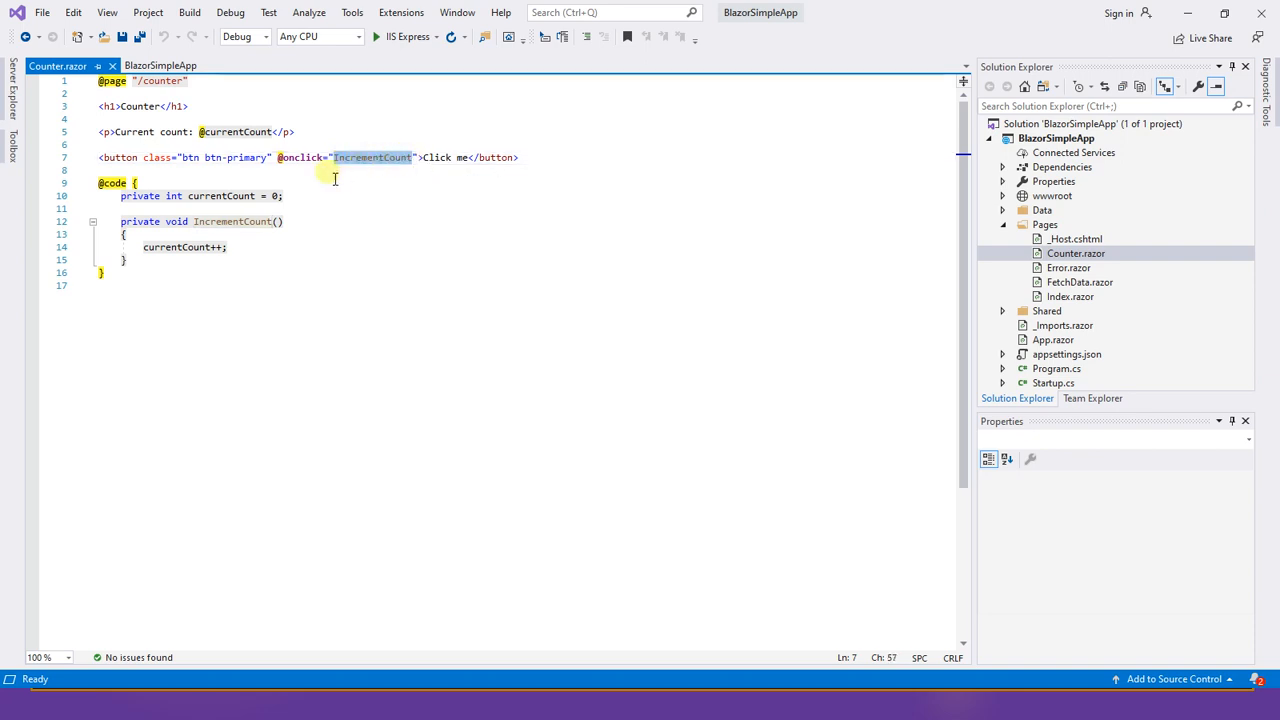
click(404, 220)
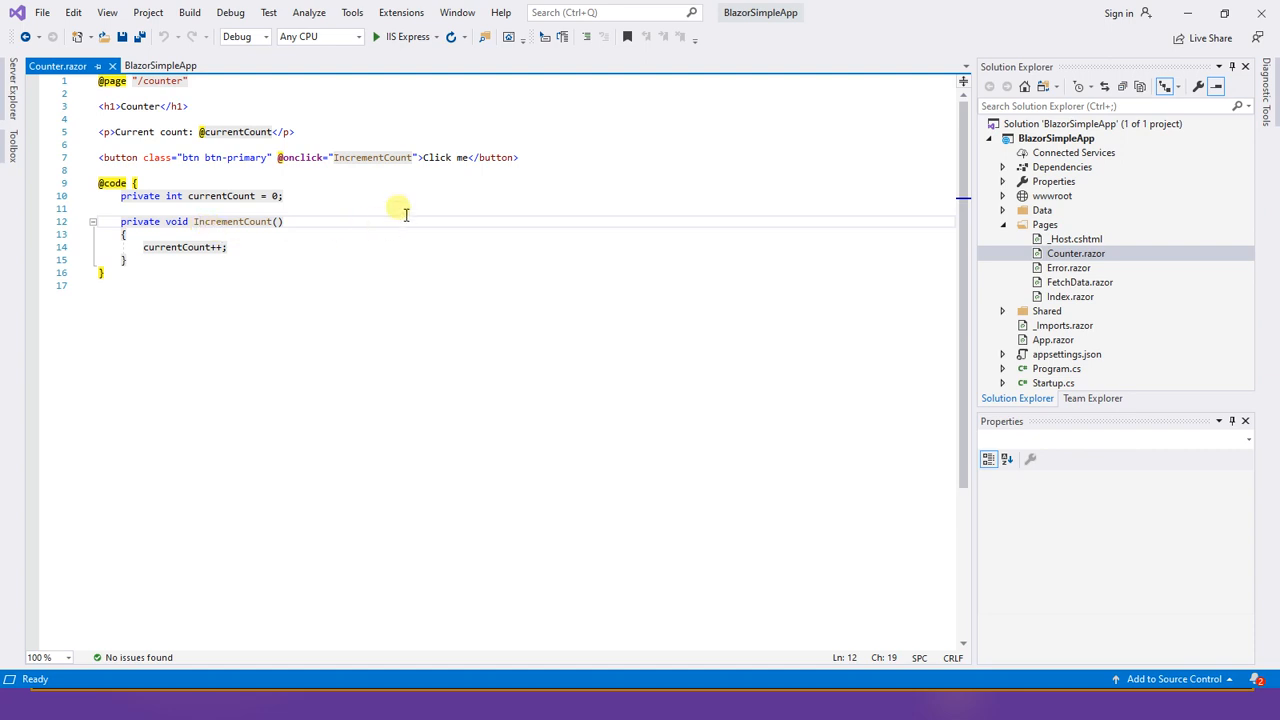
mouse_move(184, 248)
text(//)
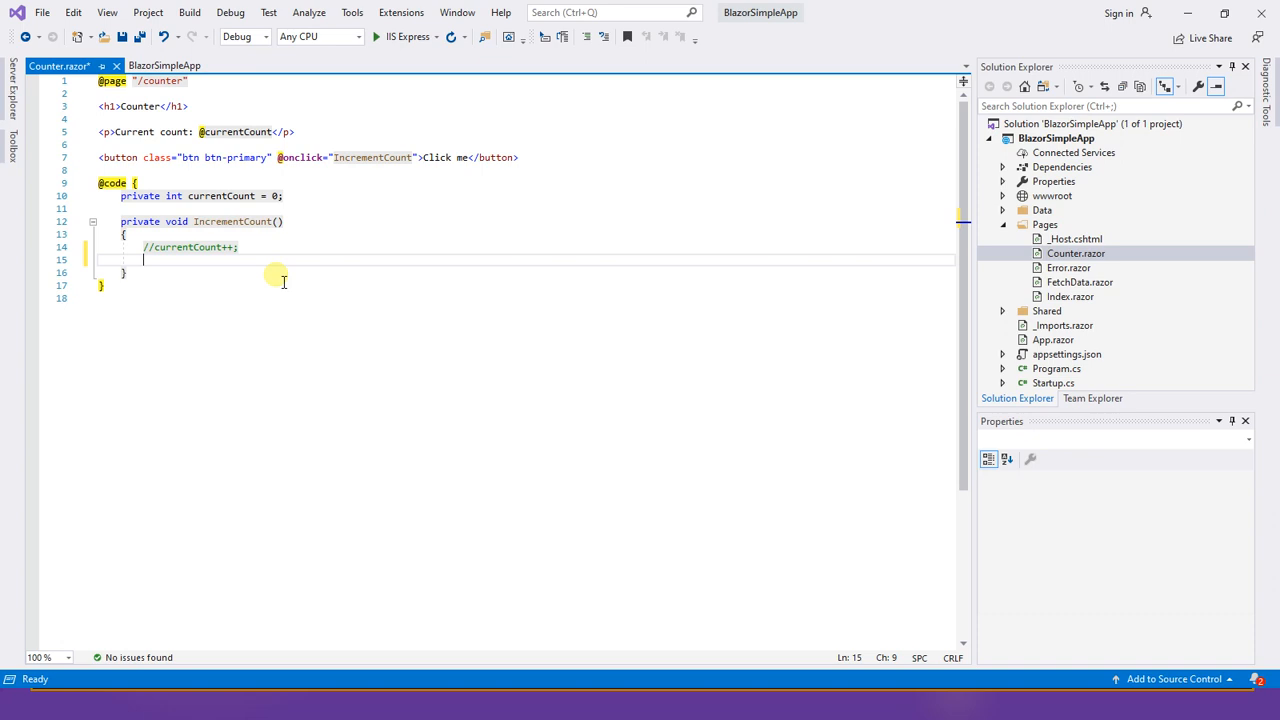
Step: Make IncrementCount add 3 with currentCount += 3; in Counter.razor
text(currentCount +=)
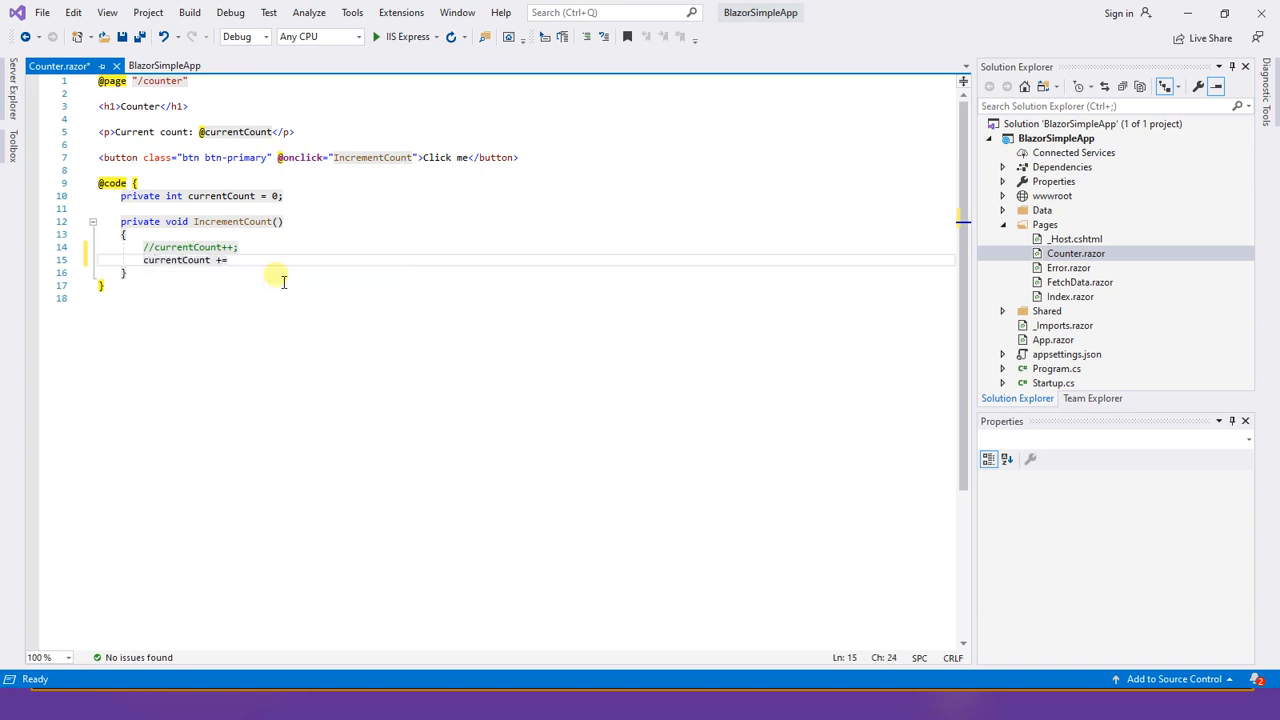
text(3)
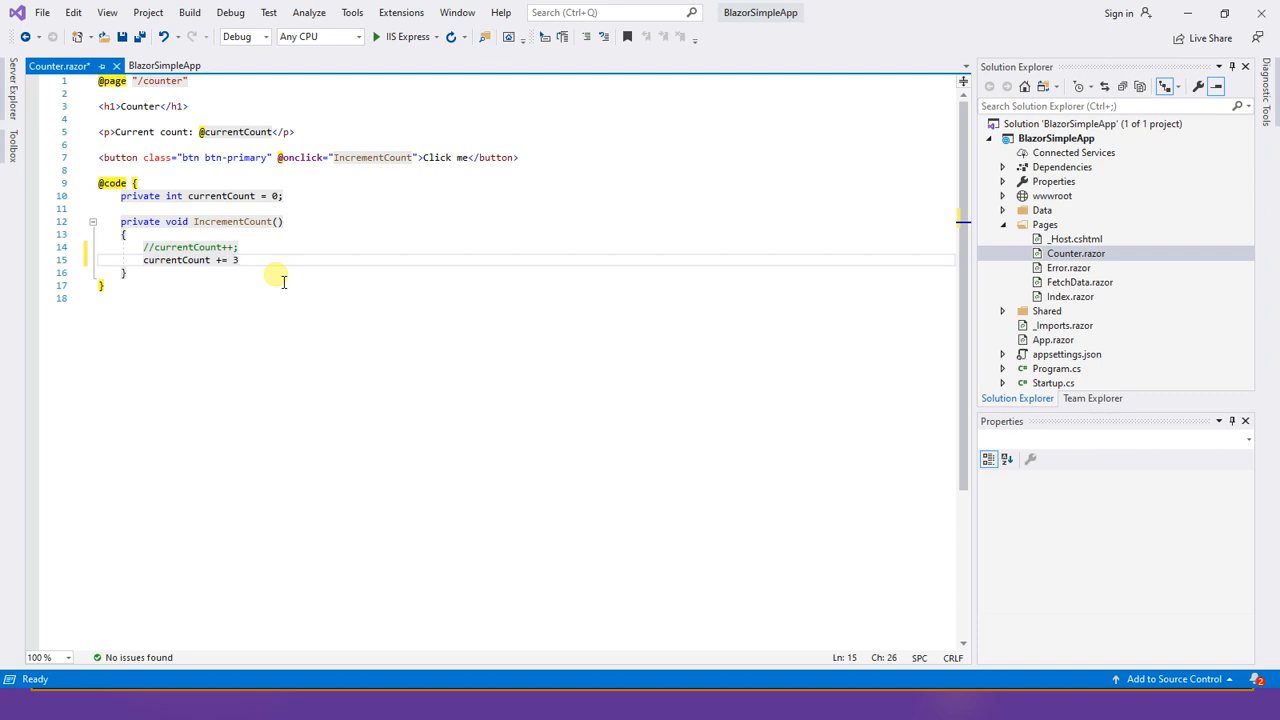
text(;)
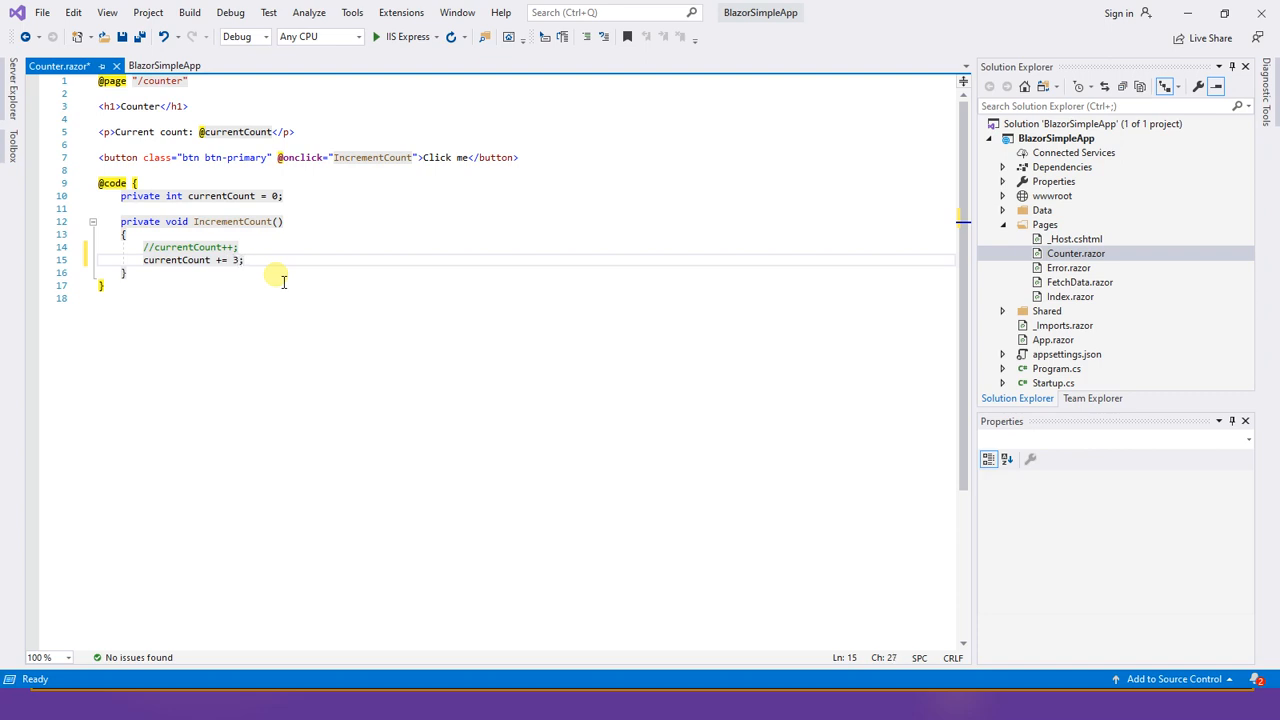
mouse_move(156, 296)
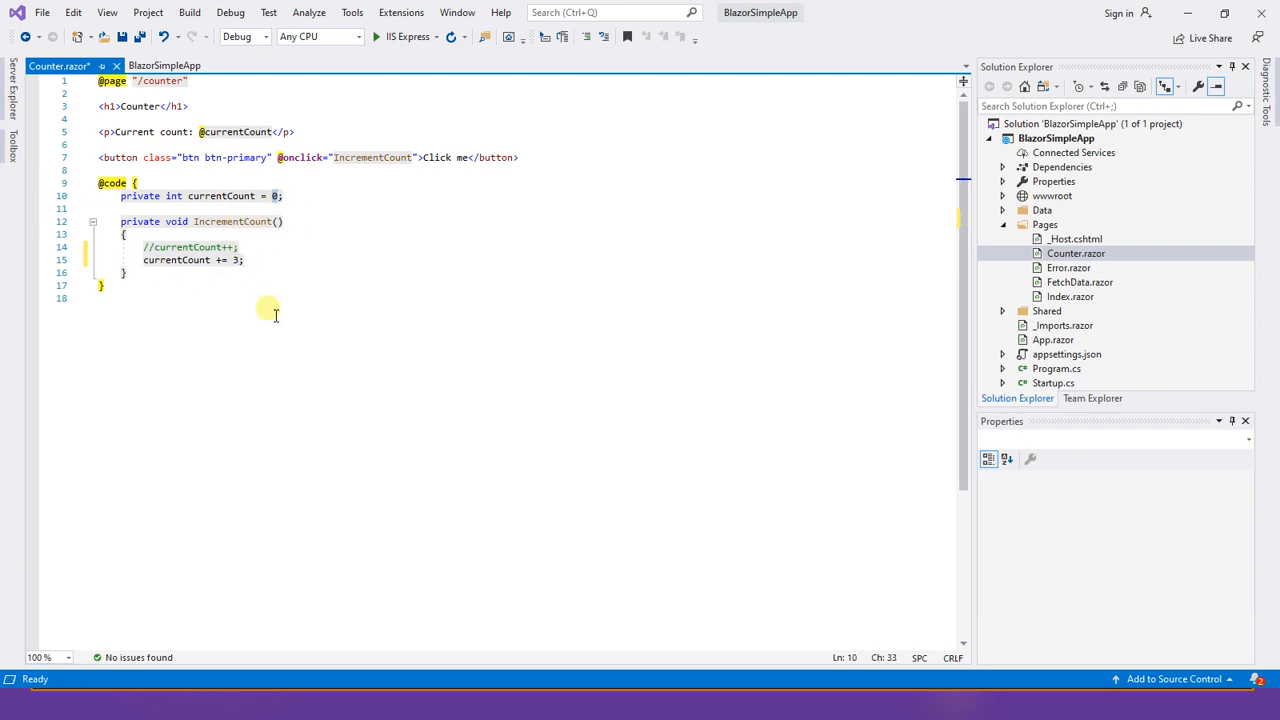
mouse_move(260, 316)
text(2)
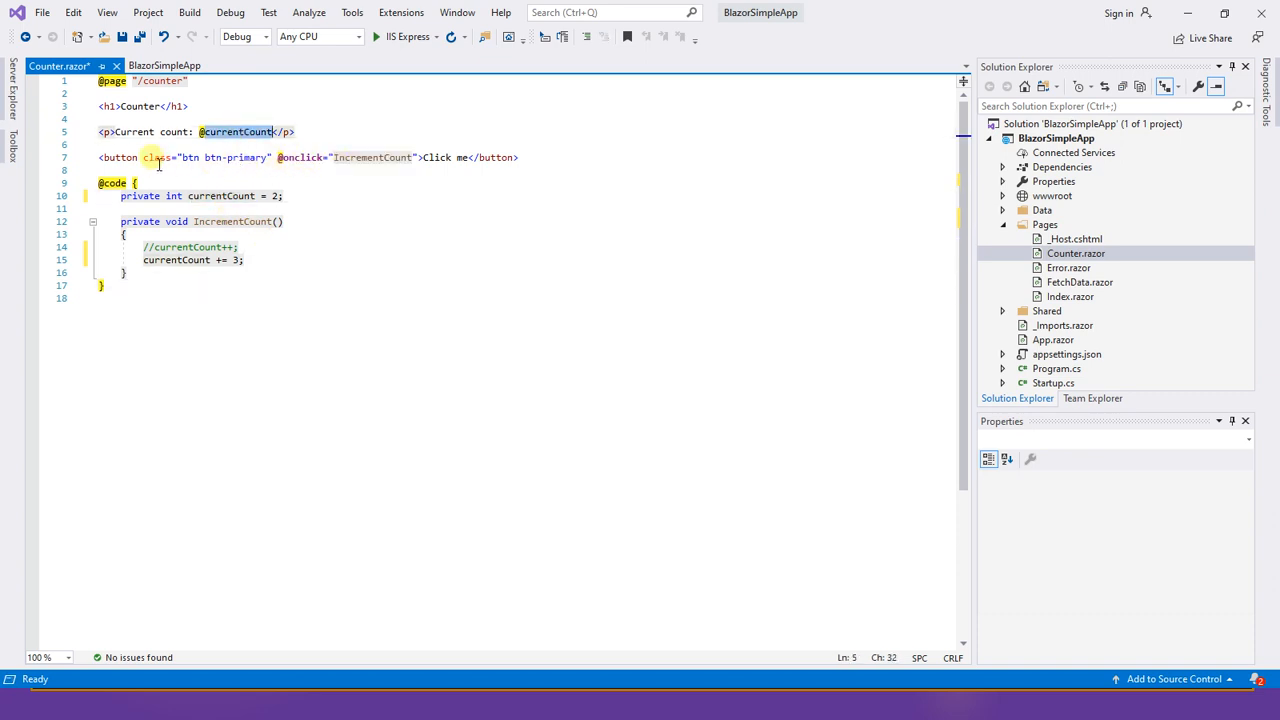
click(314, 156)
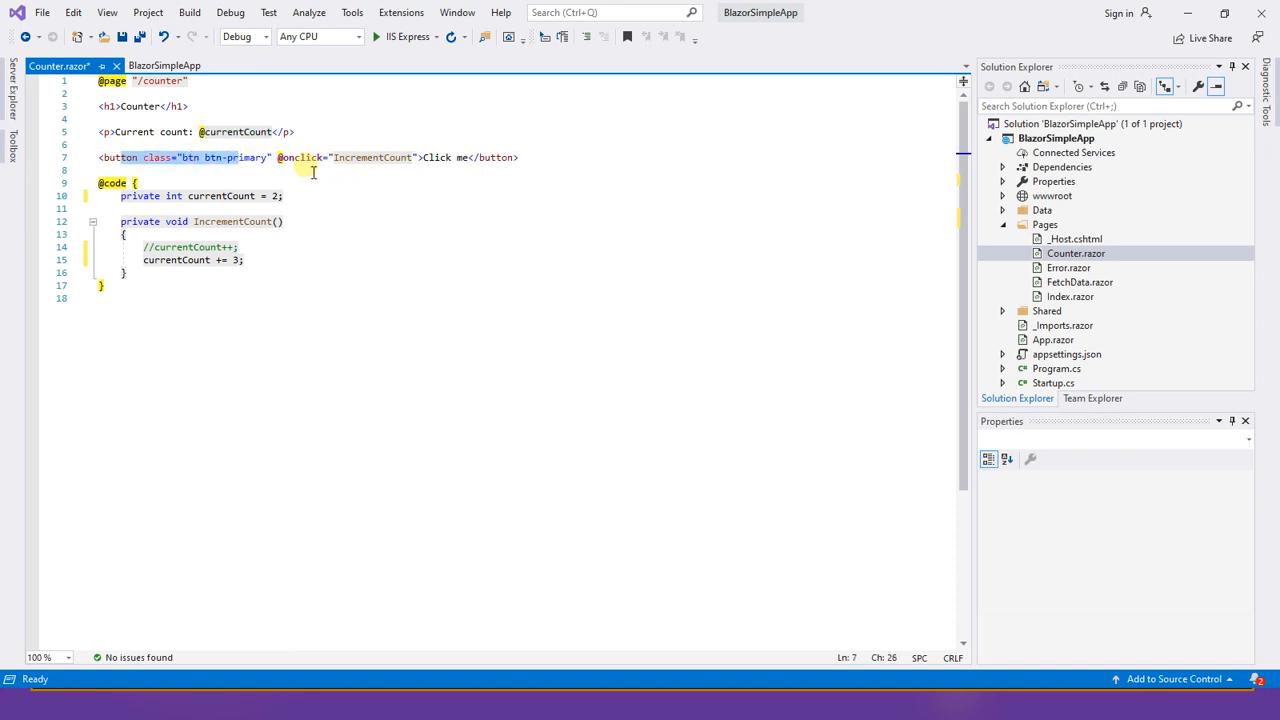
double_click(372, 156)
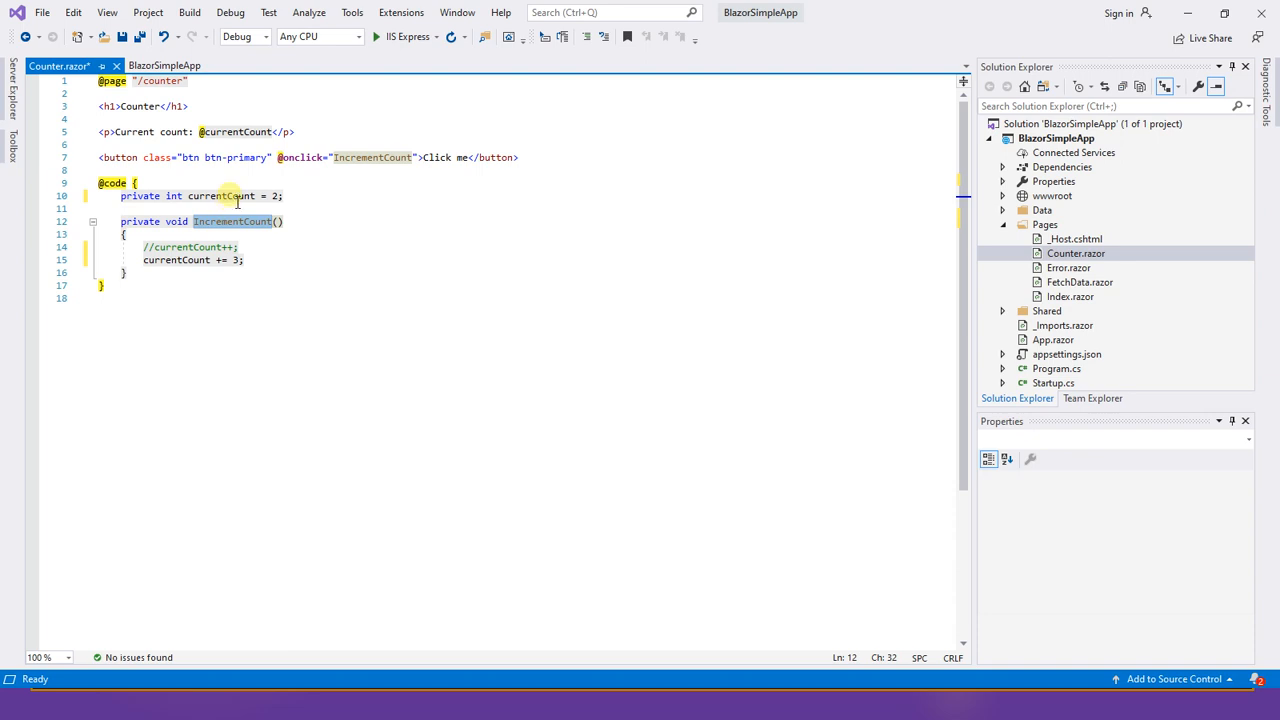
double_click(168, 260)
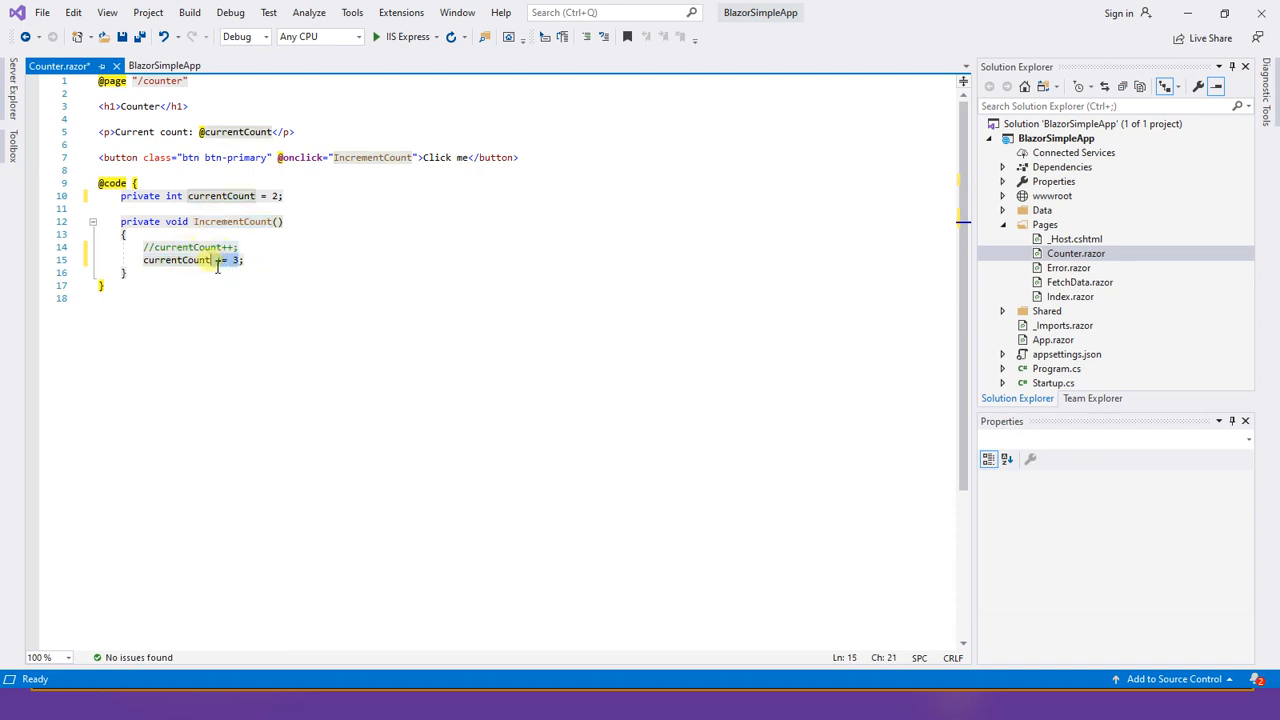
click(458, 156)
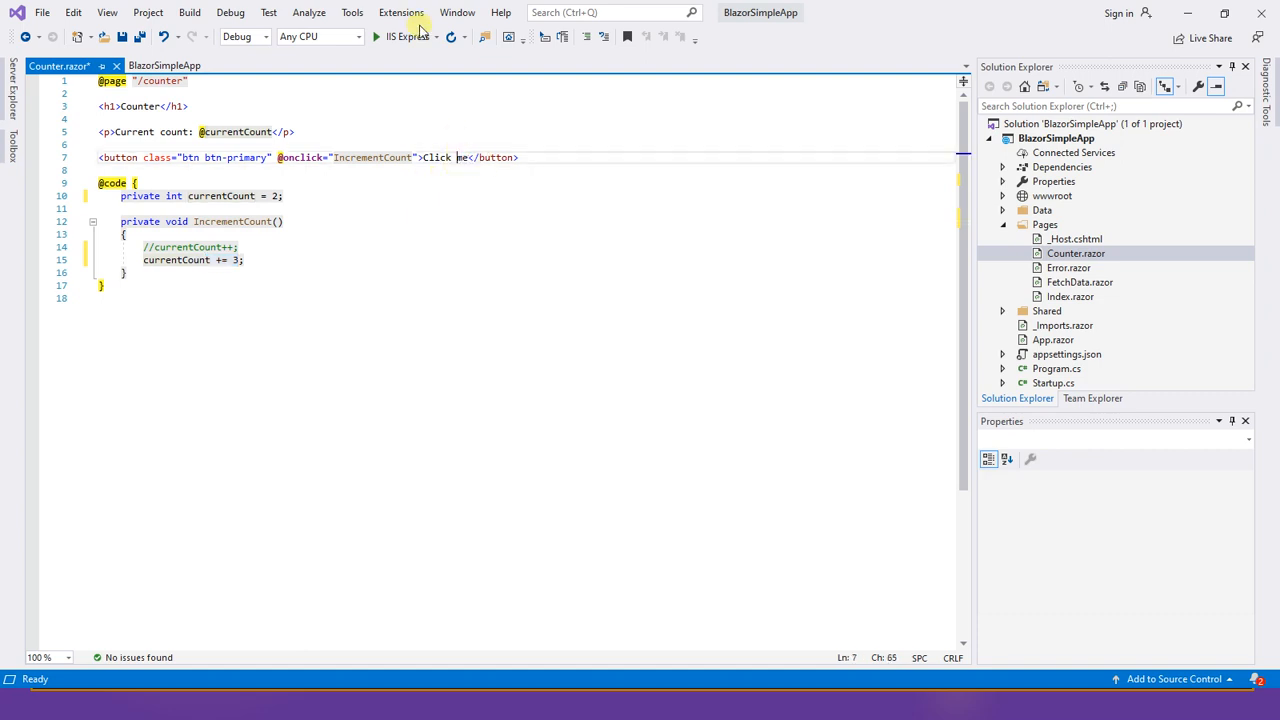
Step: Relaunch the app through IIS Express and go to the Counter page, starting at 2
click(376, 36)
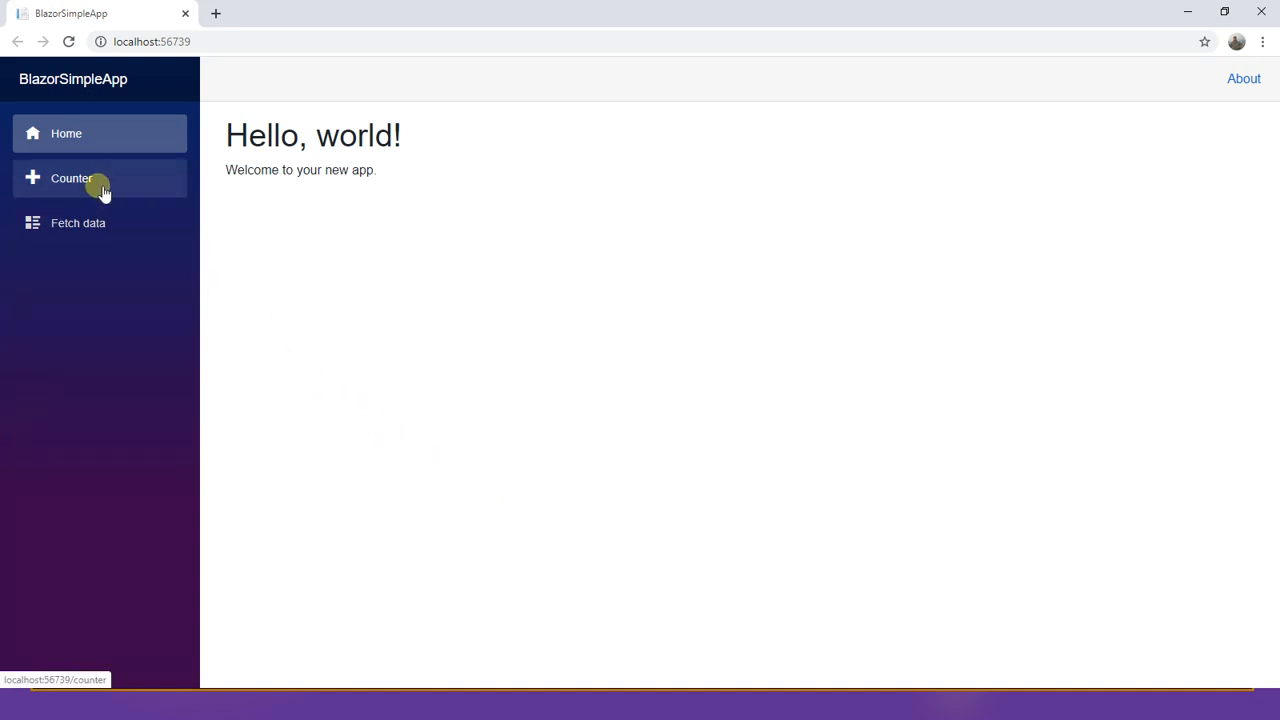
click(72, 178)
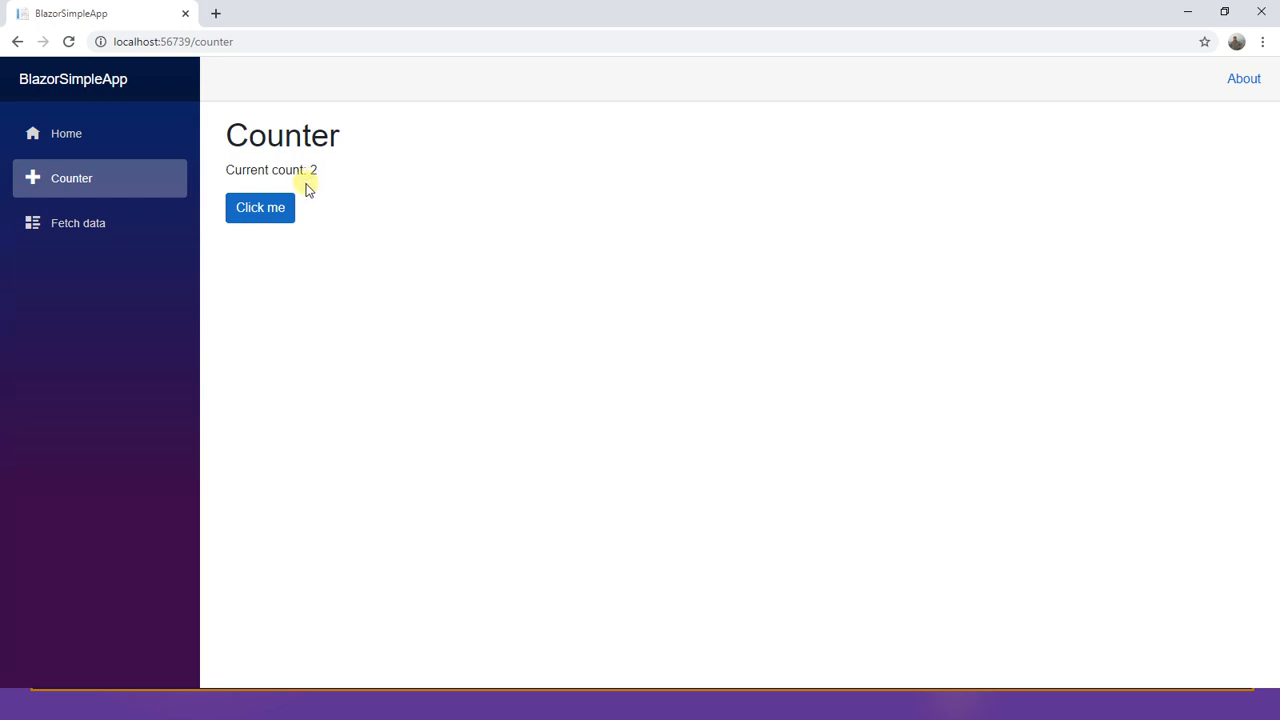
key(alt+tab)
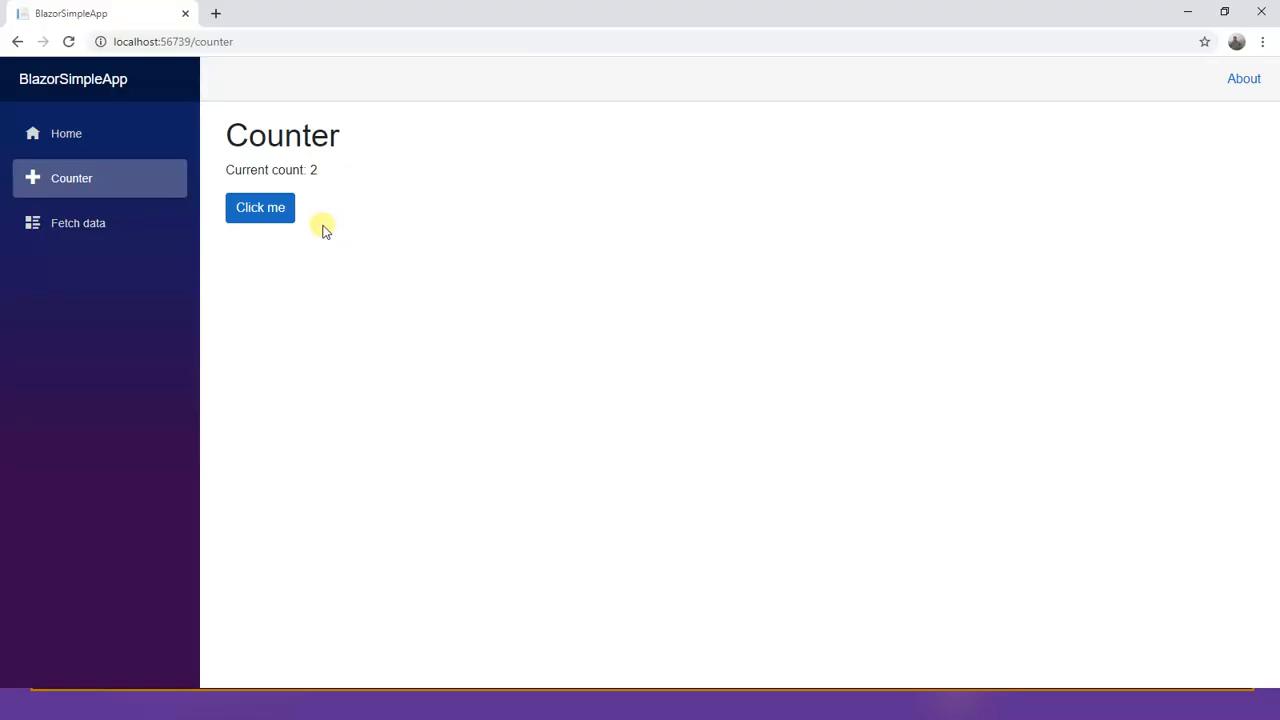
Step: Click the counter up by 3 each time: 5, 8, 11, 14
click(260, 206)
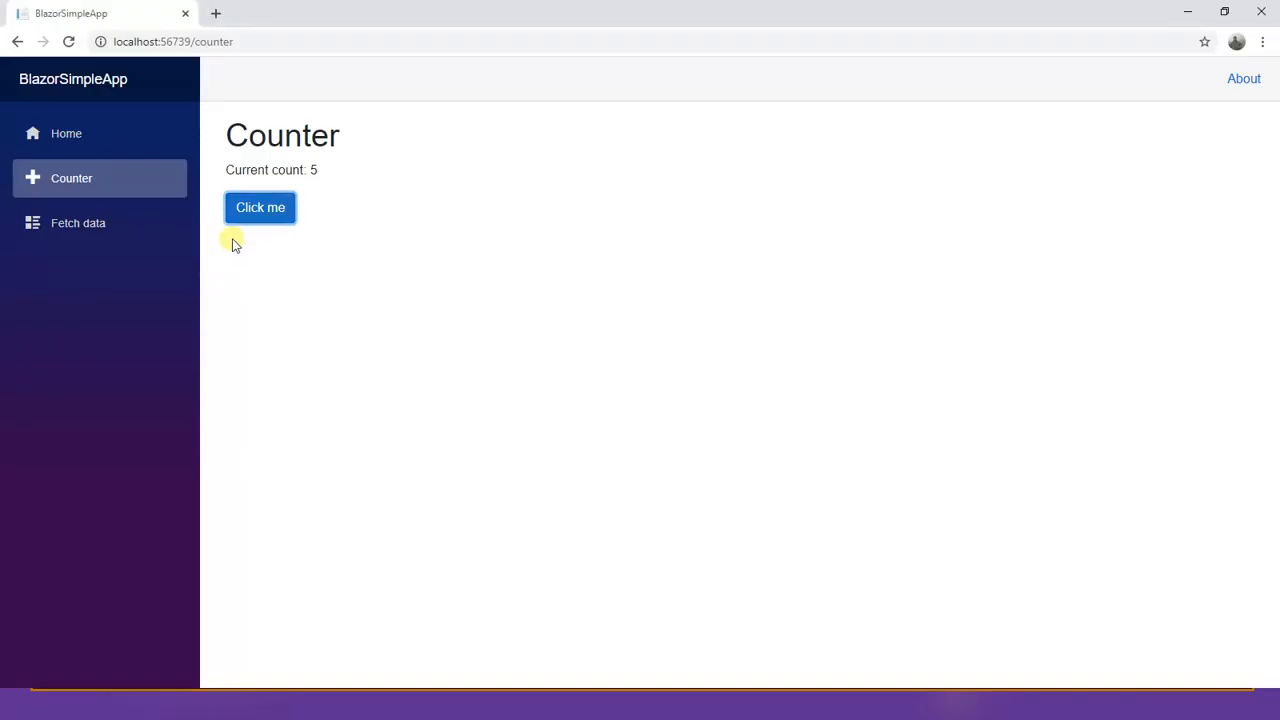
click(260, 206)
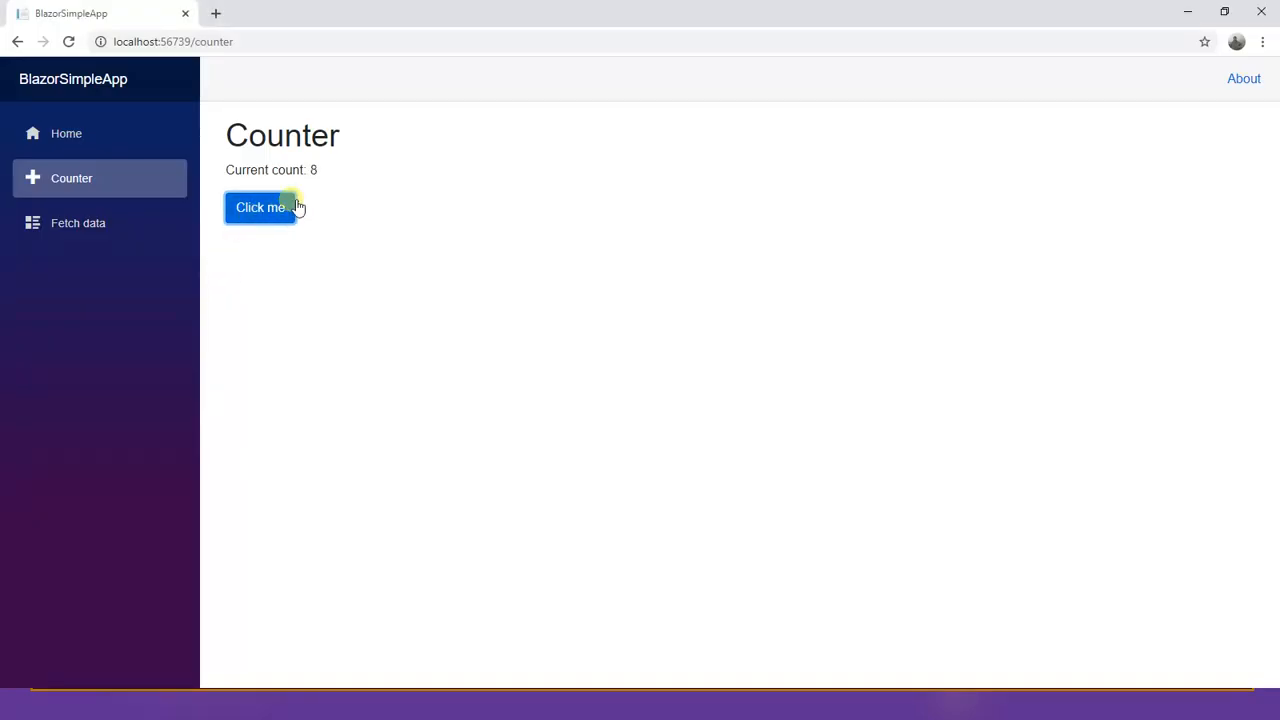
click(260, 206)
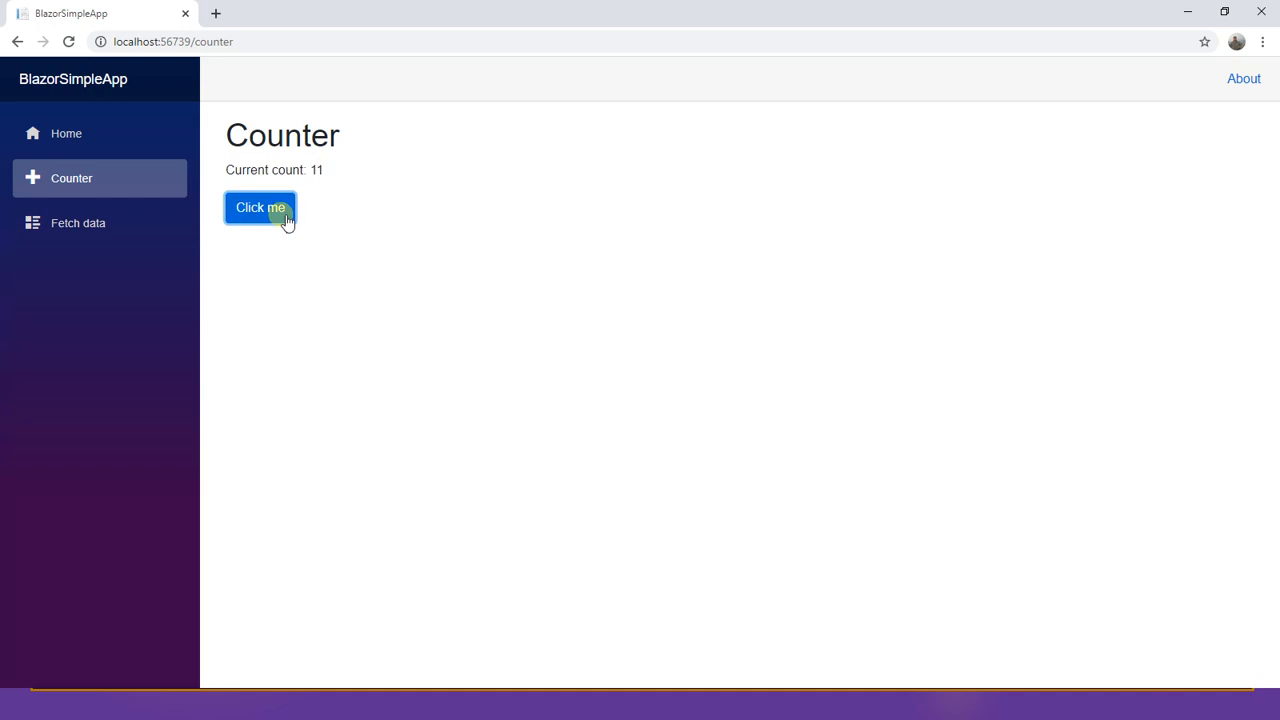
click(260, 206)
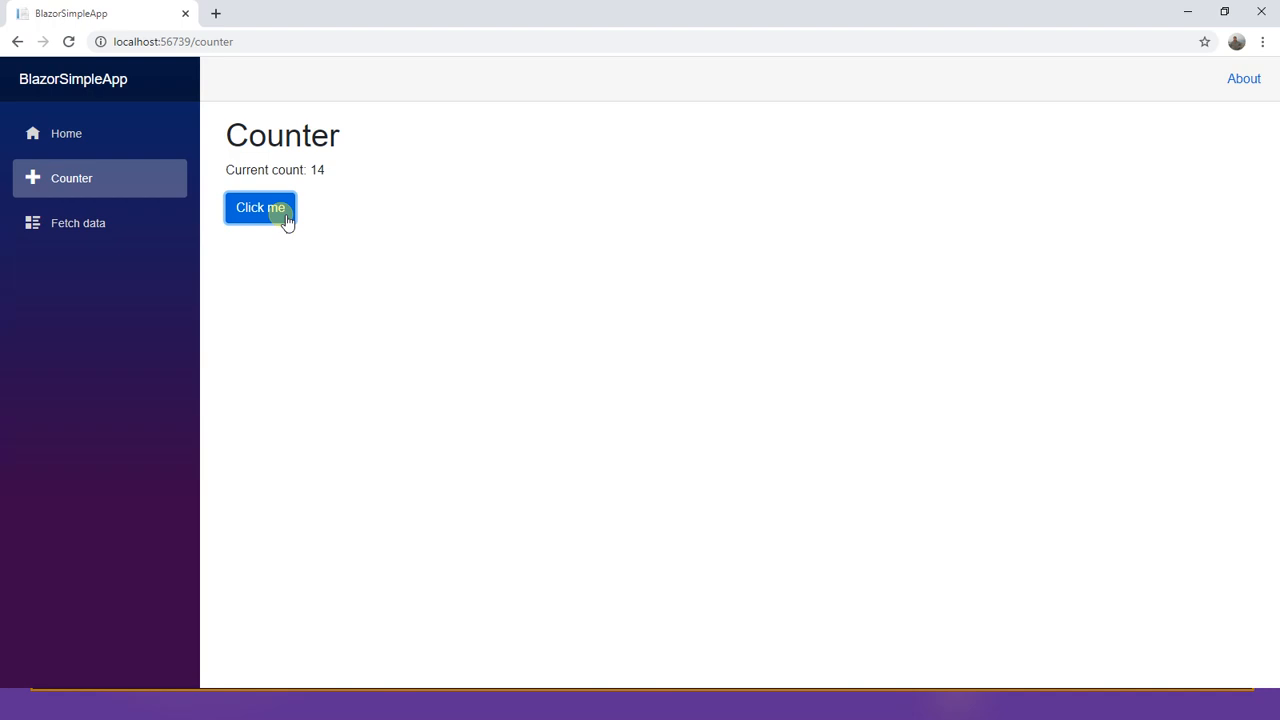
mouse_move(1092, 72)
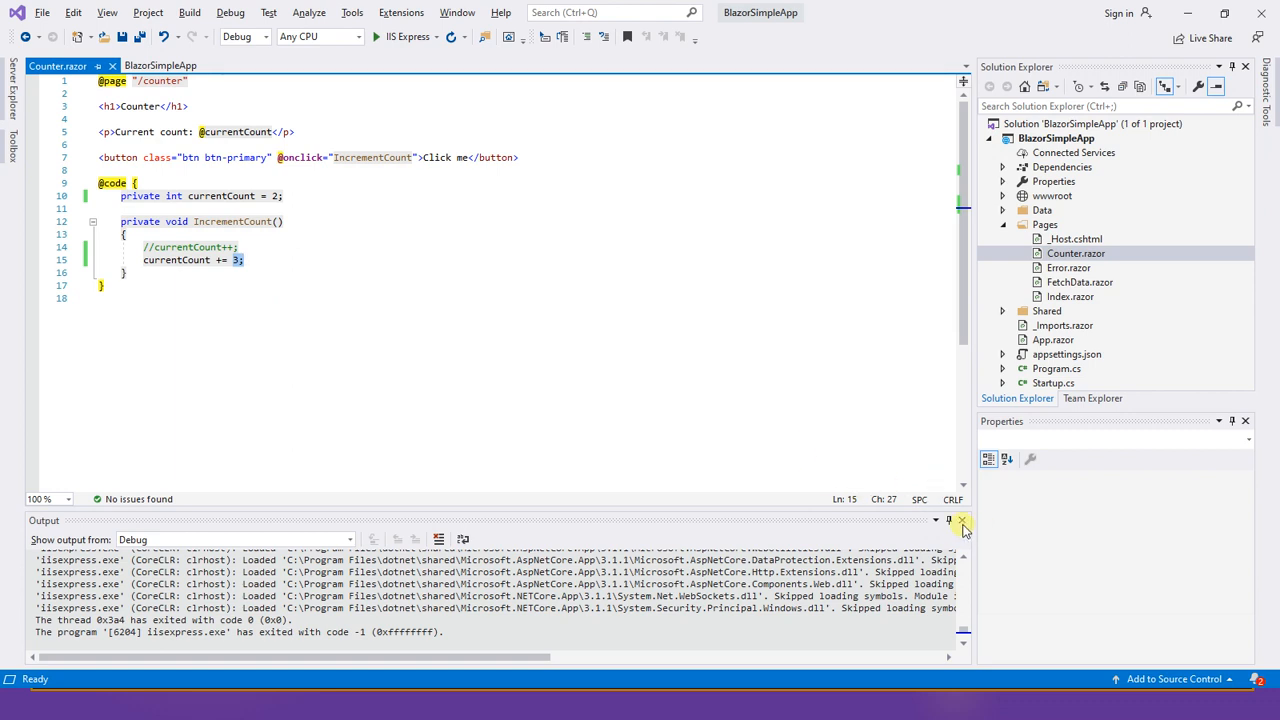
Step: Dismiss the build output and review Program.cs, Startup.cs and App.razor in the editor
click(964, 524)
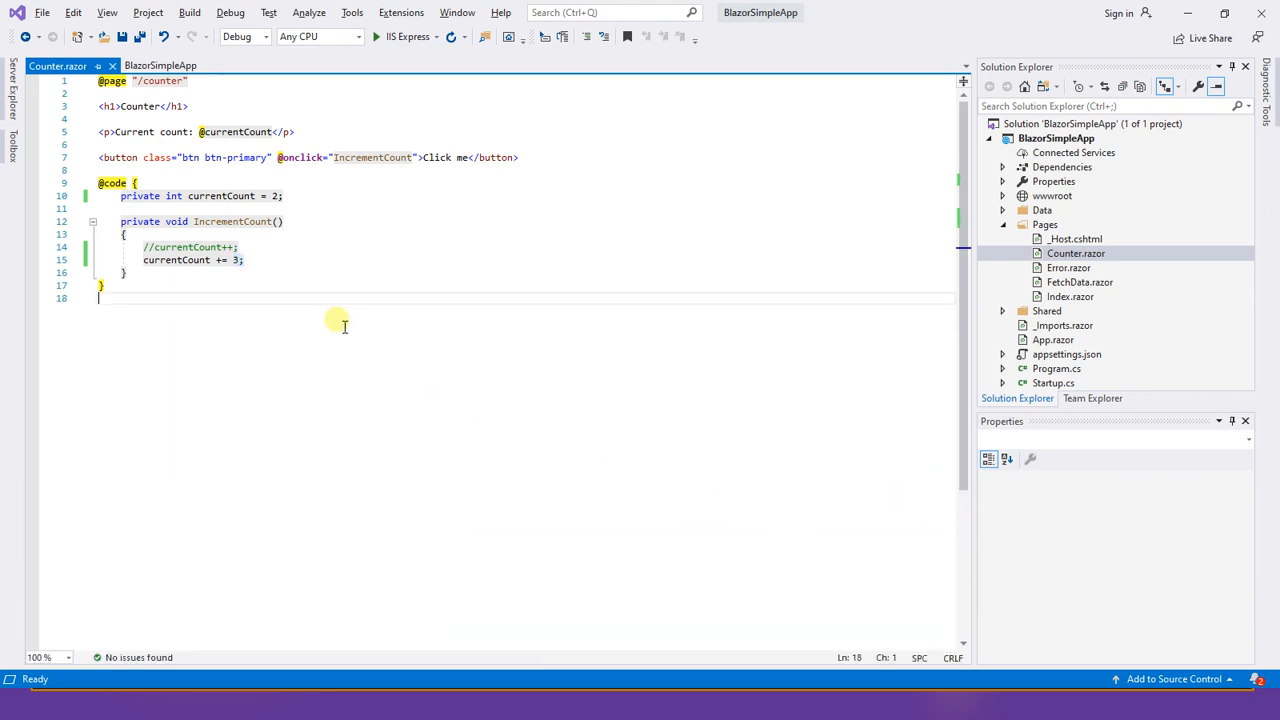
mouse_move(334, 142)
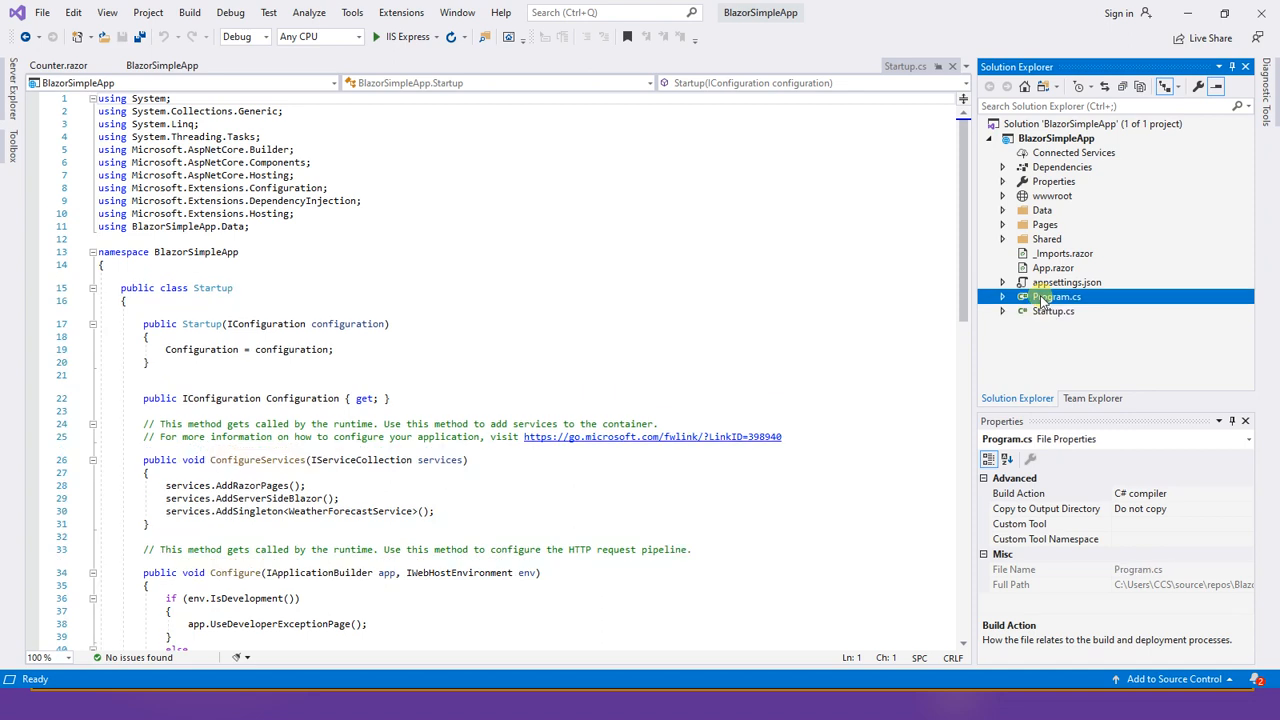
double_click(1056, 296)
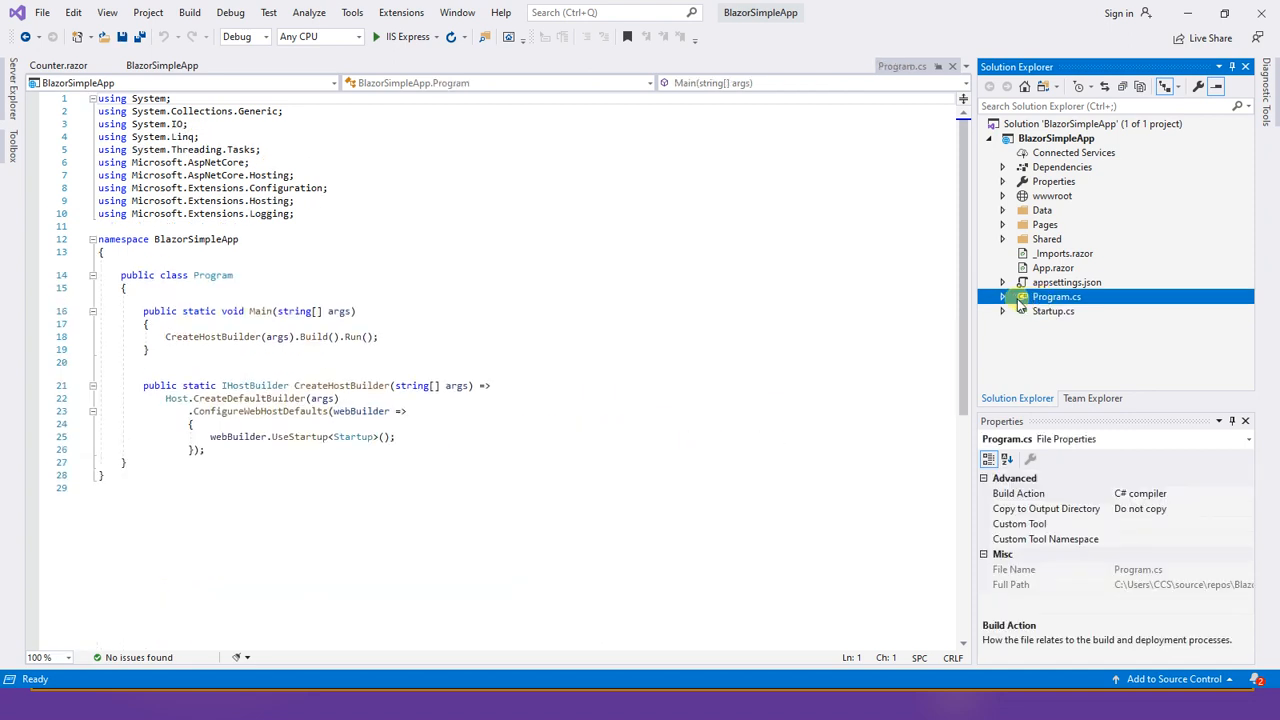
click(1052, 312)
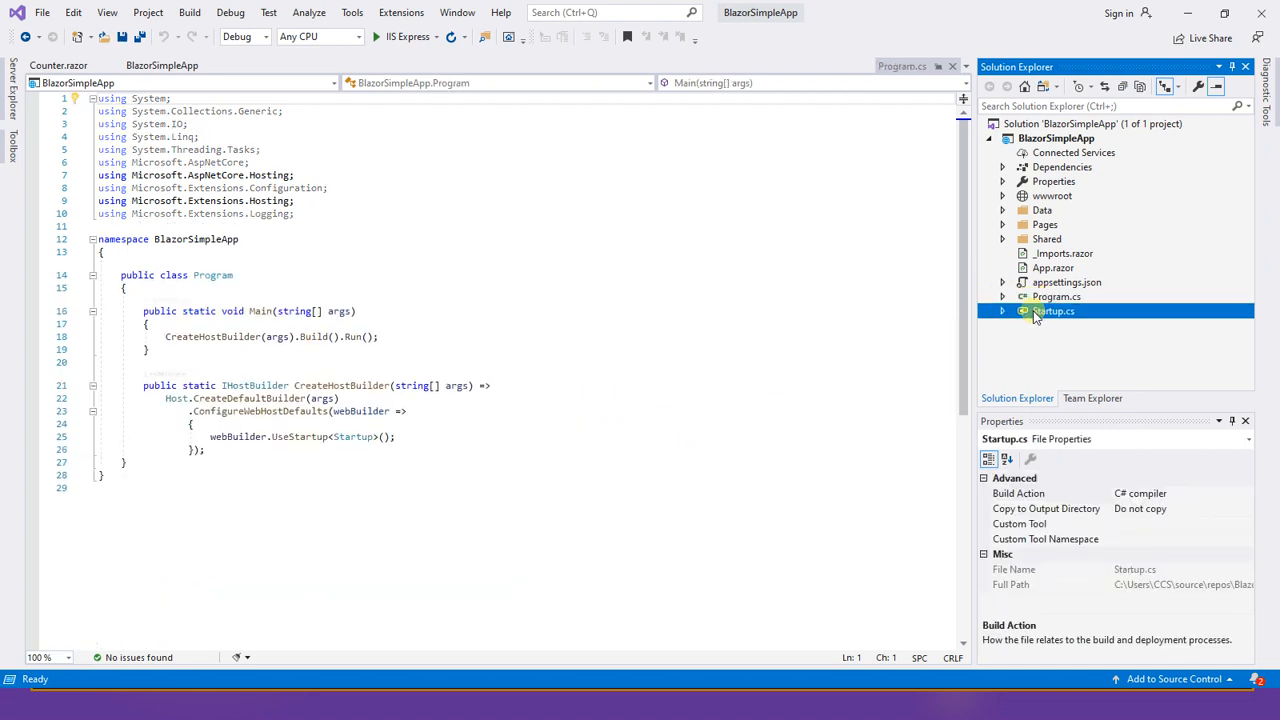
double_click(1052, 312)
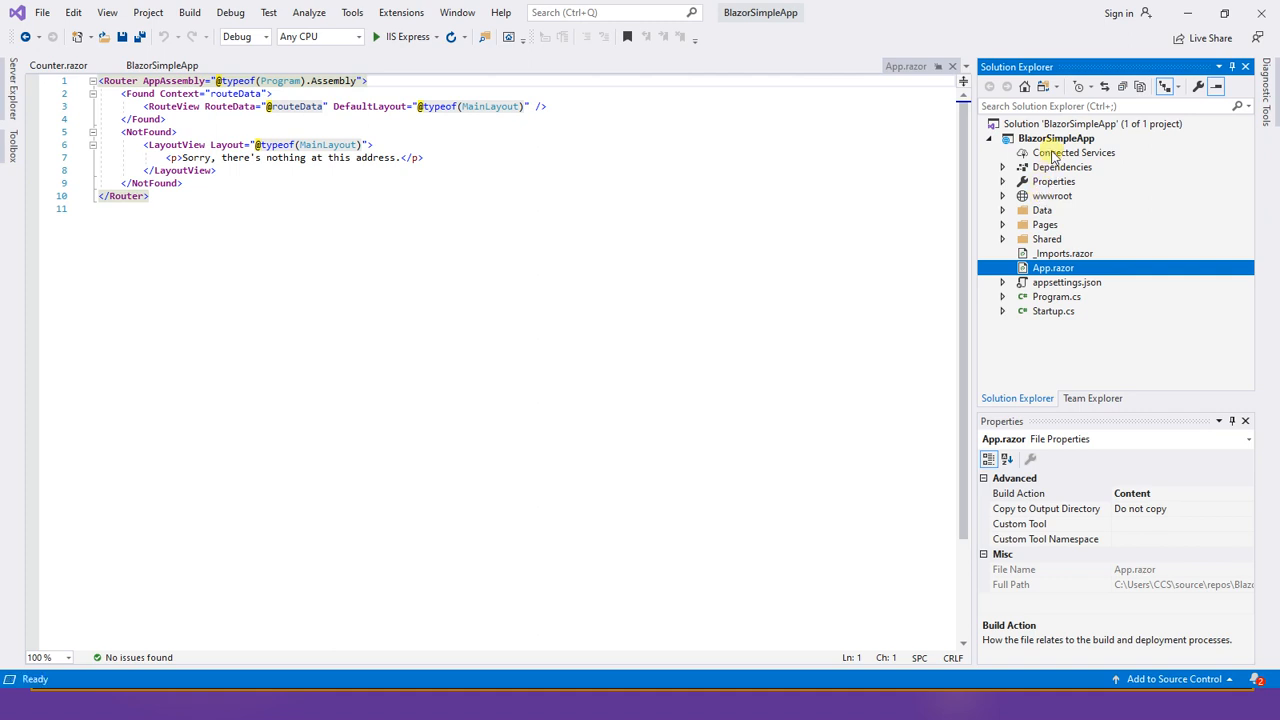
Step: Edit the BlazorSimpleApp project file from Solution Explorer, revealing its netcoreapp3.1 target
right_click(1056, 138)
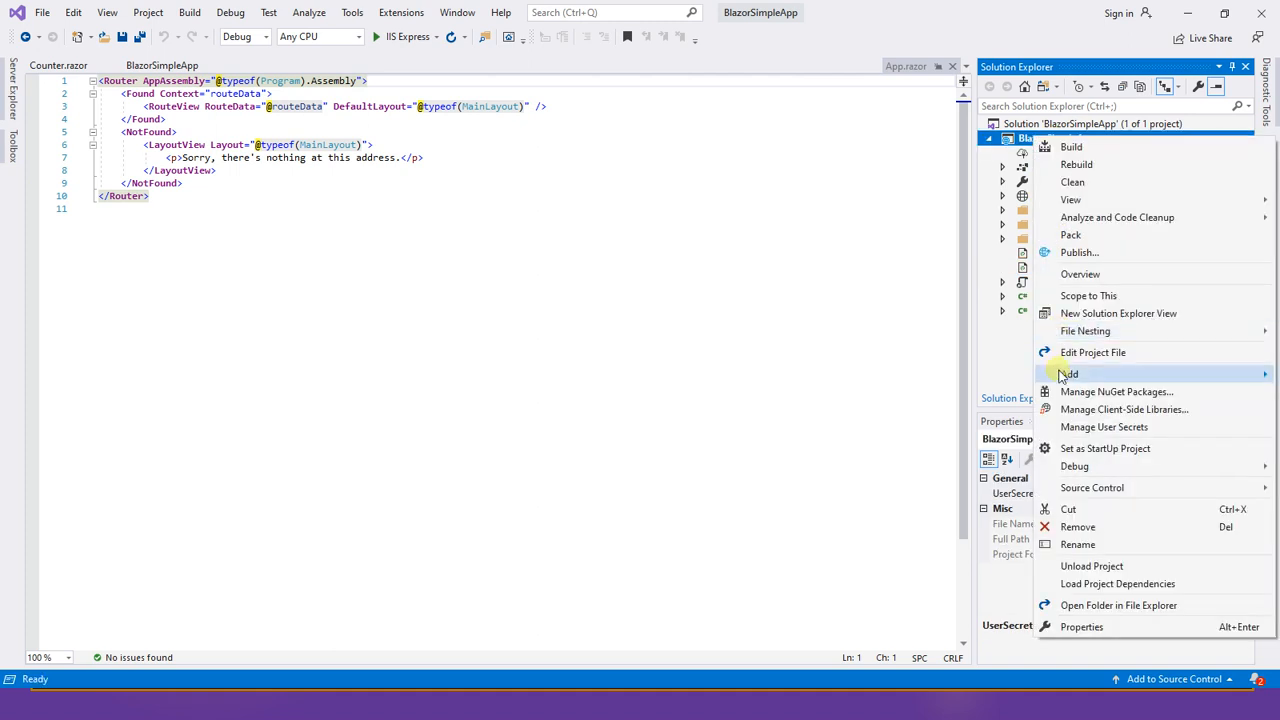
mouse_move(1084, 332)
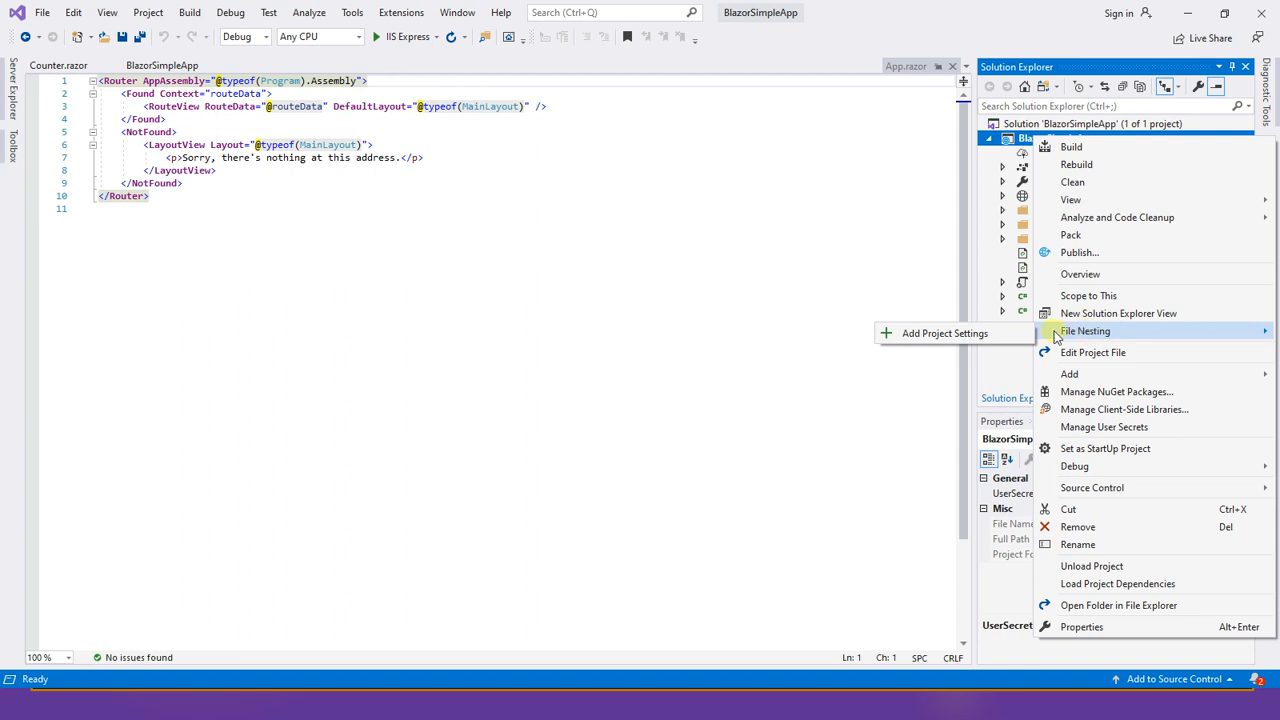
click(1092, 352)
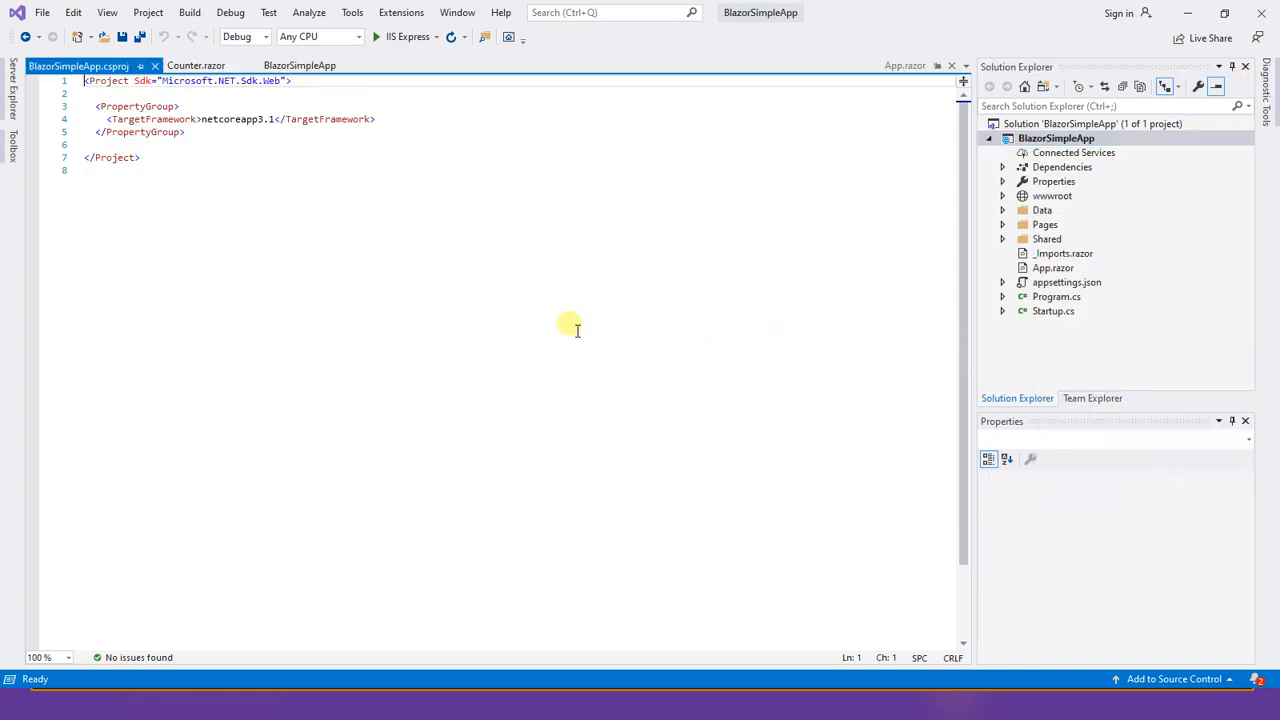